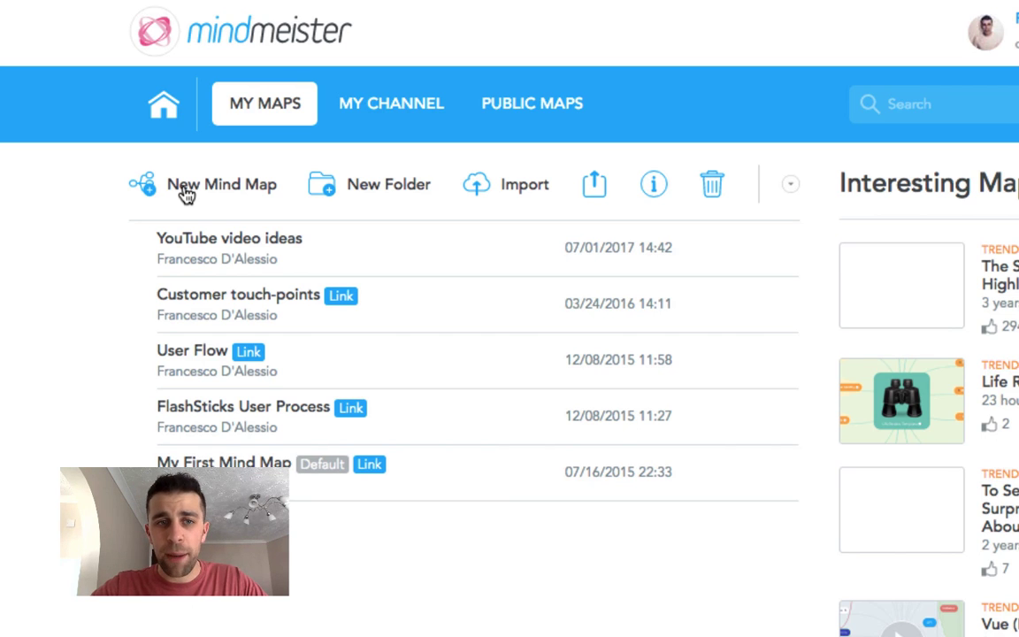
mouse_move(248, 244)
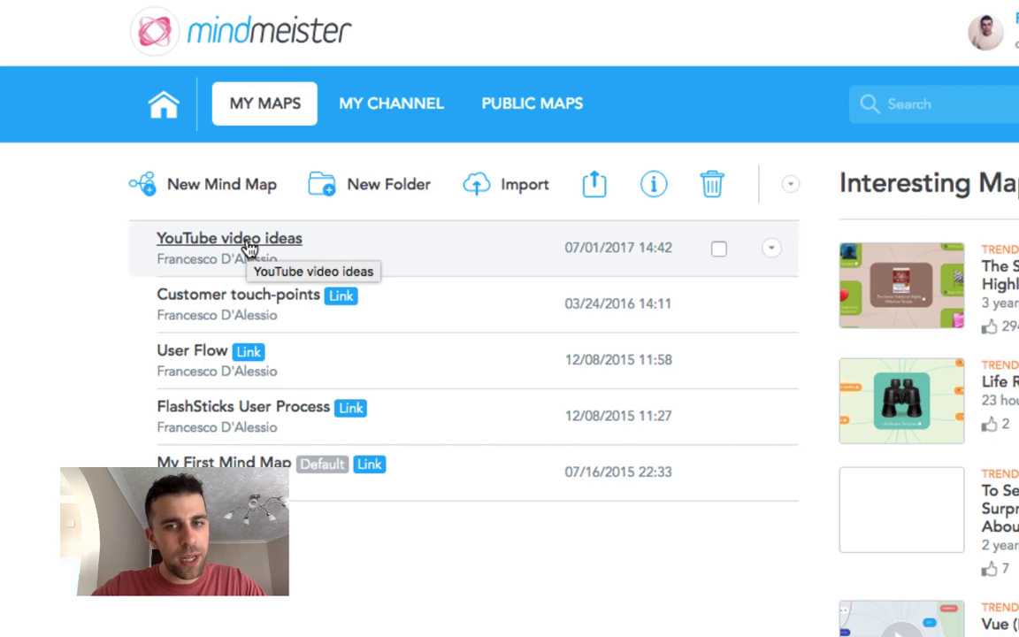
Step: Check the link options on the YouTube video ideas and Seven Habits maps in the dashboard
right_click(230, 238)
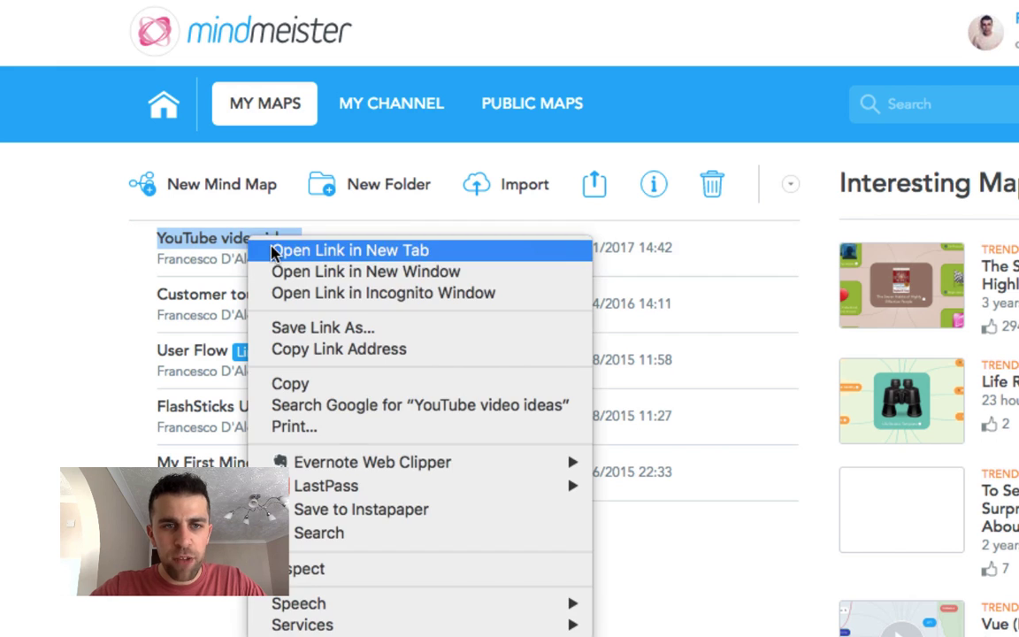
key(Escape)
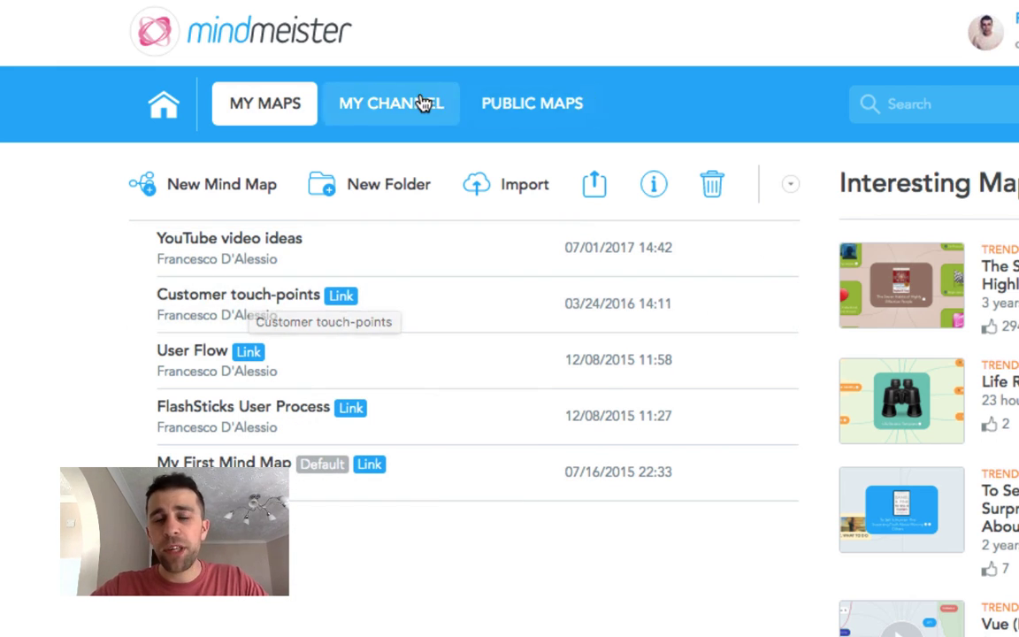
mouse_move(531, 102)
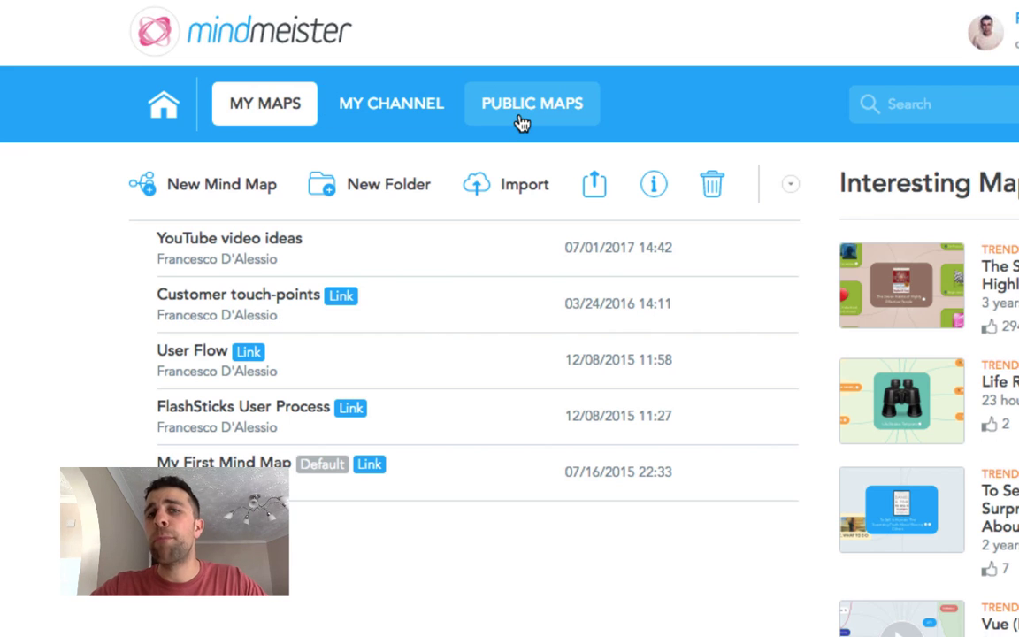
mouse_move(747, 195)
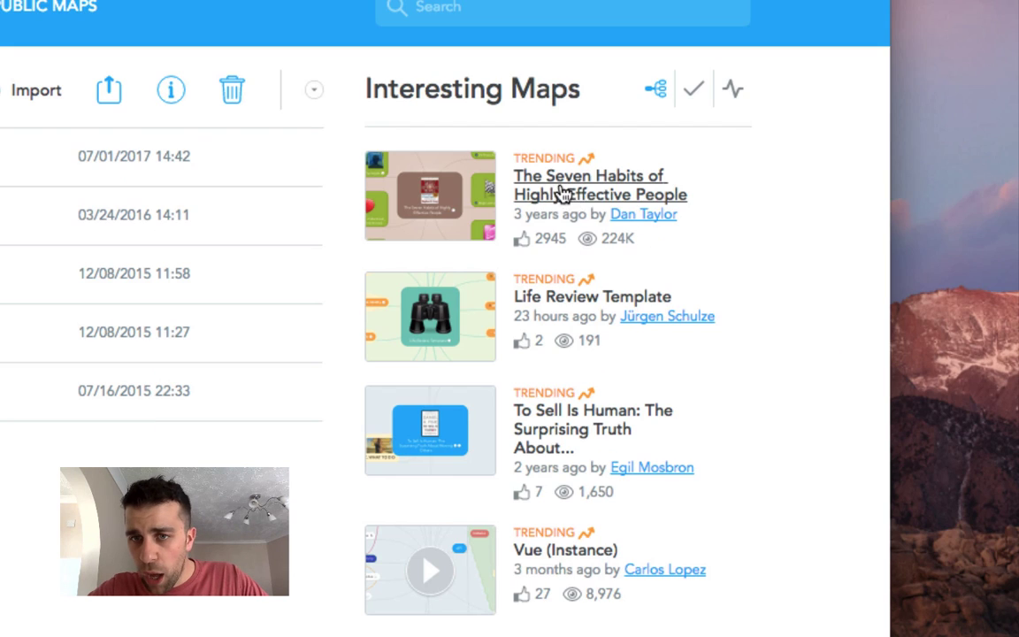
right_click(600, 186)
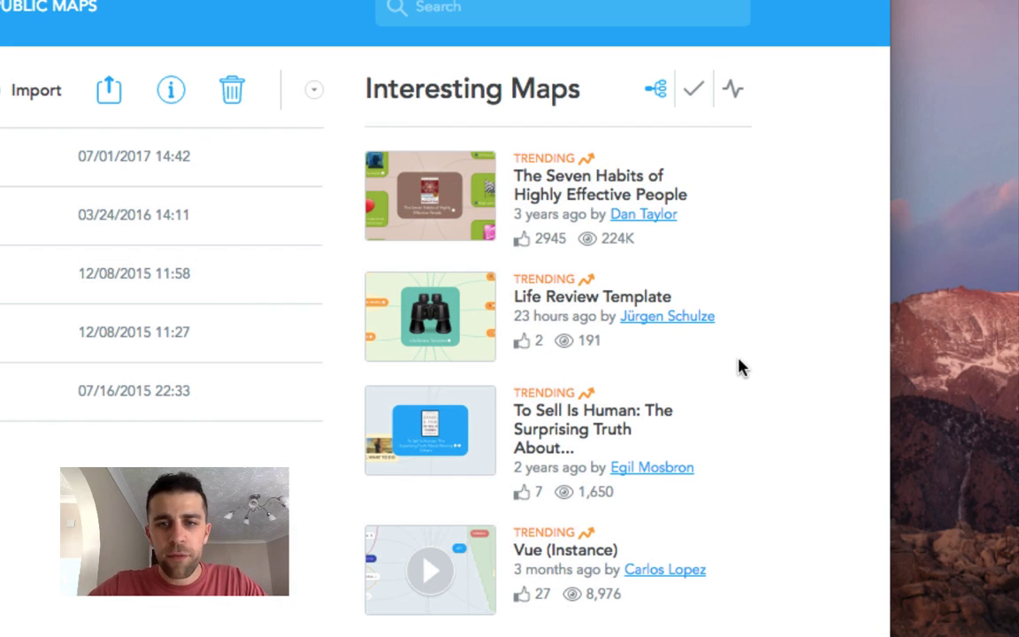
scroll(down, 3)
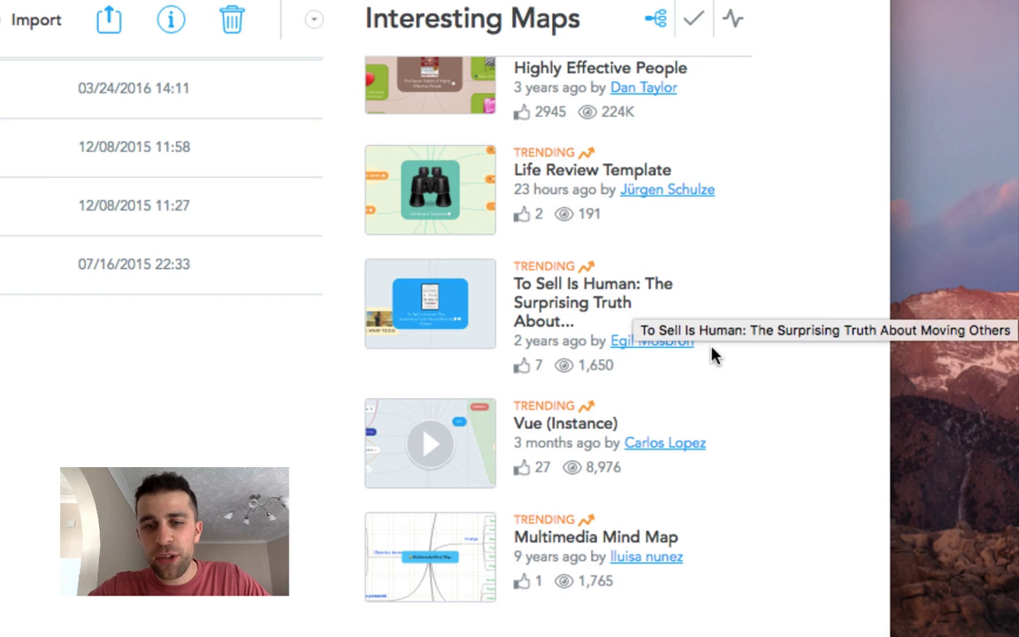
scroll(up, 3)
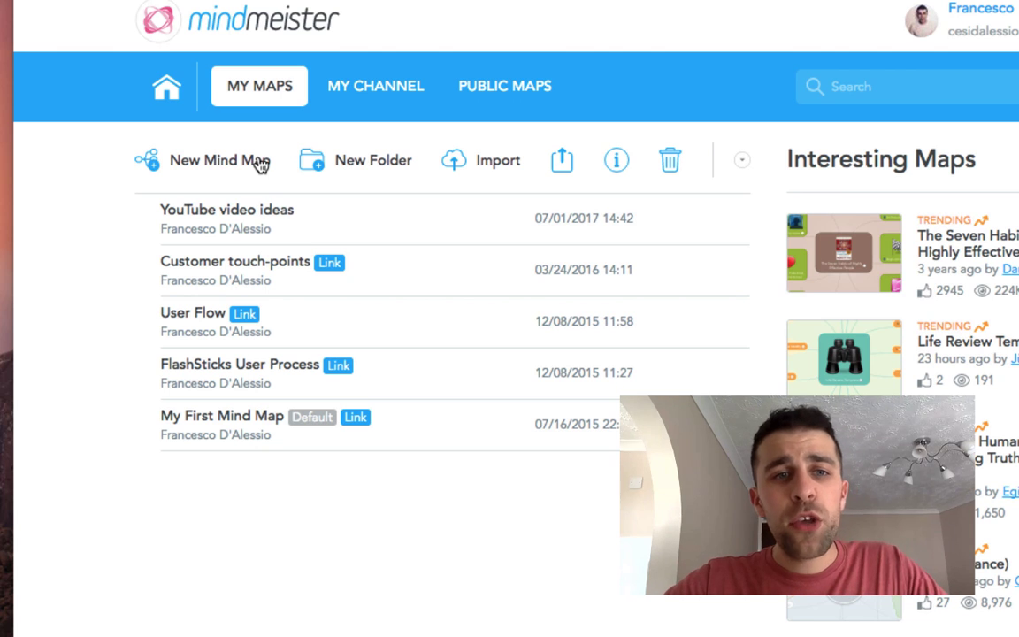
Step: Start a new mind map from the template library, filtered to the Productivity category
click(219, 159)
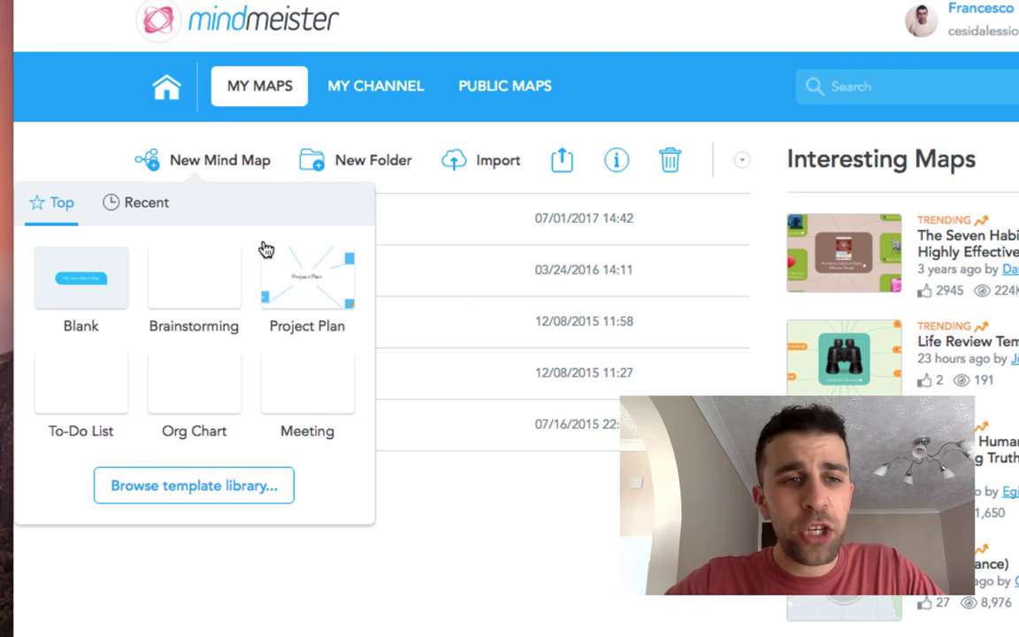
mouse_move(201, 175)
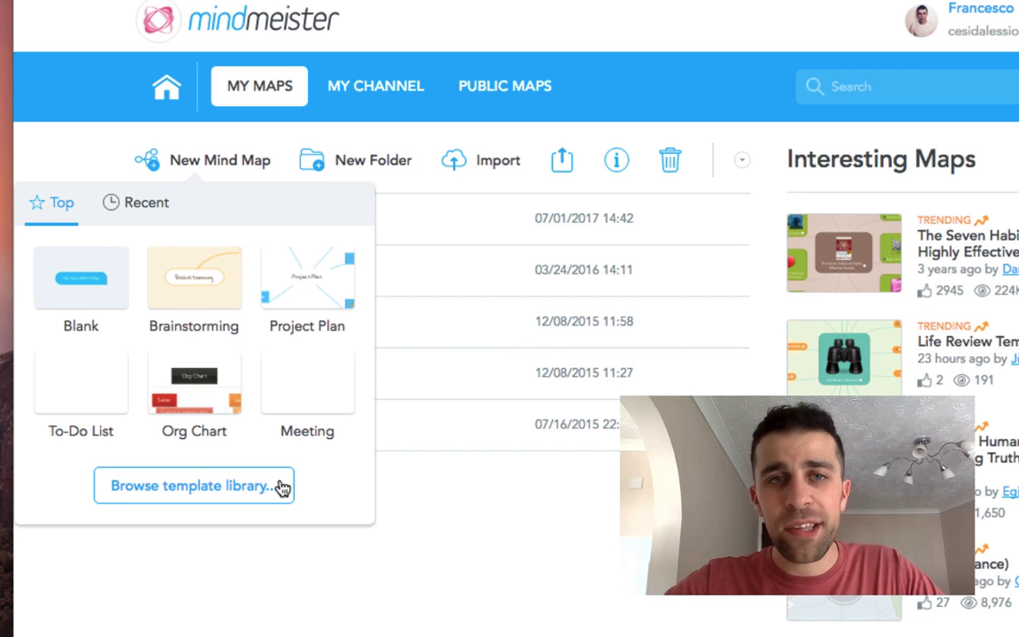
click(195, 484)
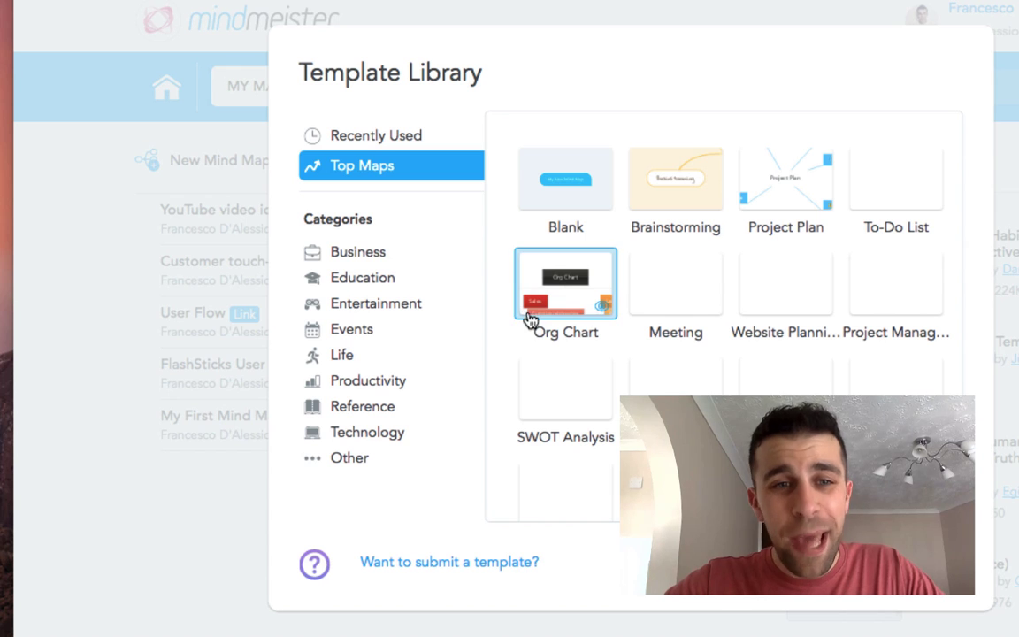
click(626, 283)
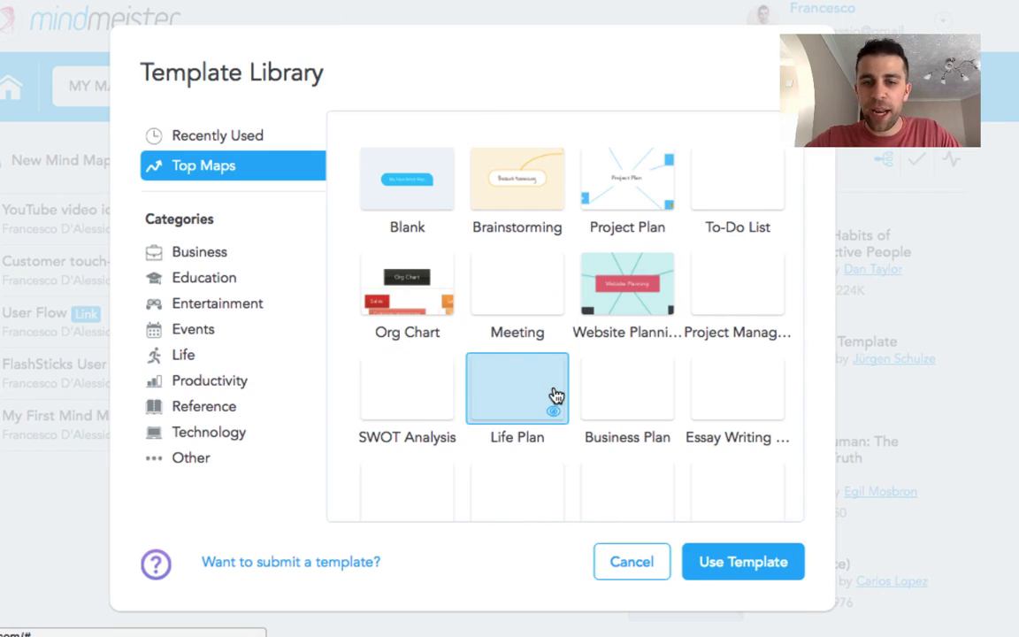
scroll(down, 3)
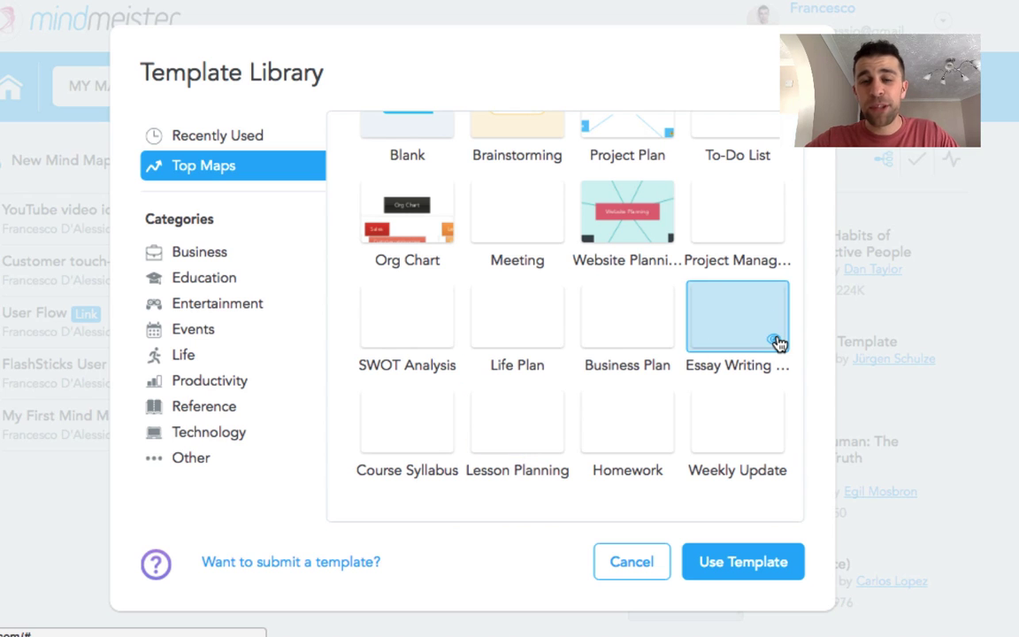
scroll(up, 3)
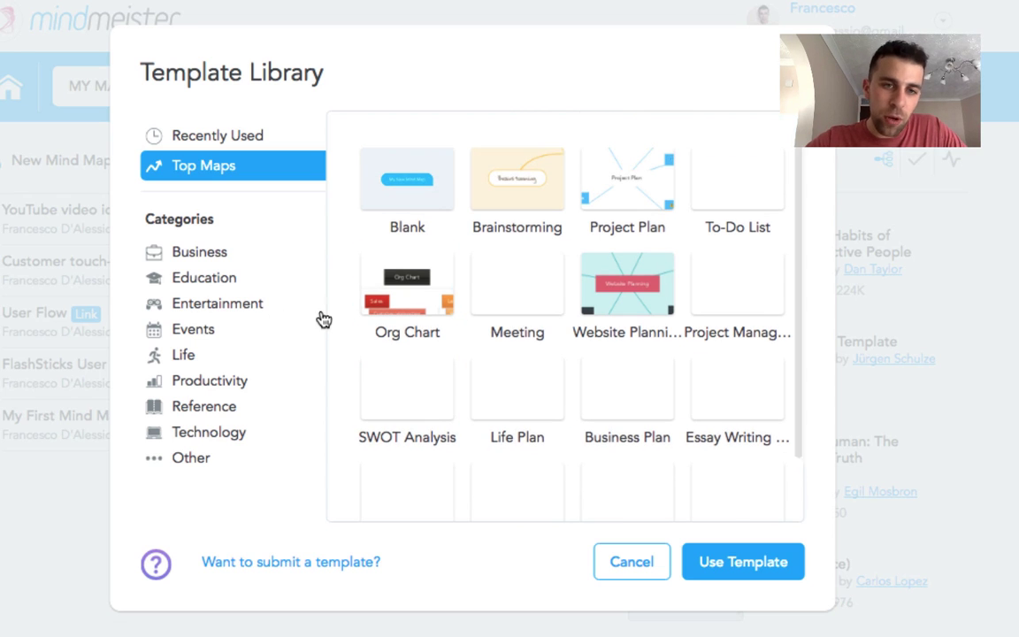
mouse_move(236, 382)
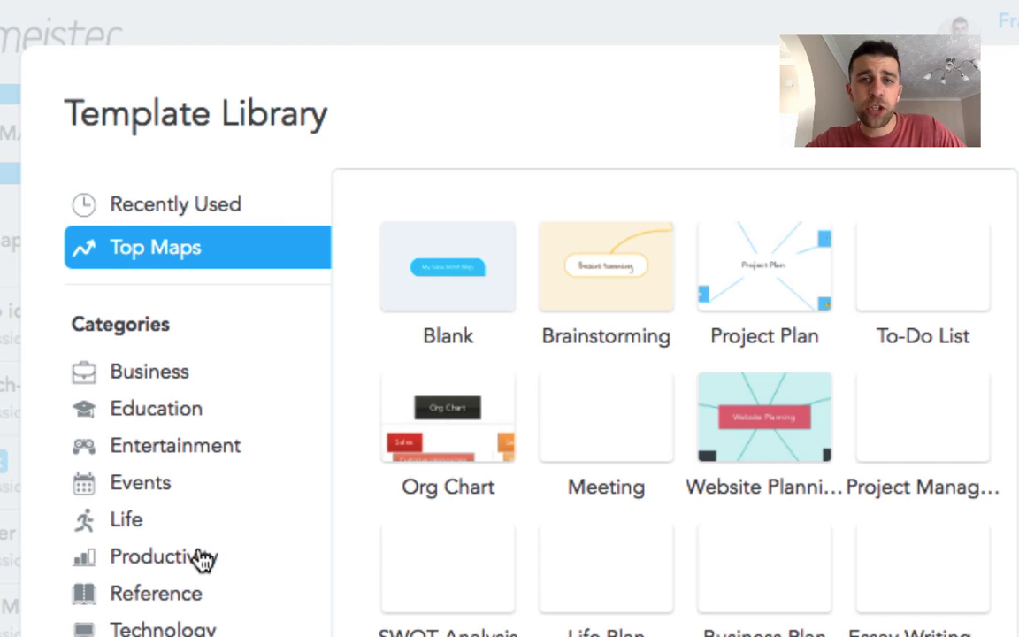
mouse_move(161, 559)
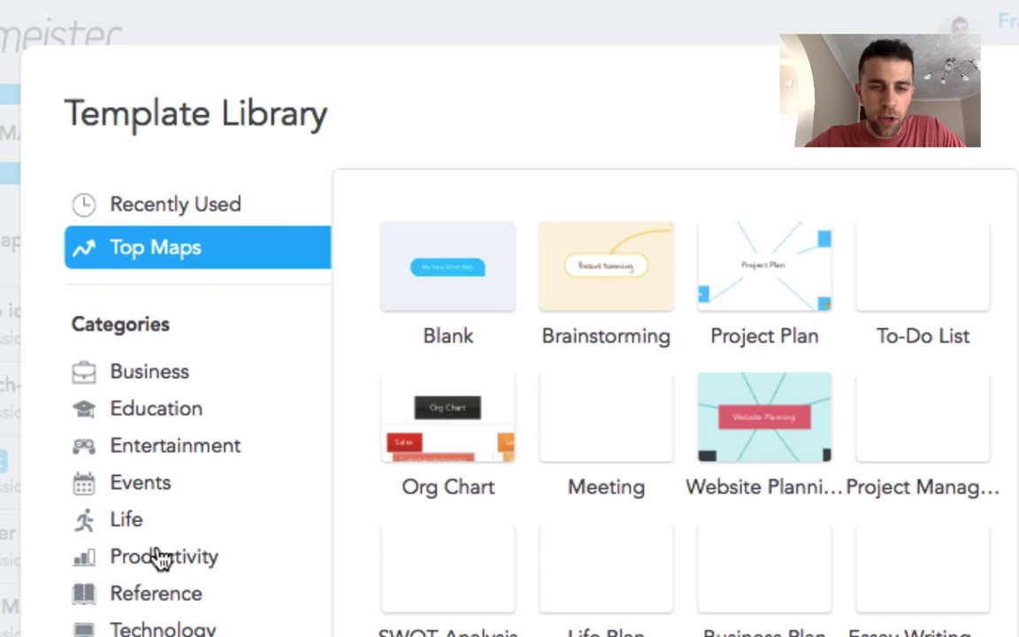
mouse_move(223, 522)
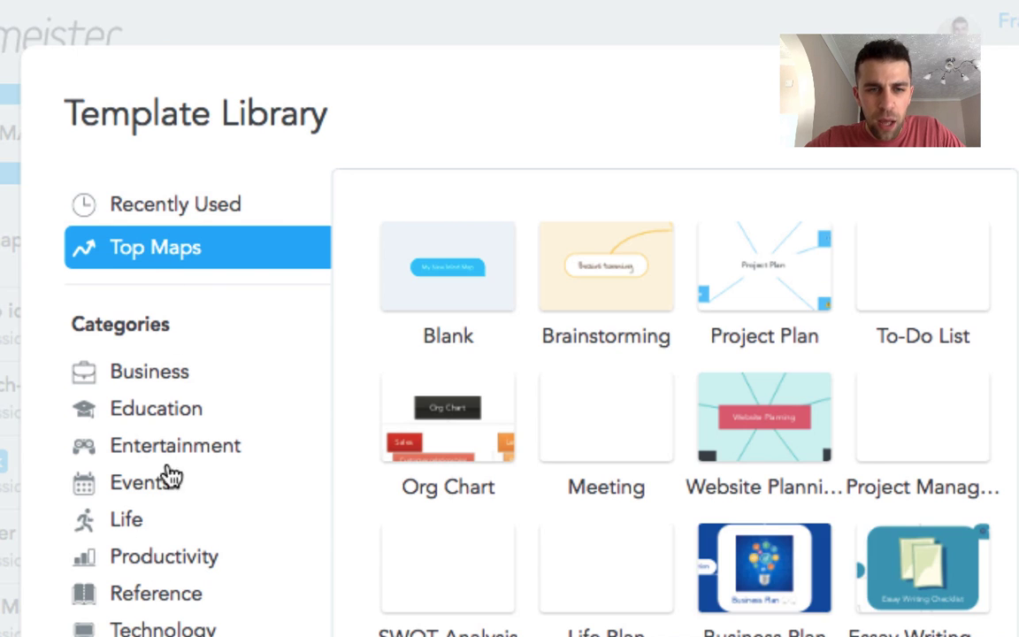
click(163, 556)
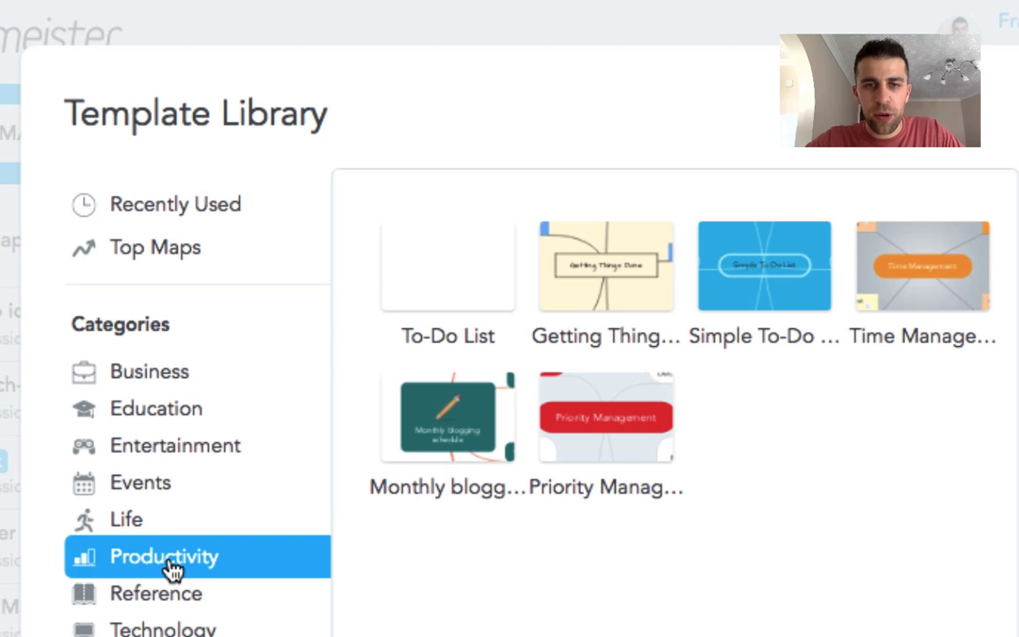
mouse_move(781, 265)
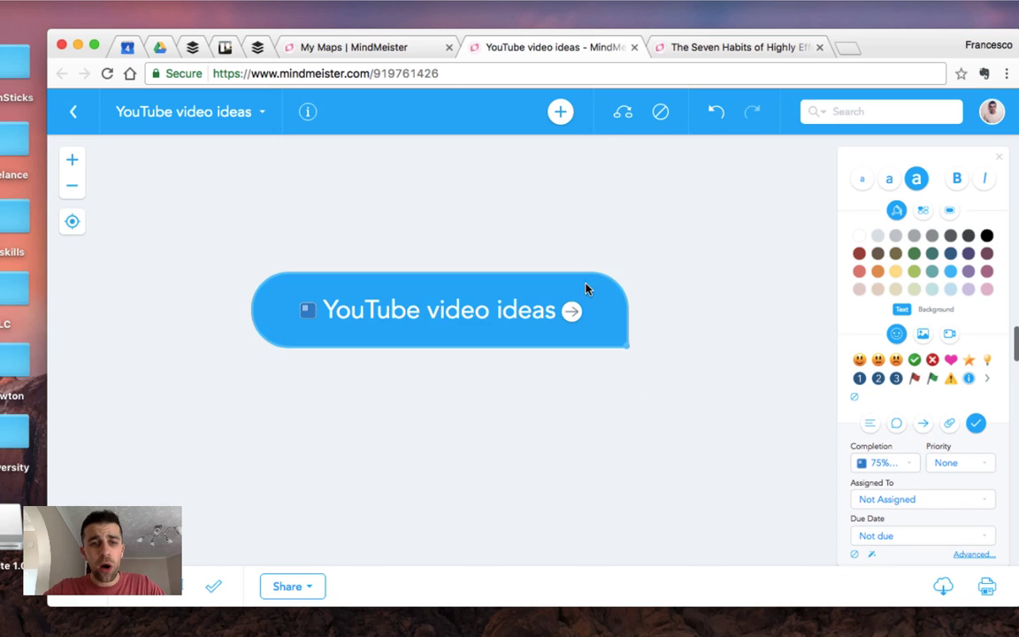
Step: Add a new empty child idea to the YouTube video ideas root topic
drag(439, 309, 417, 393)
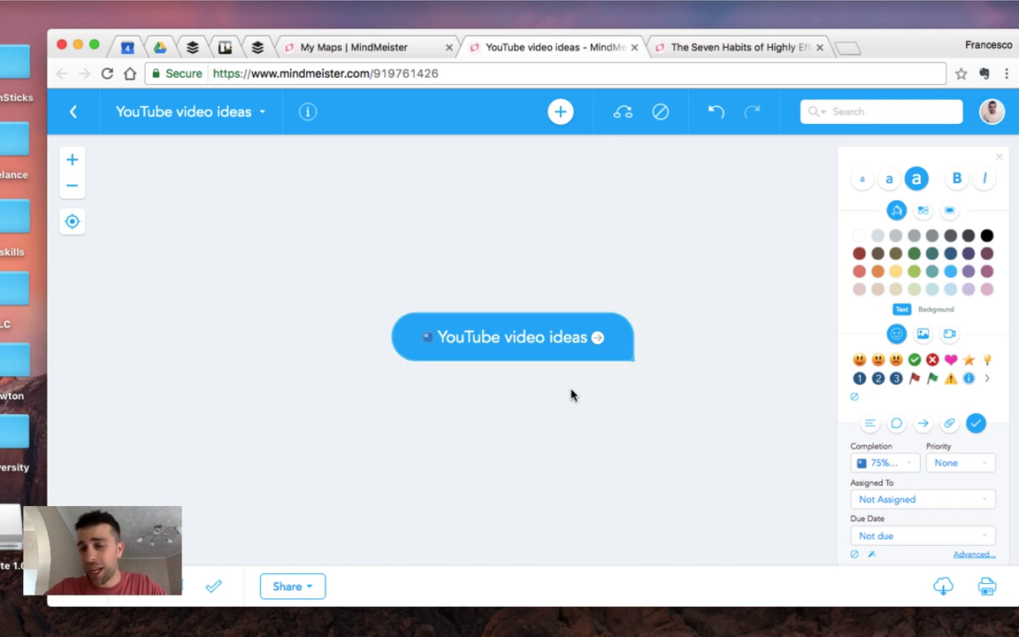
mouse_move(561, 281)
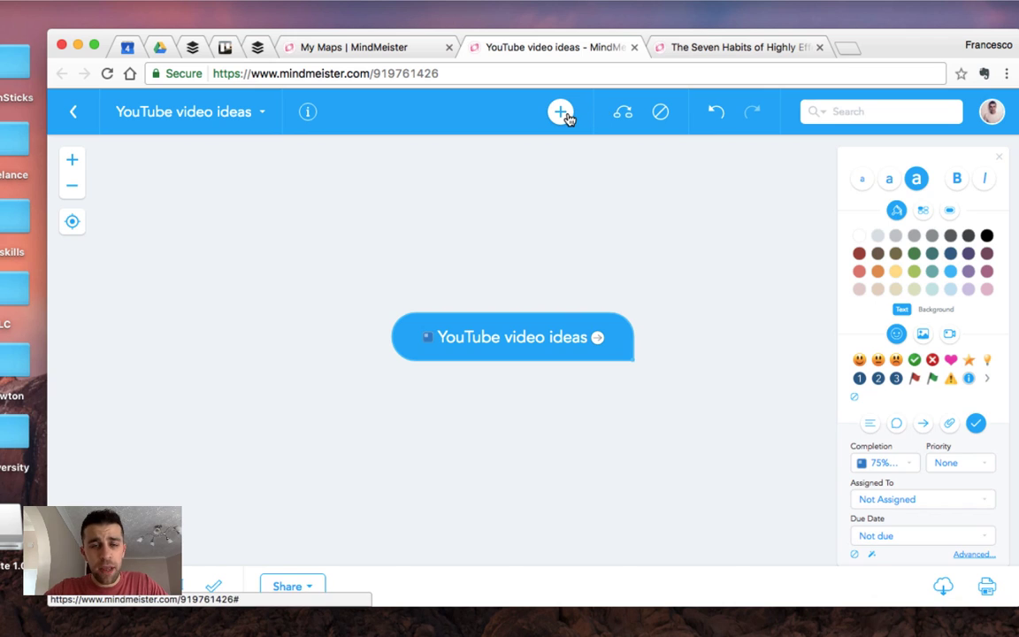
mouse_move(560, 111)
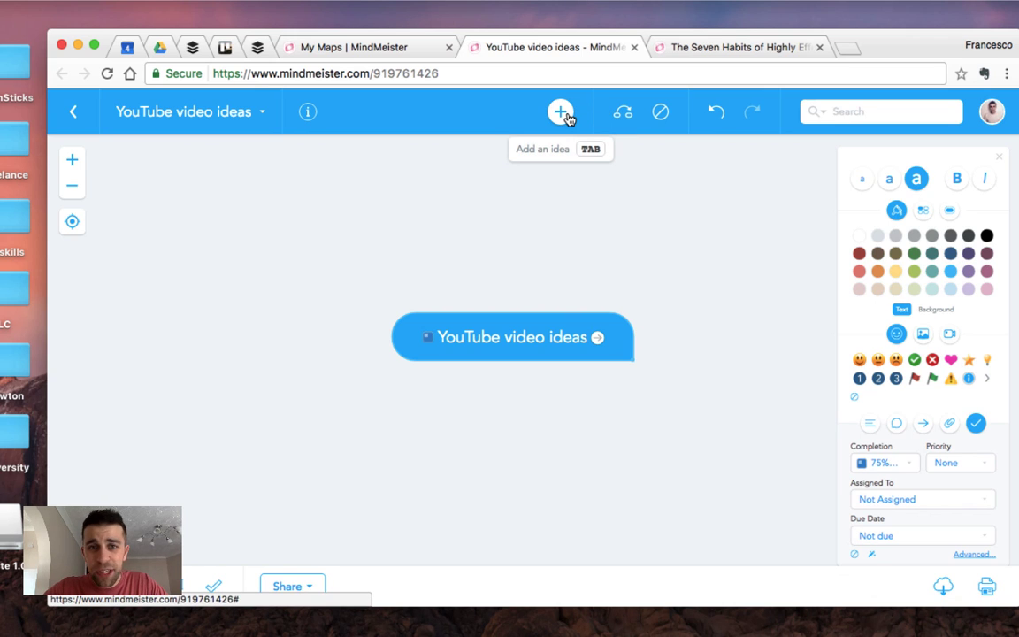
mouse_move(566, 127)
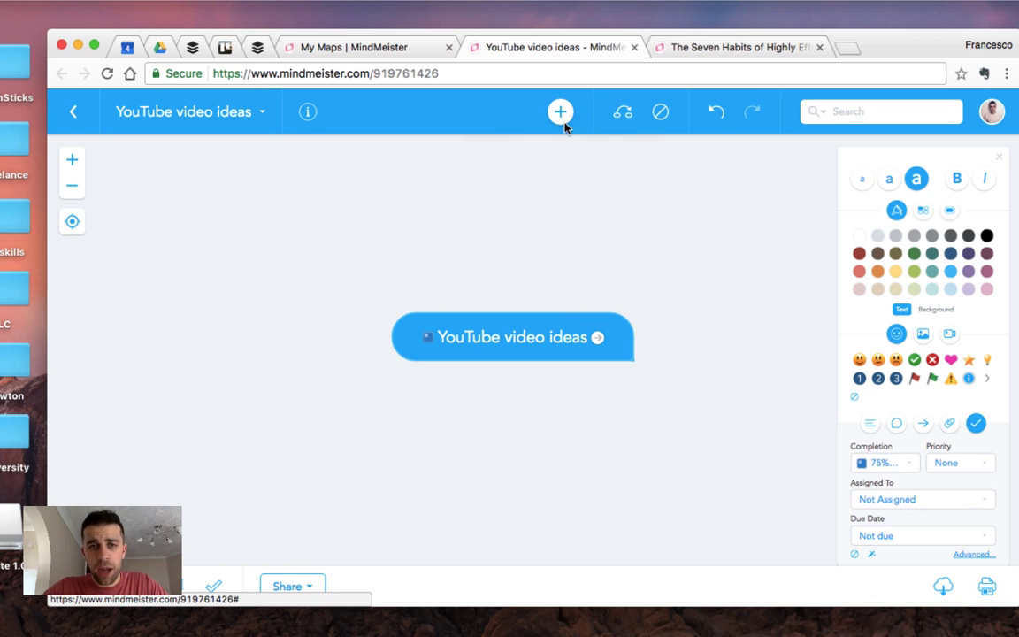
click(559, 112)
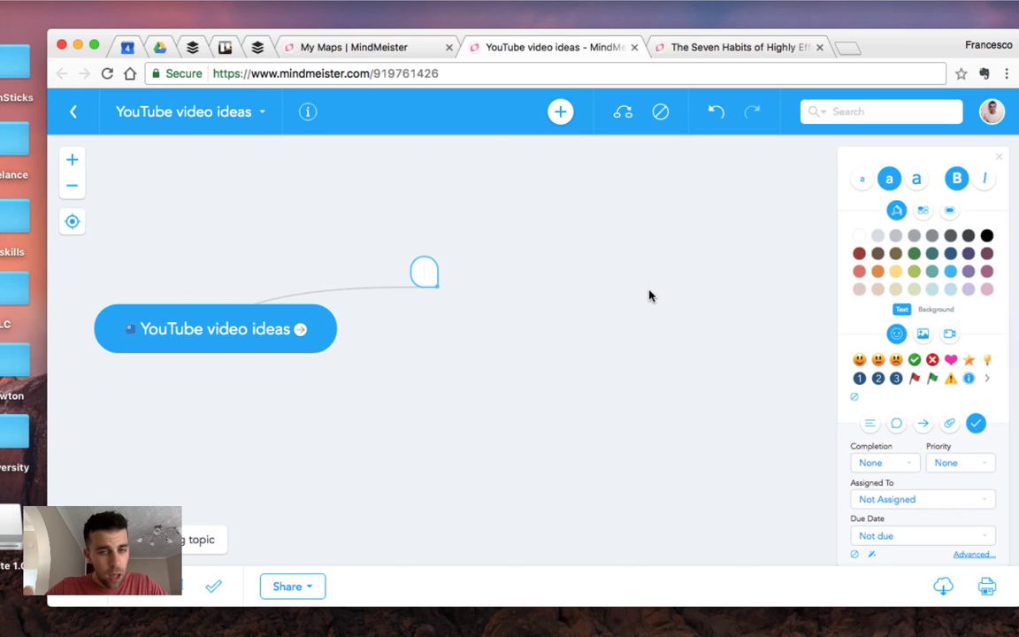
Step: Name the ideas Todoist and Trello, with 'How I organise my Trello' as Trello's child
text(Todoist)
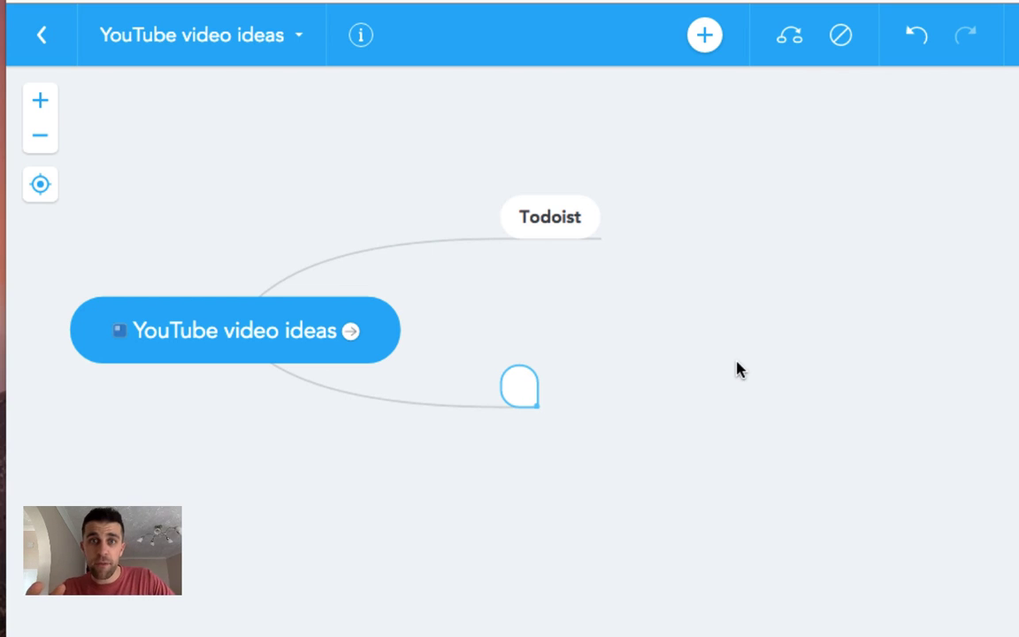
text(Trello)
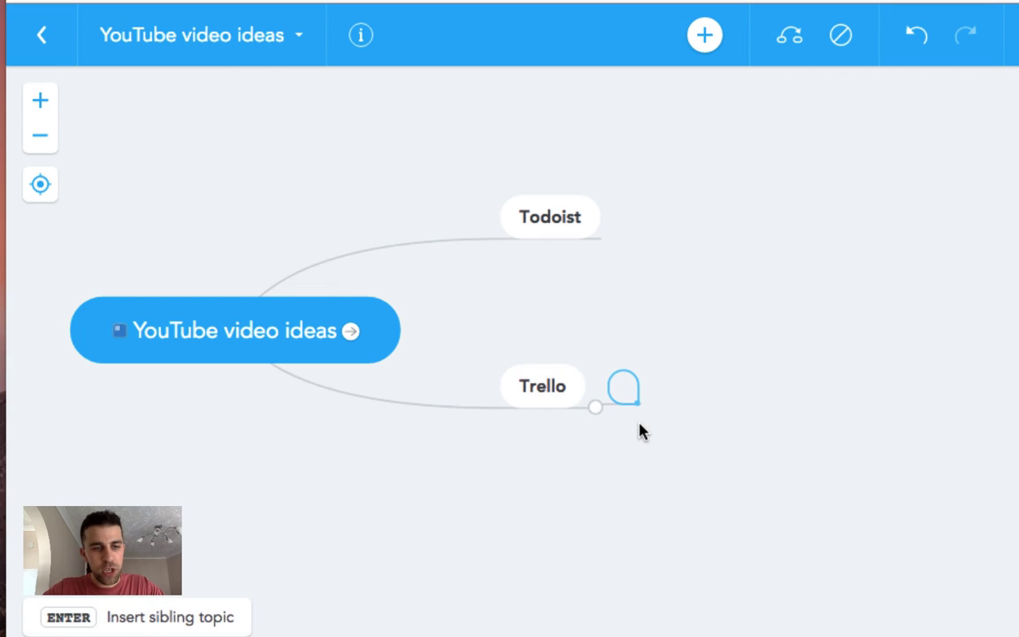
mouse_move(608, 449)
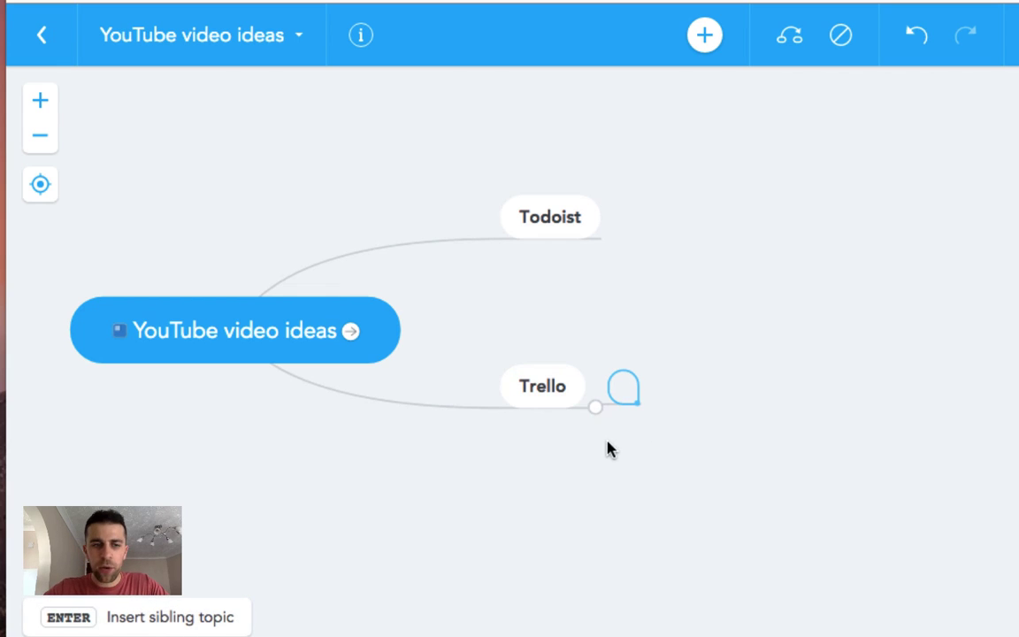
click(542, 386)
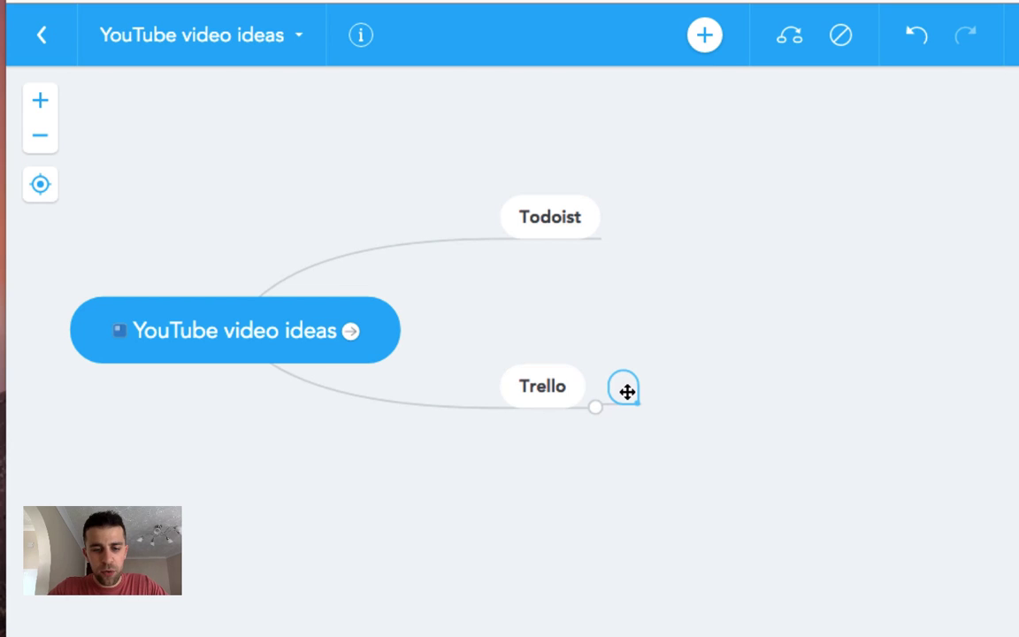
text(Ho)
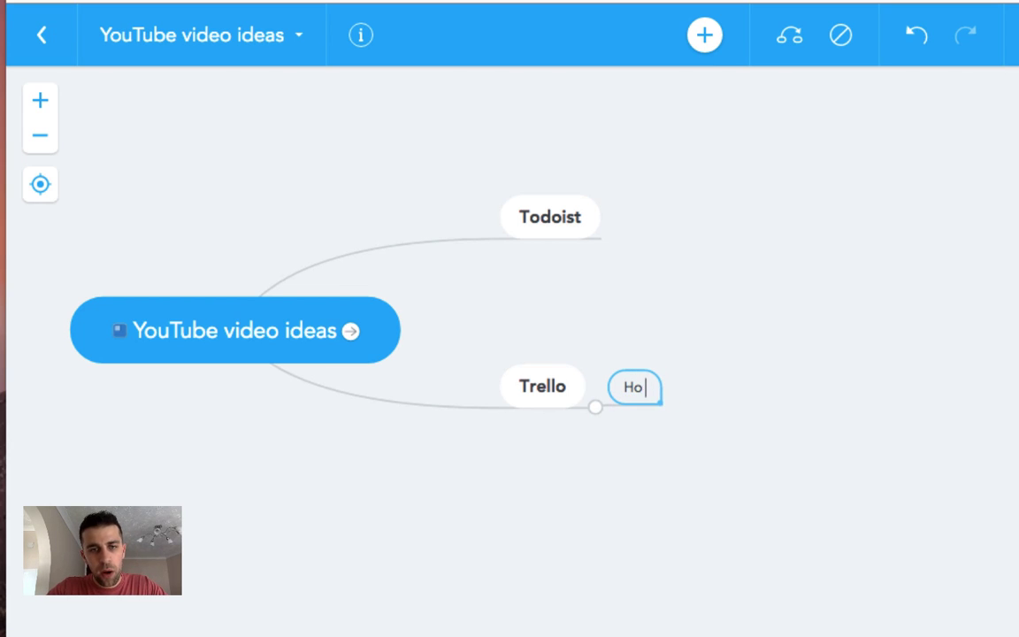
text(w I organise my)
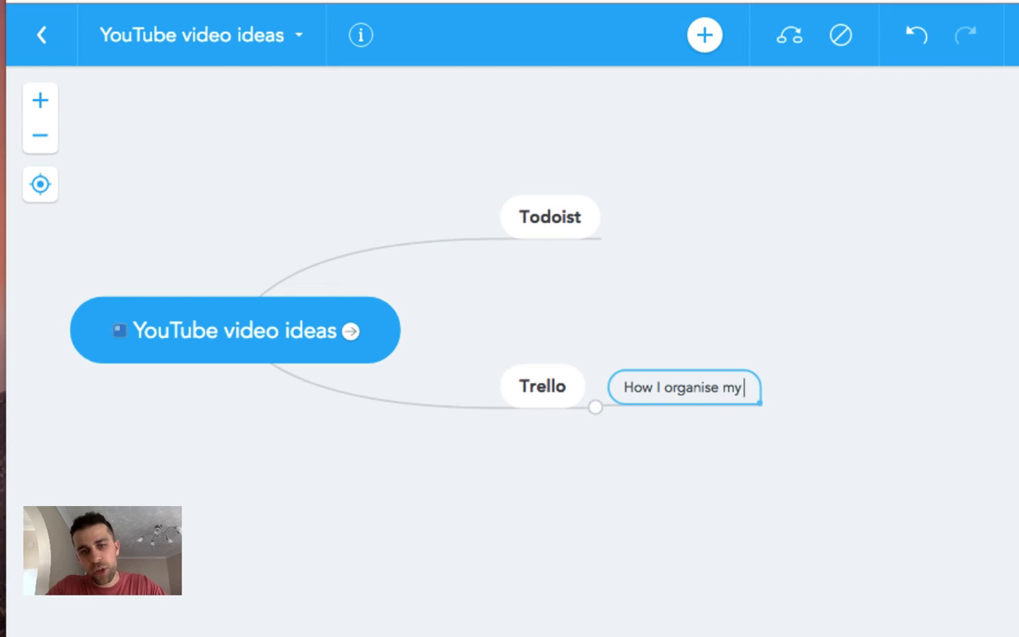
text(Trello)
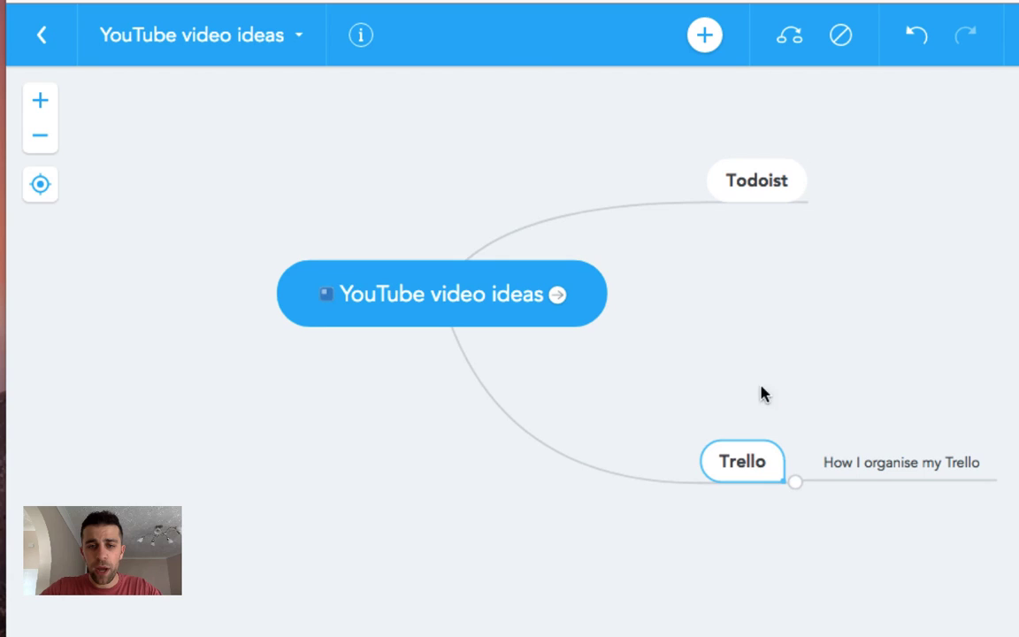
Step: Give Trello the largest text size and try dark blue, white and light blue backgrounds
click(794, 481)
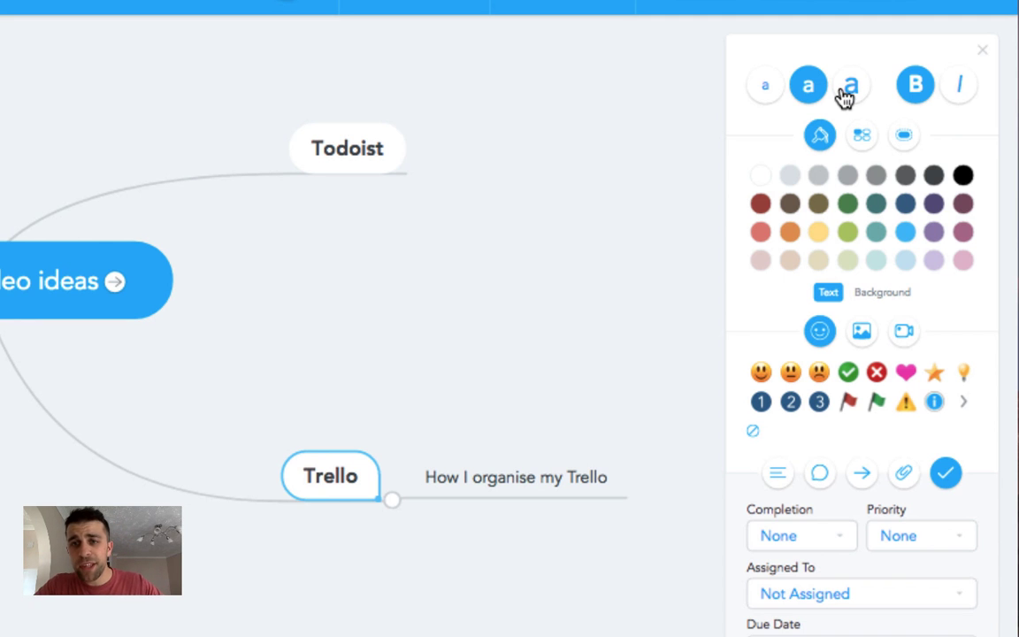
double_click(329, 476)
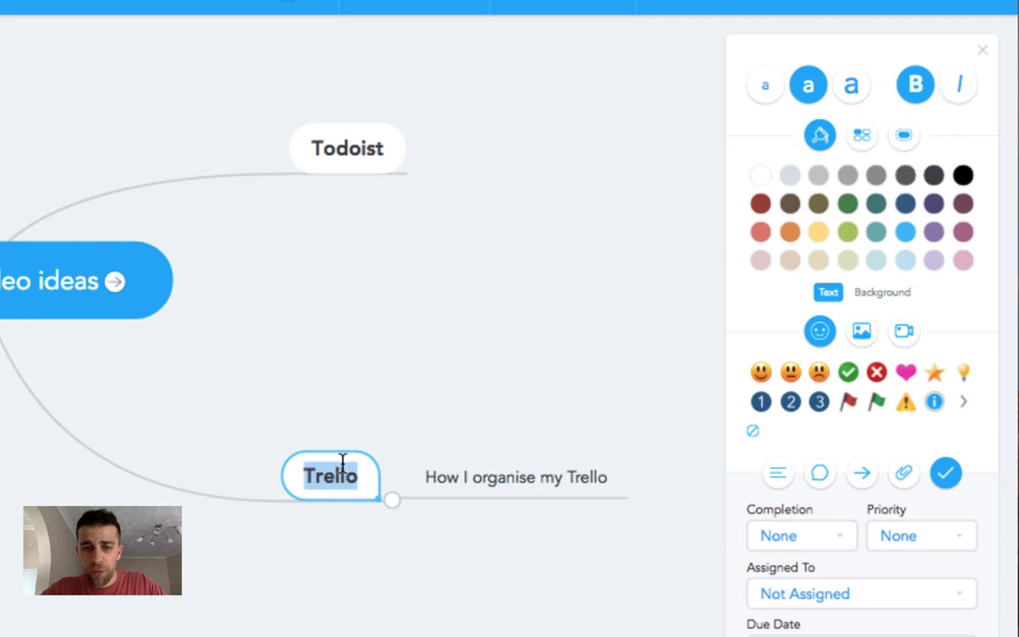
click(851, 85)
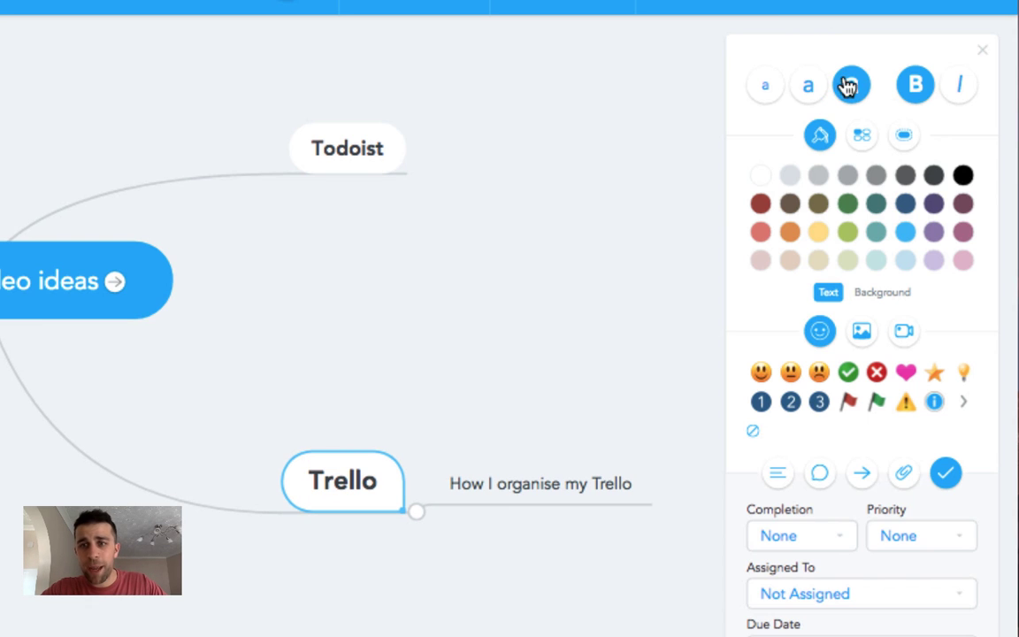
click(851, 85)
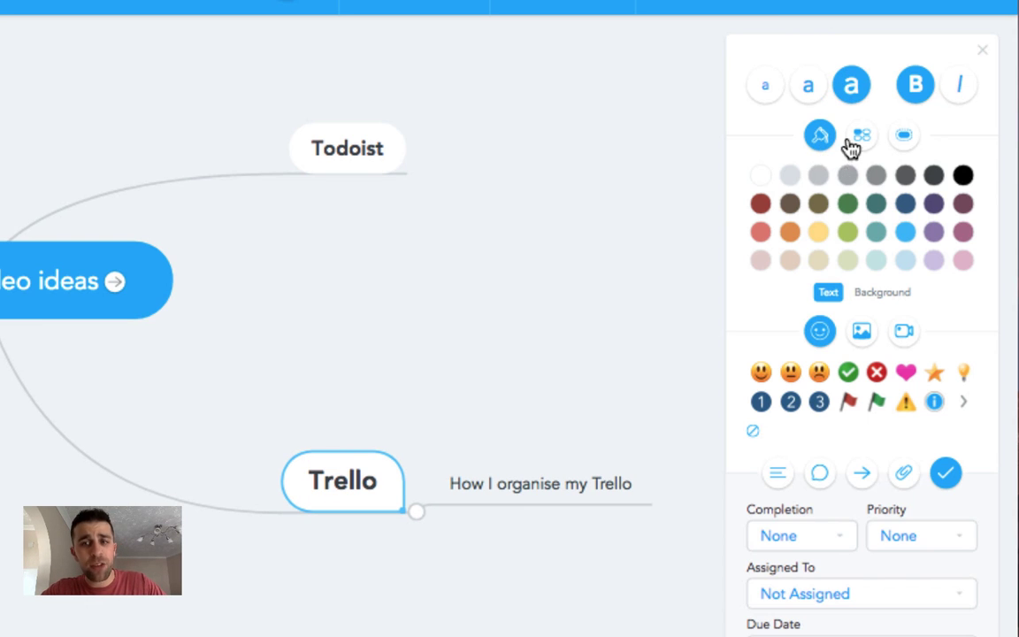
click(881, 291)
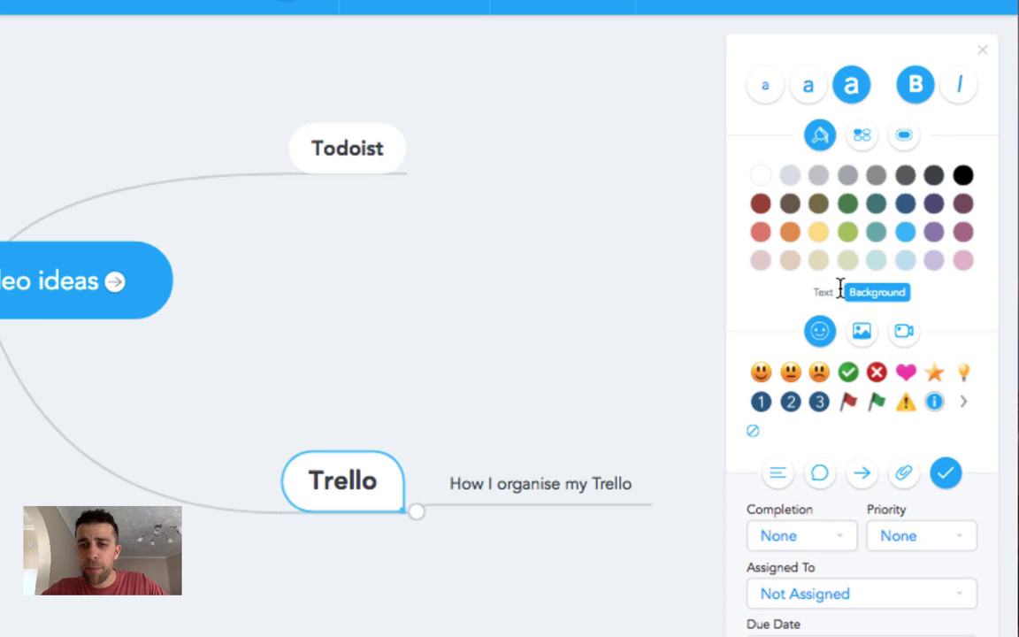
click(906, 203)
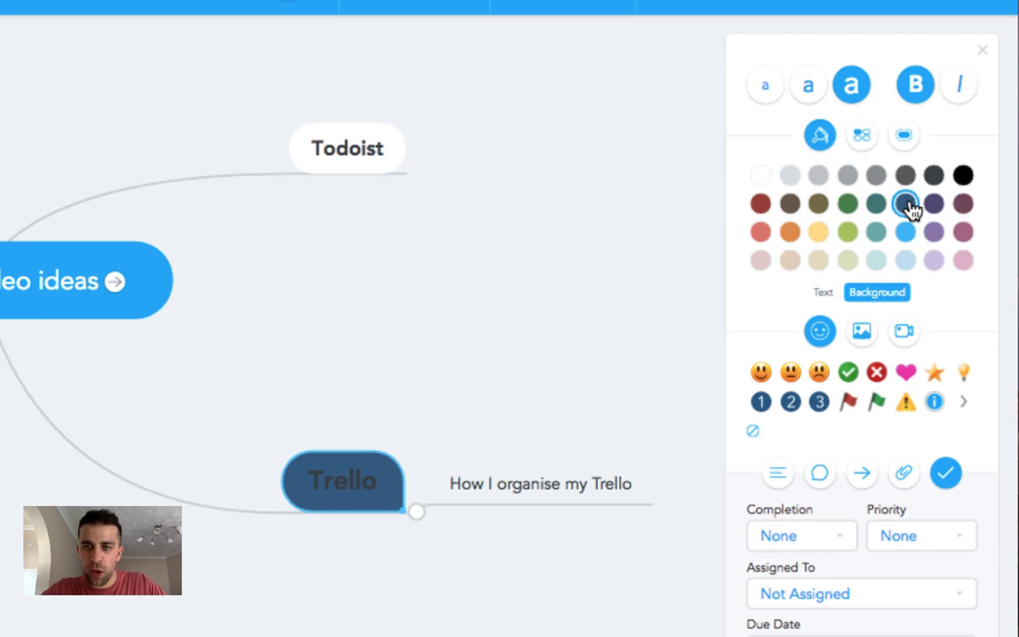
click(761, 175)
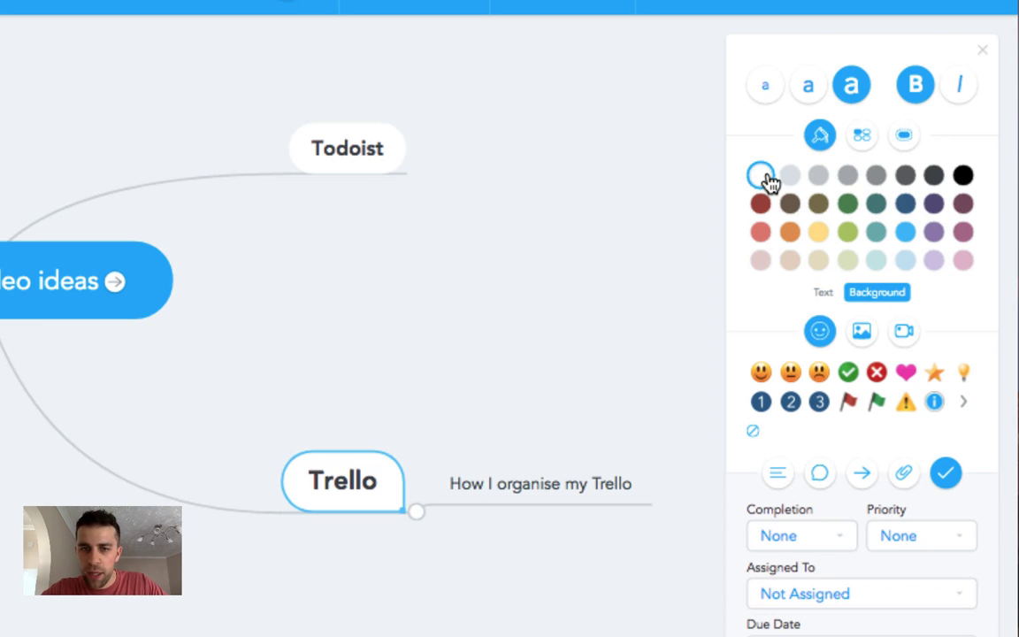
click(905, 232)
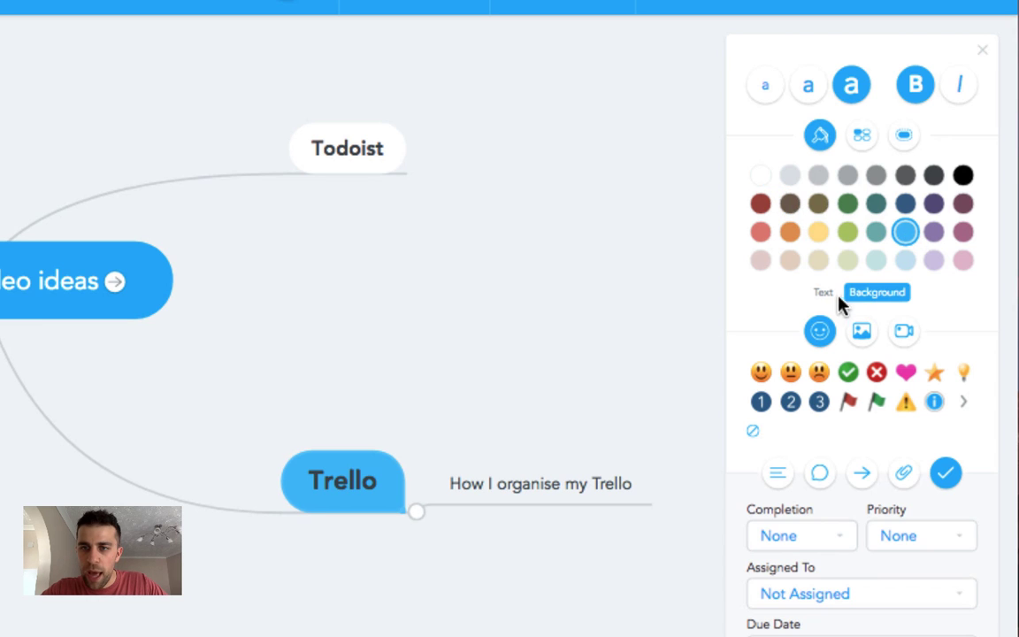
click(822, 292)
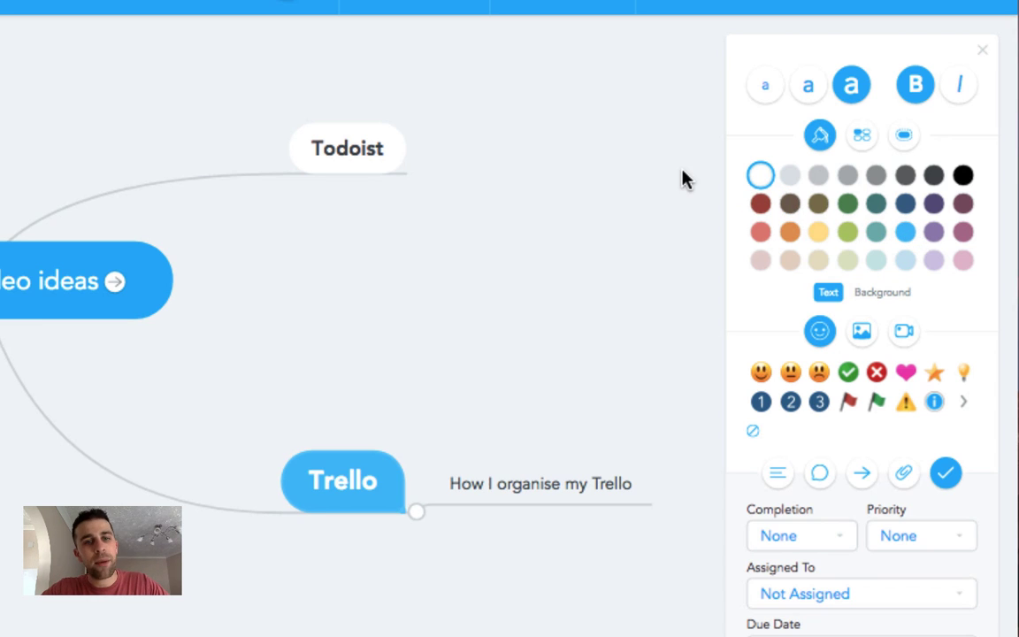
Step: Attach the graduation cap image to the Trello topic, glancing at the video options
click(860, 331)
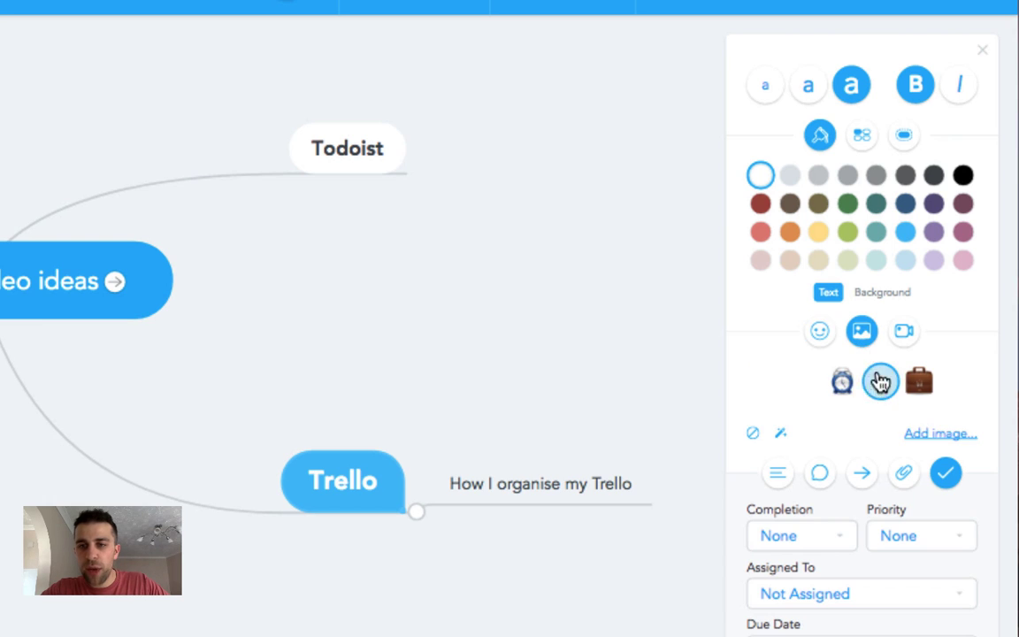
click(764, 382)
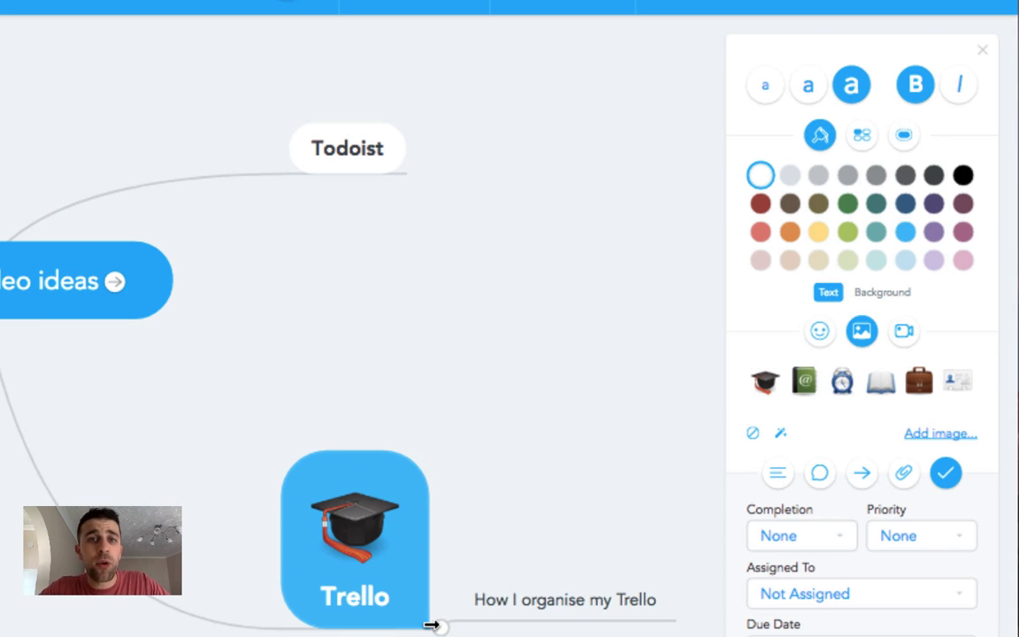
click(902, 331)
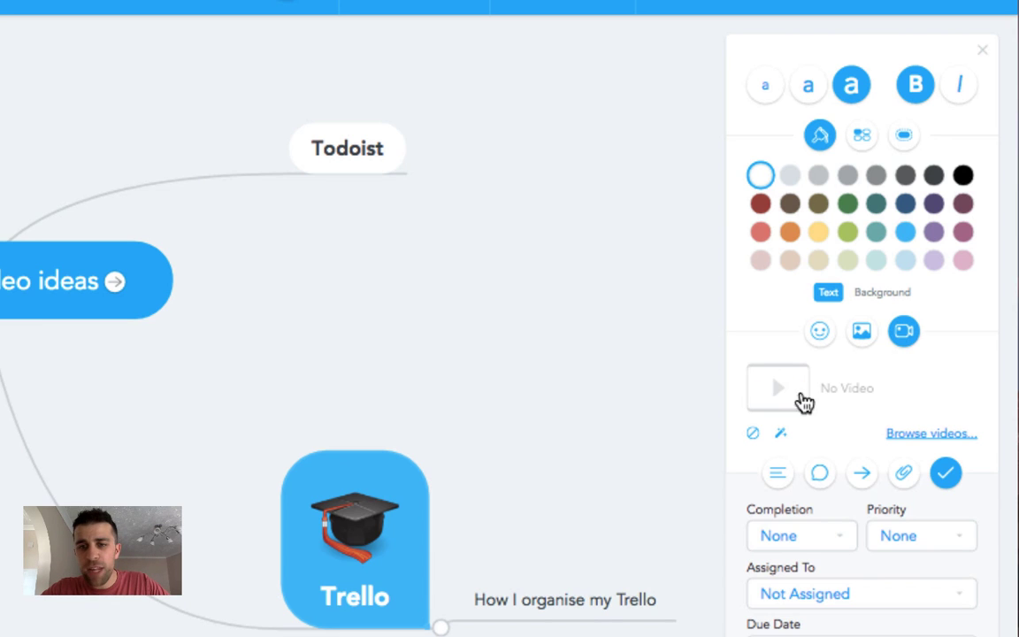
mouse_move(860, 331)
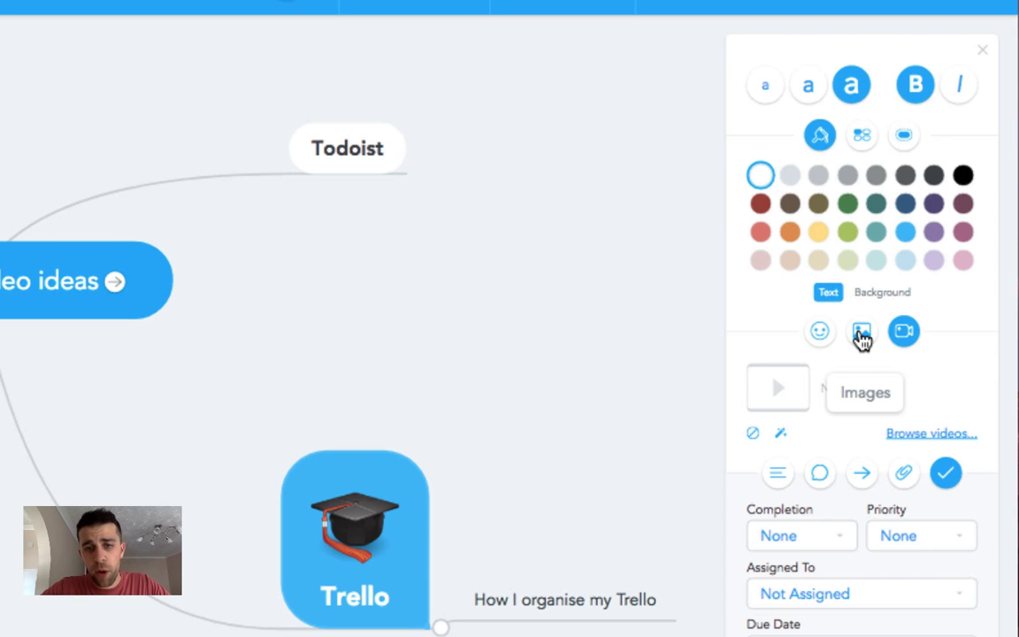
click(860, 330)
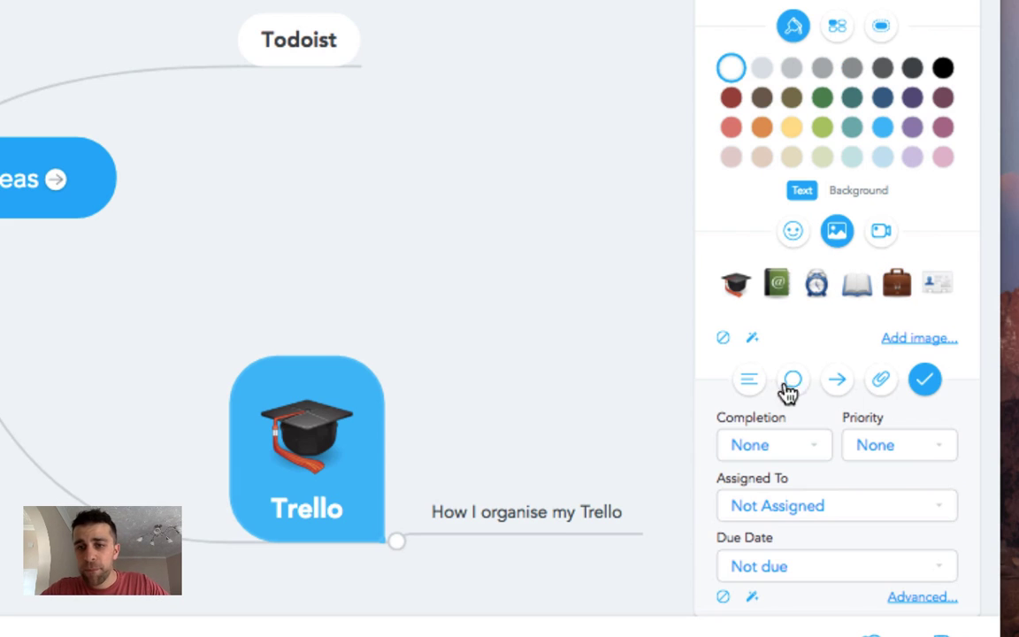
click(727, 423)
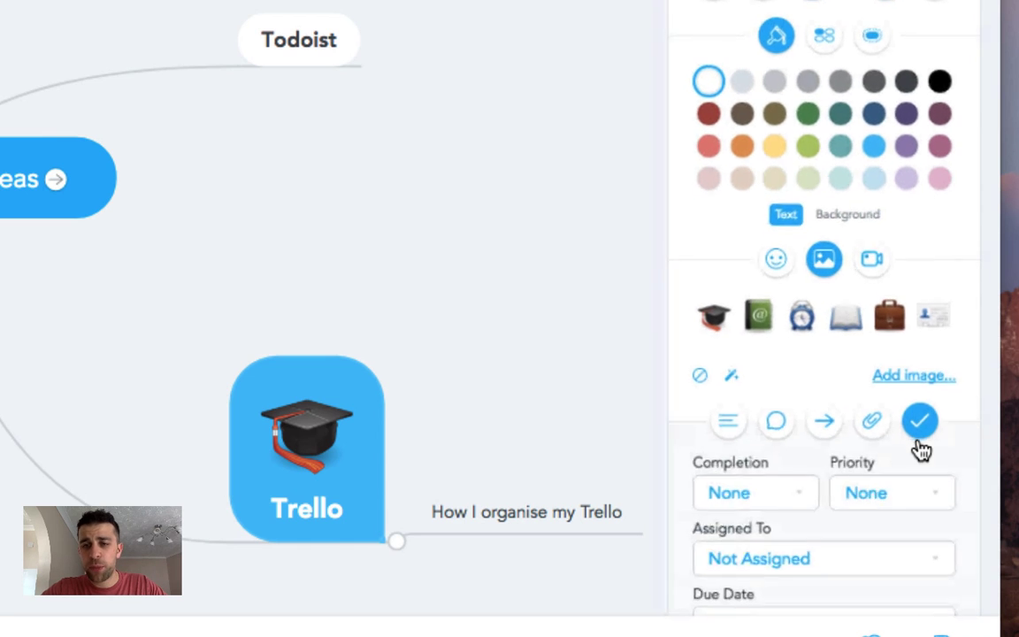
Step: Mark the Trello topic as a task that is 25% done
click(754, 492)
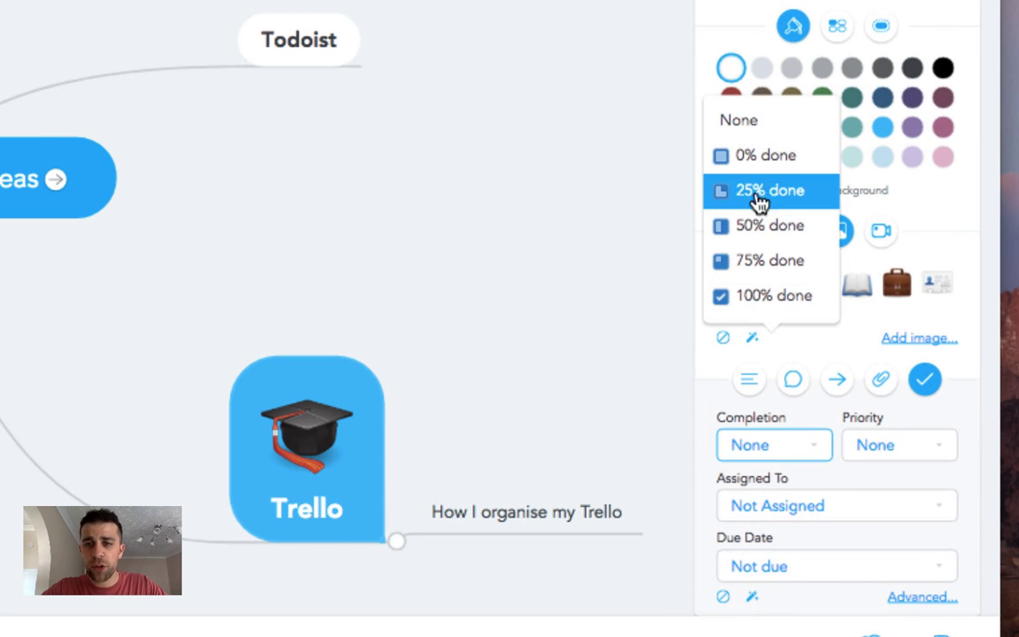
mouse_move(760, 193)
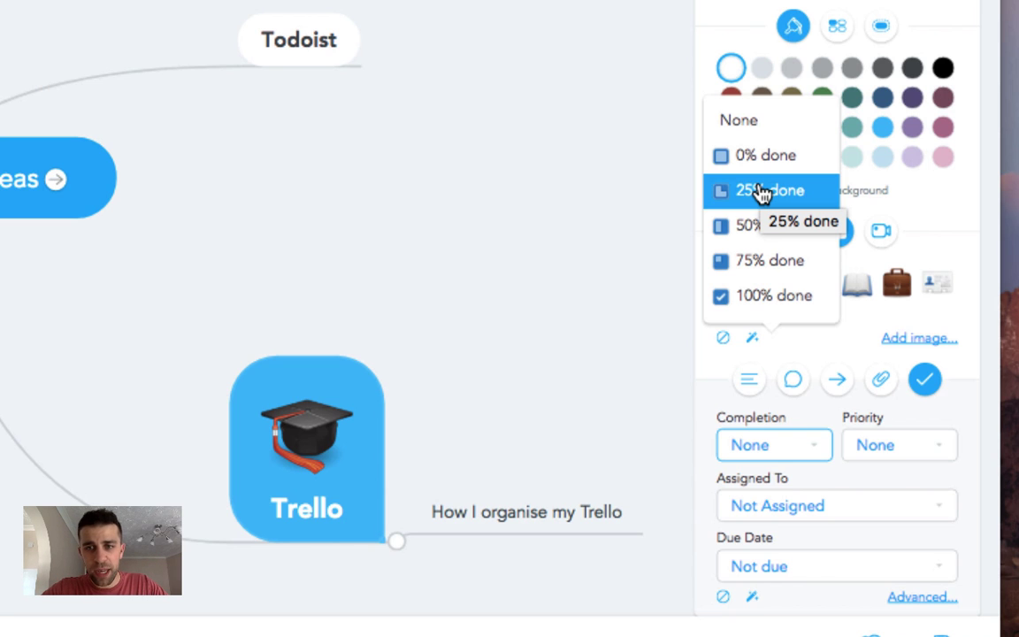
click(770, 191)
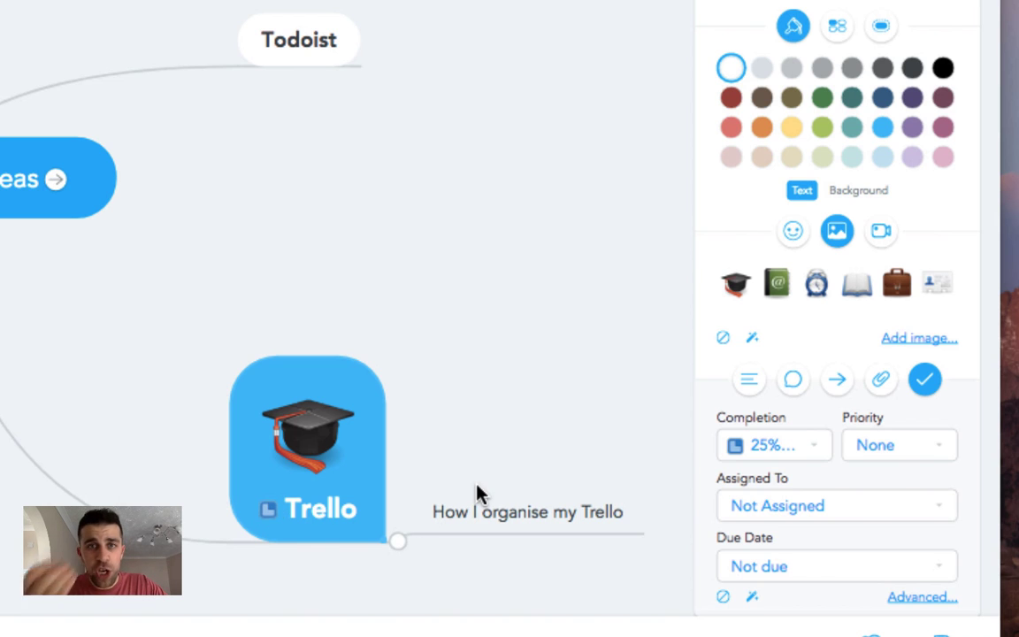
mouse_move(830, 467)
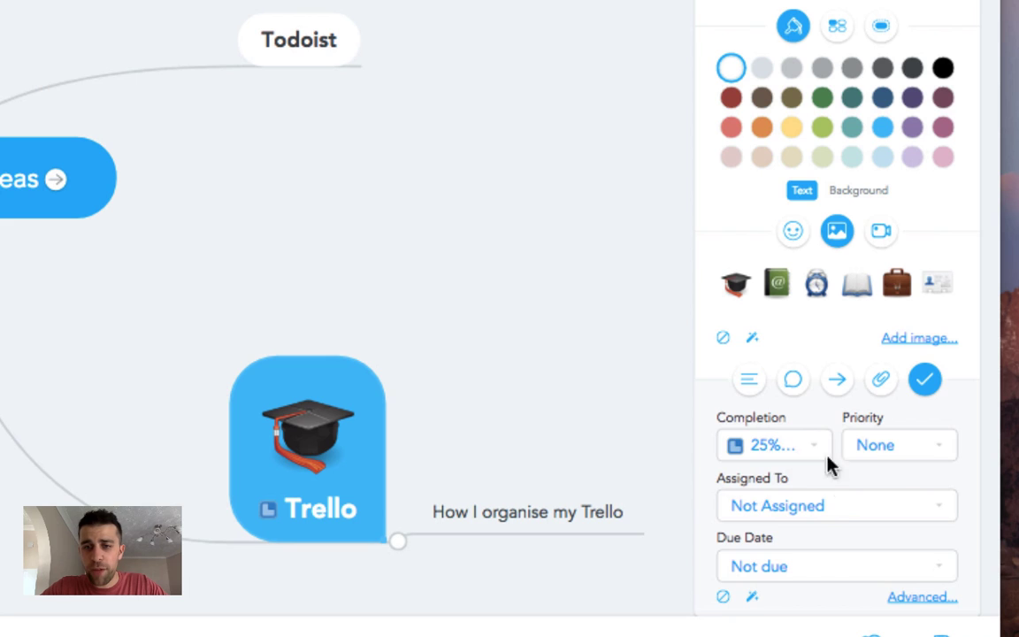
click(835, 506)
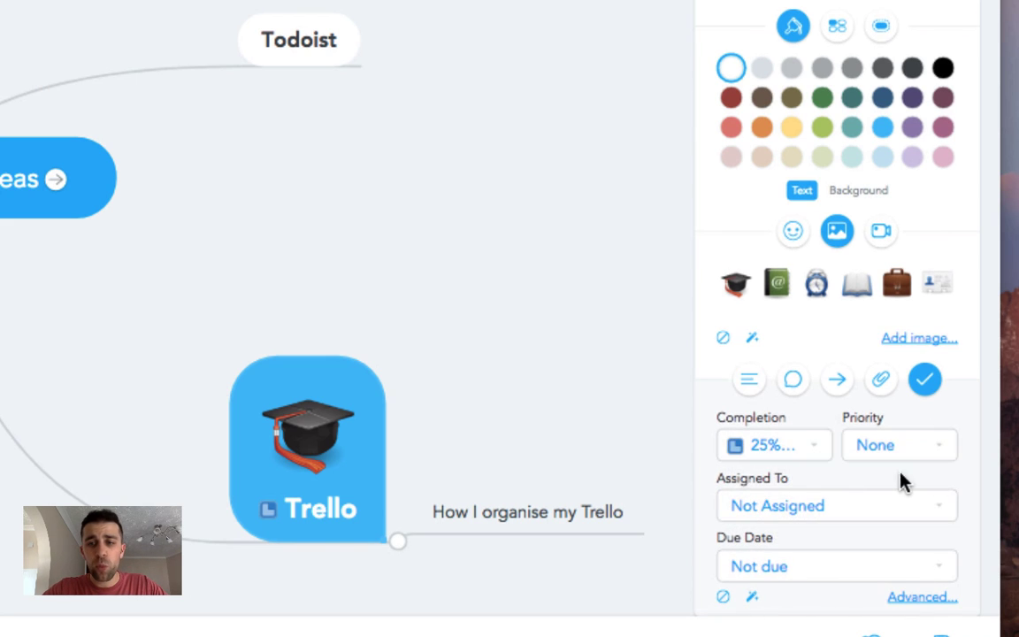
Step: Give the Trello task priority 3 and raise its completion through 50% to 75%
click(899, 446)
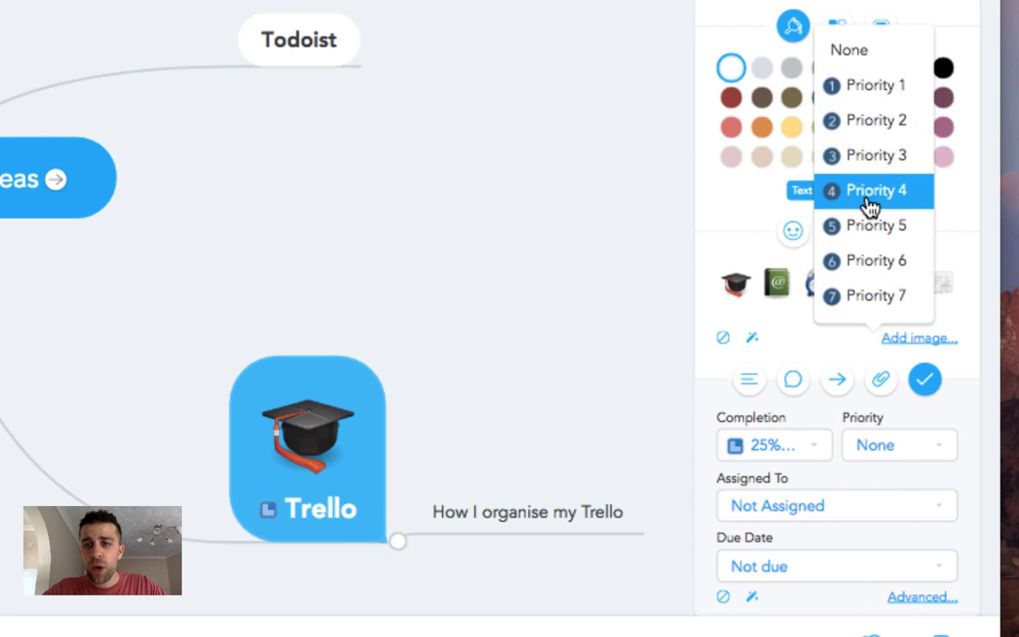
click(876, 85)
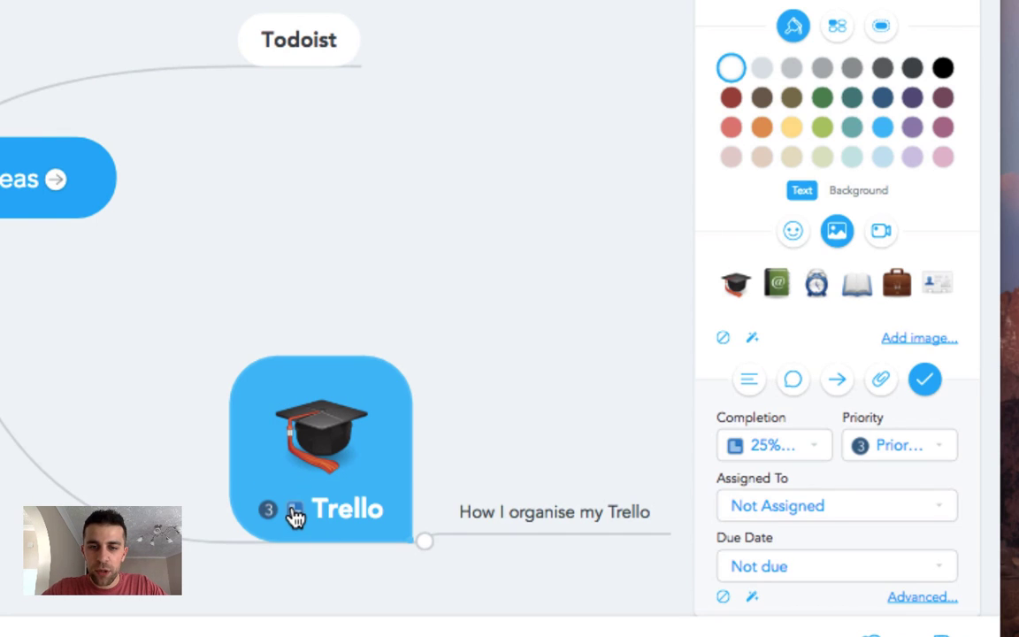
click(771, 446)
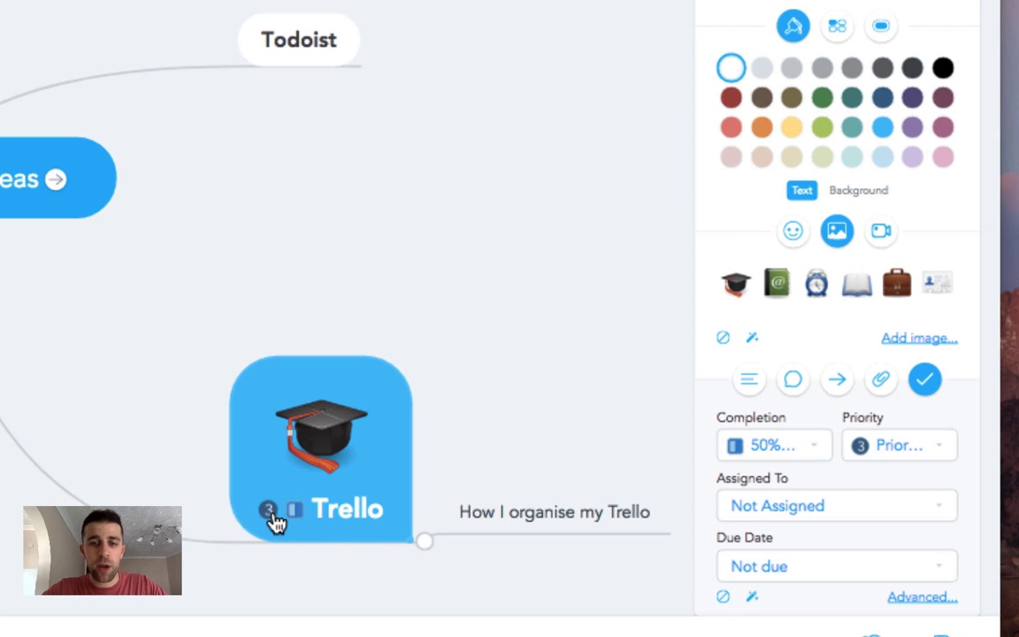
mouse_move(287, 523)
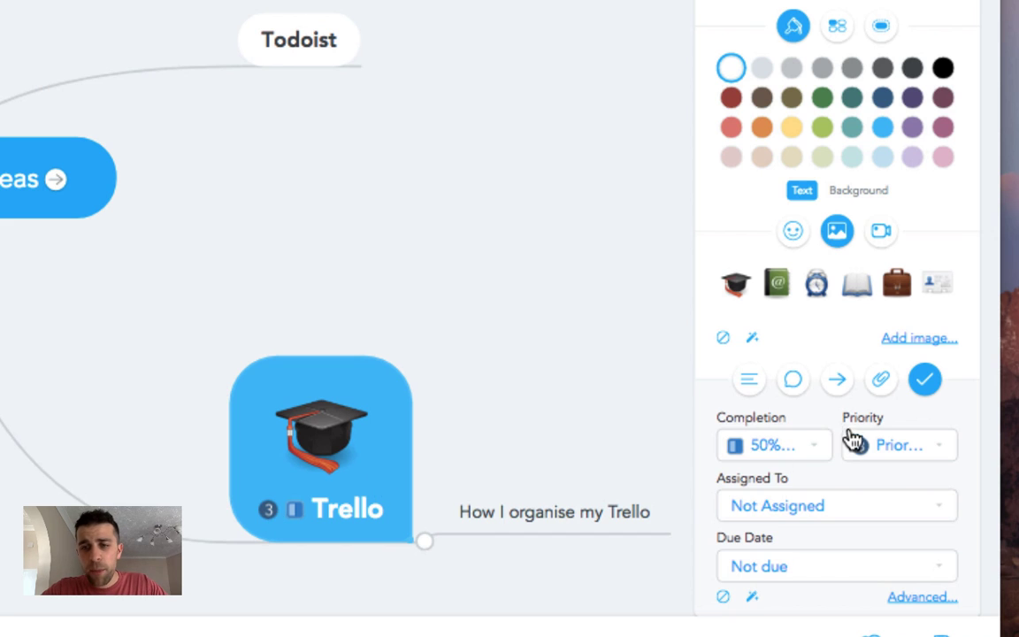
click(899, 445)
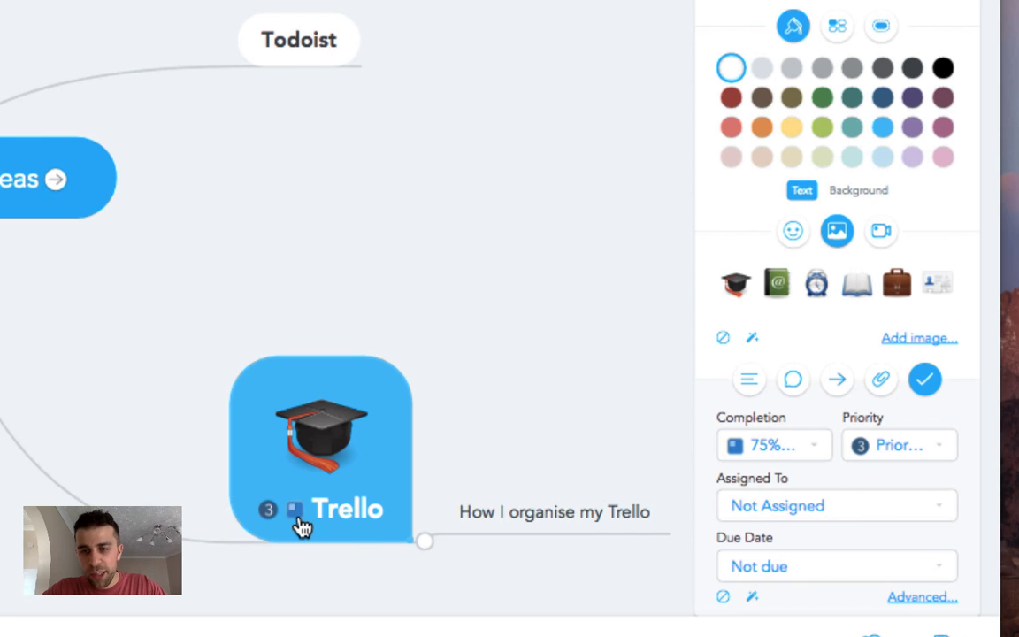
mouse_move(812, 566)
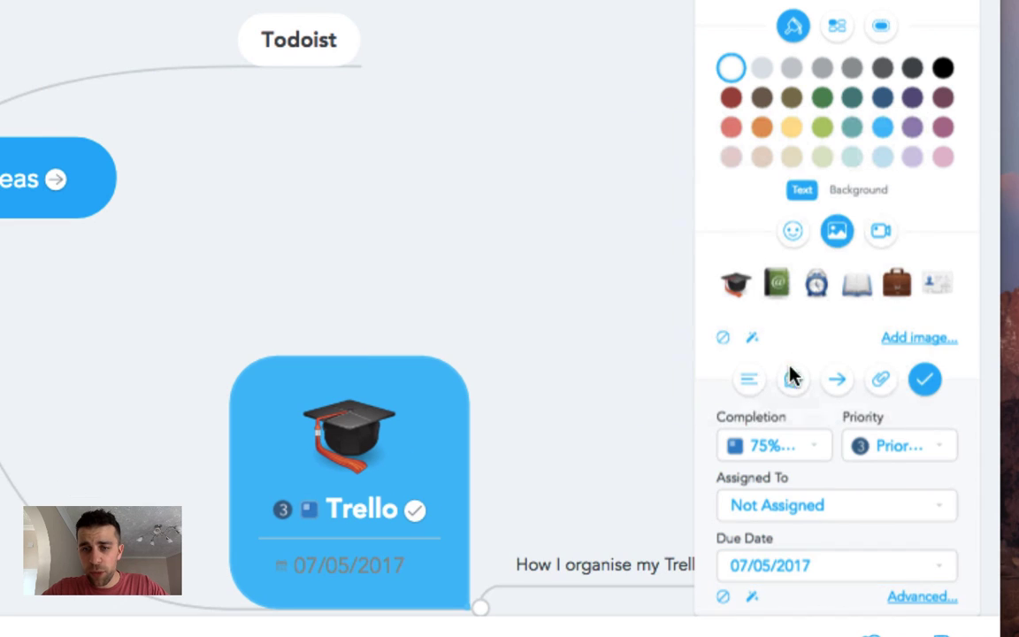
Step: Scroll the task panel to reach completion, priority, assignee and due date fields
scroll(down, 3)
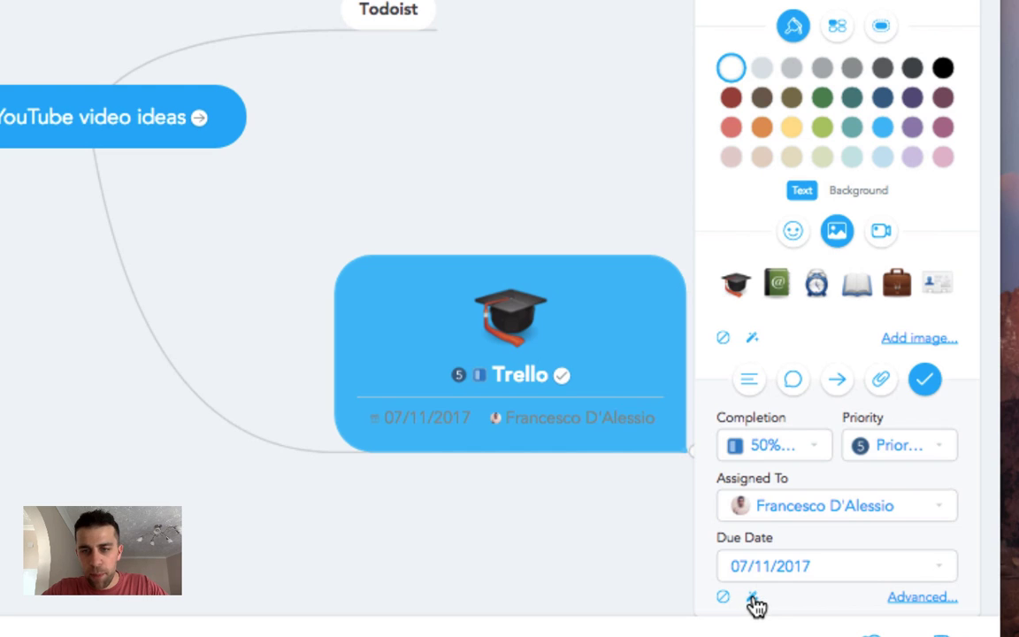
mouse_move(768, 605)
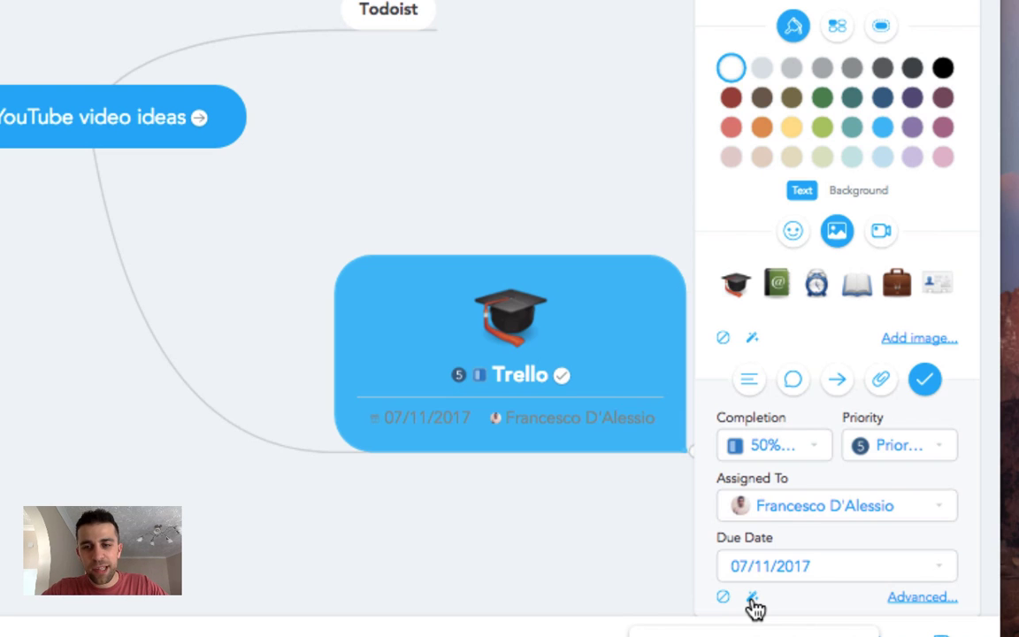
mouse_move(924, 602)
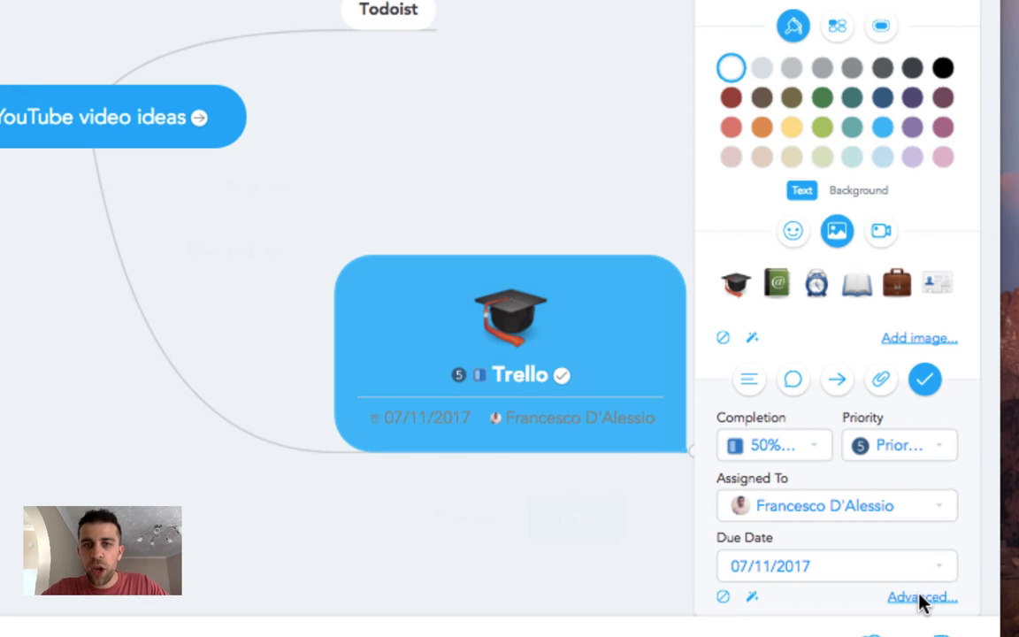
Step: In Edit Task, keep the email reminder one day before due and confirm with OK
click(922, 596)
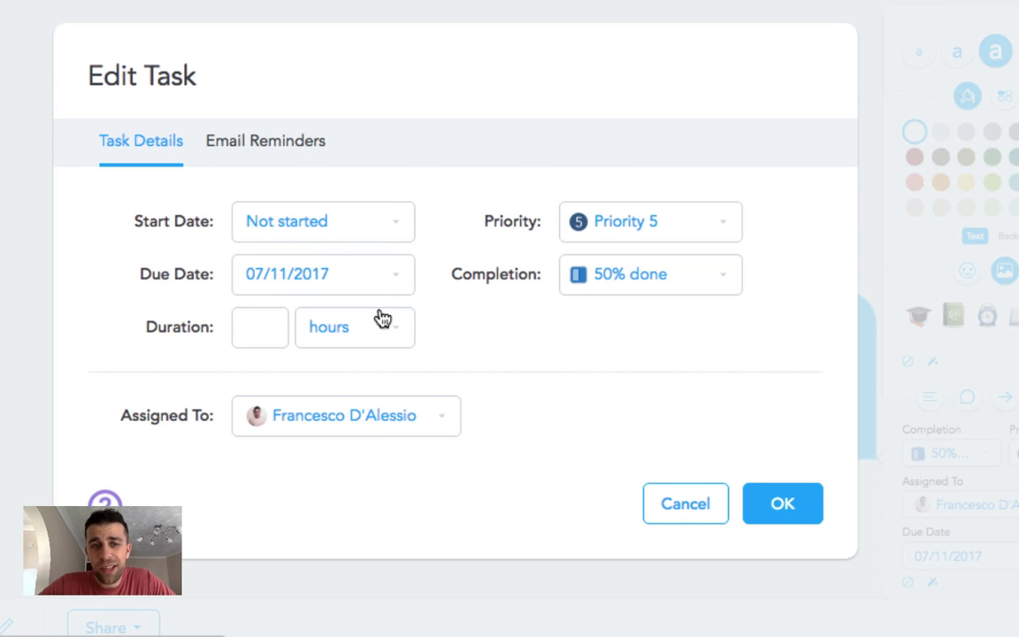
mouse_move(481, 294)
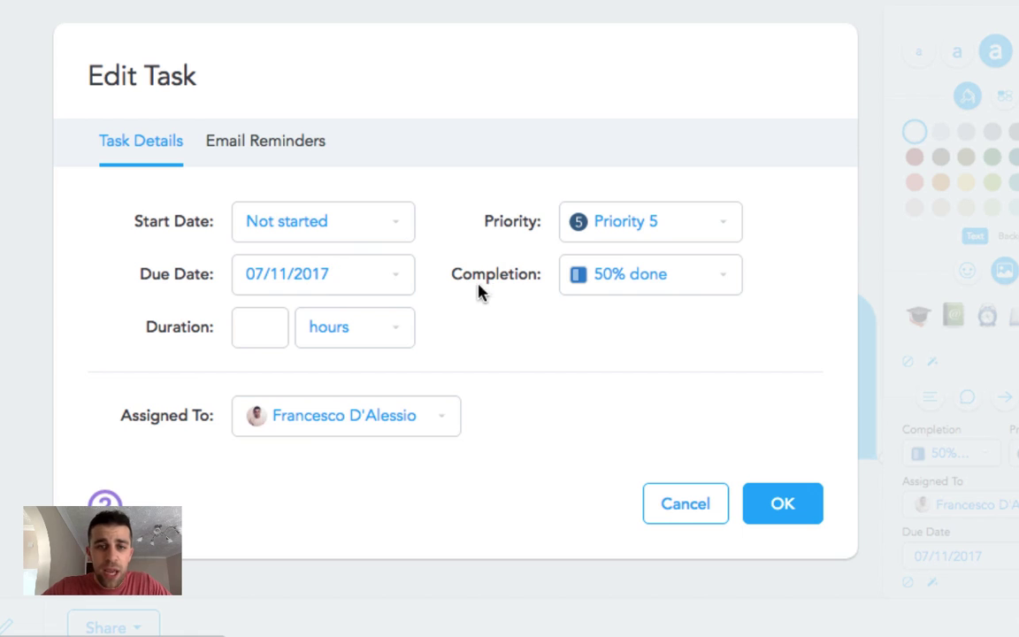
text(1)
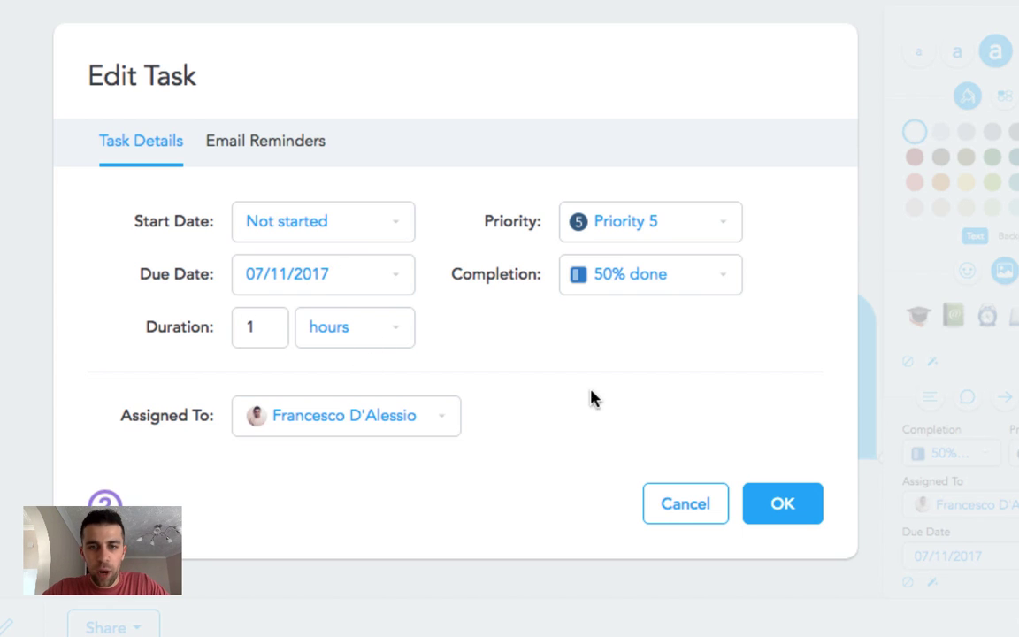
click(266, 125)
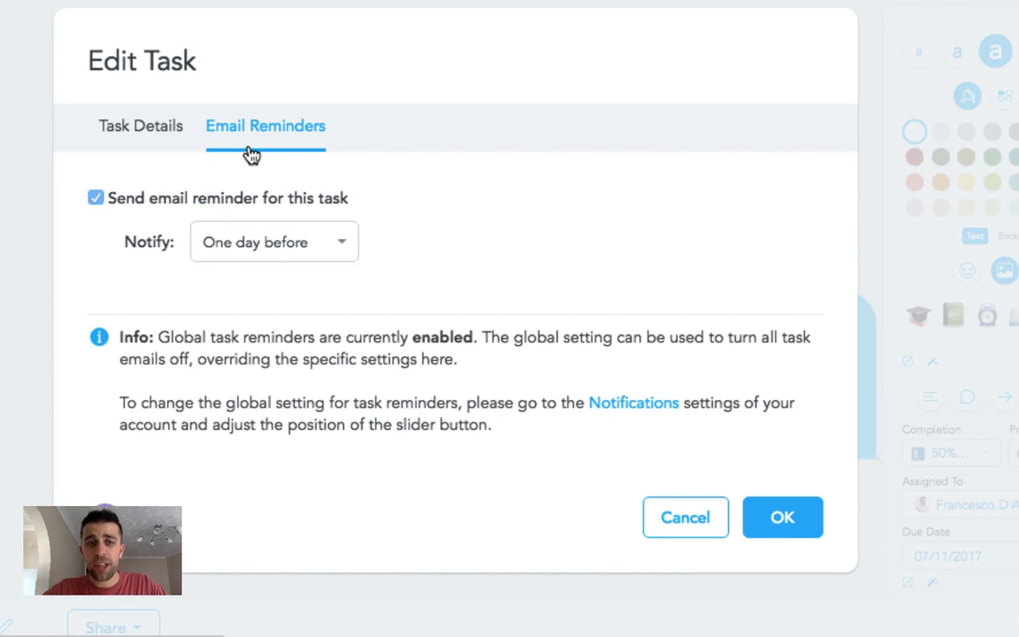
mouse_move(276, 193)
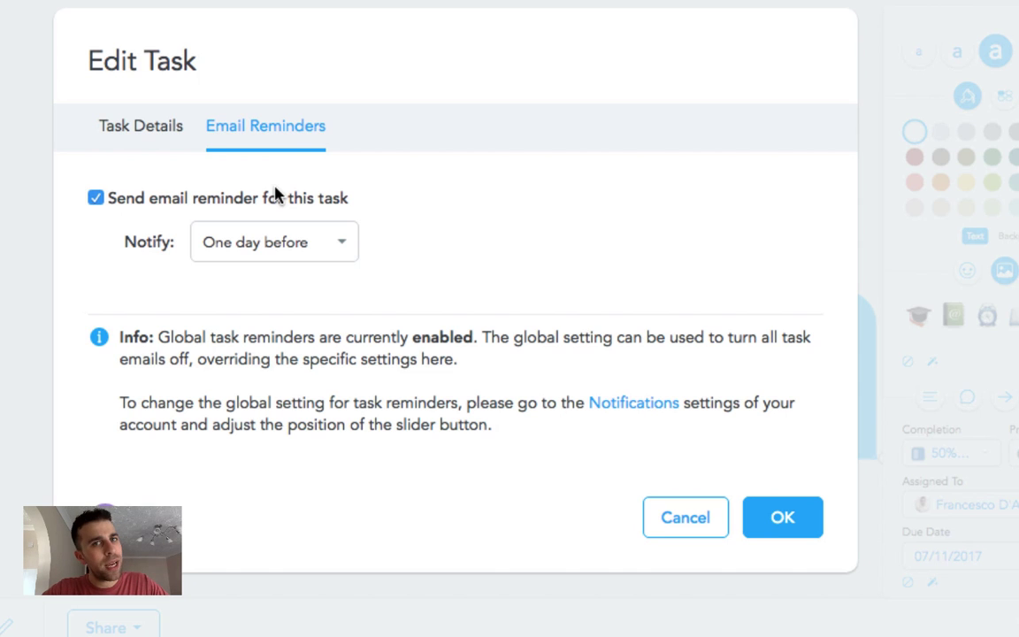
mouse_move(792, 527)
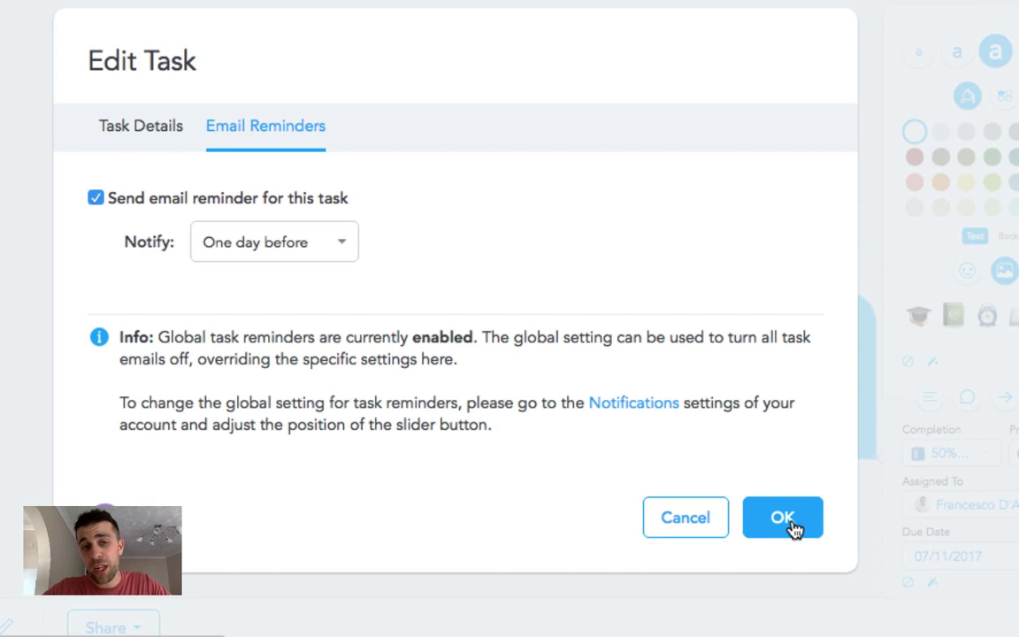
click(141, 126)
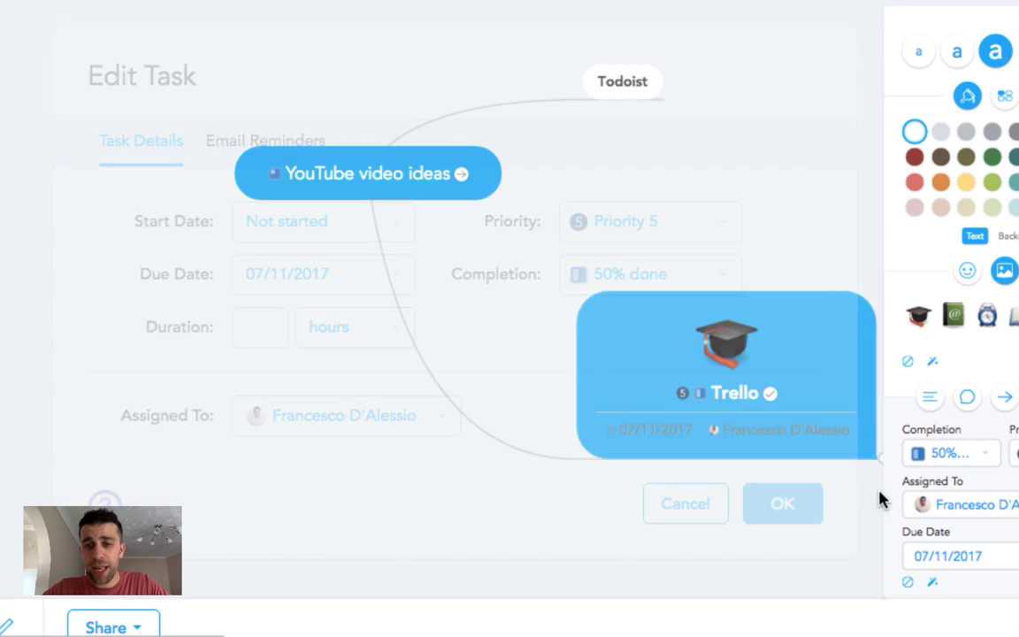
Step: Deselect Trello and open then close the map's change history
click(782, 503)
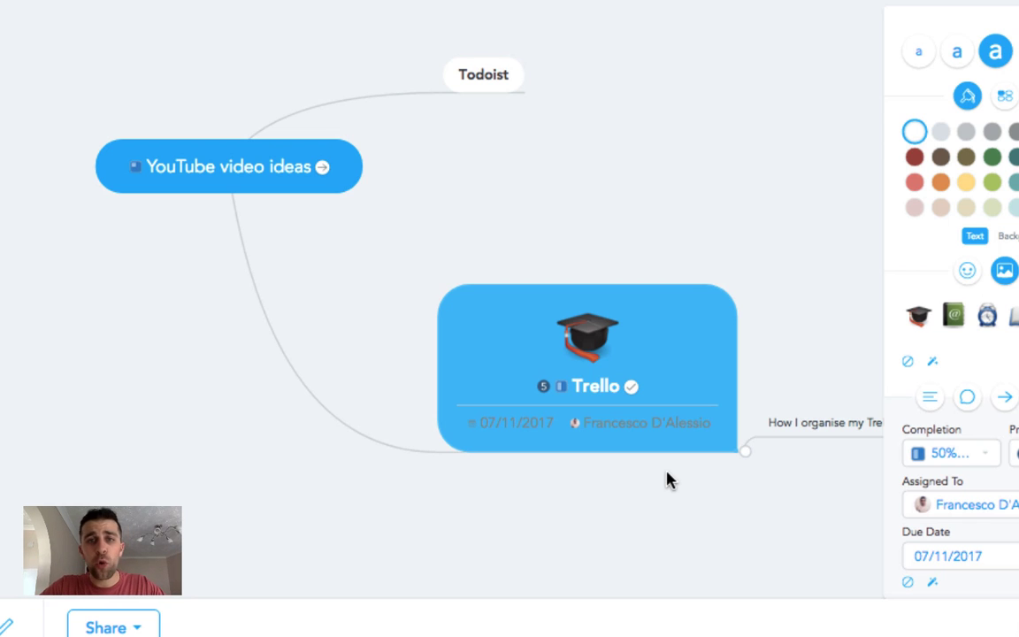
mouse_move(346, 365)
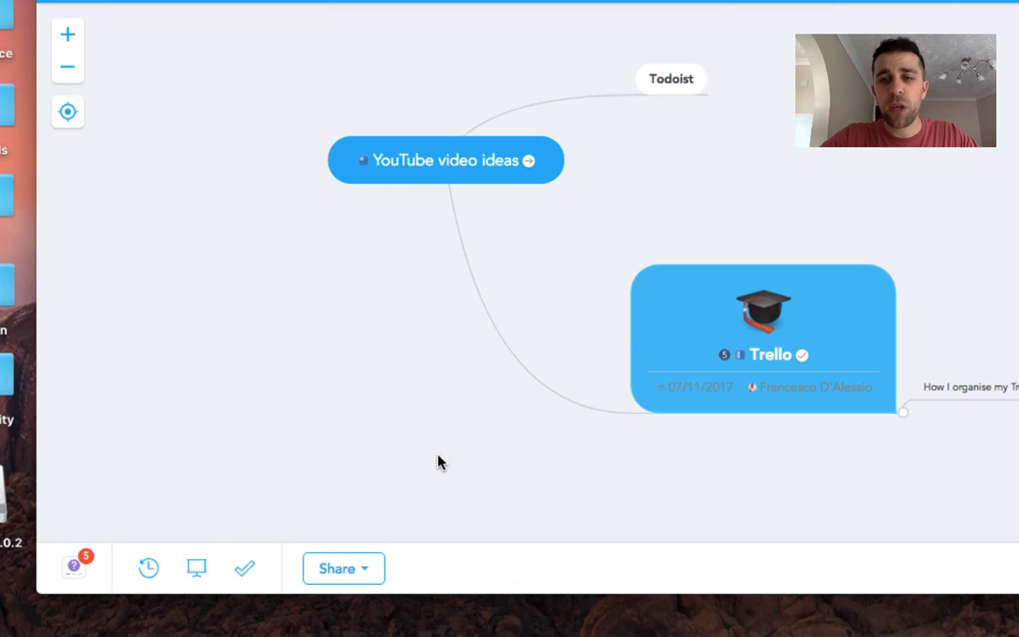
click(149, 568)
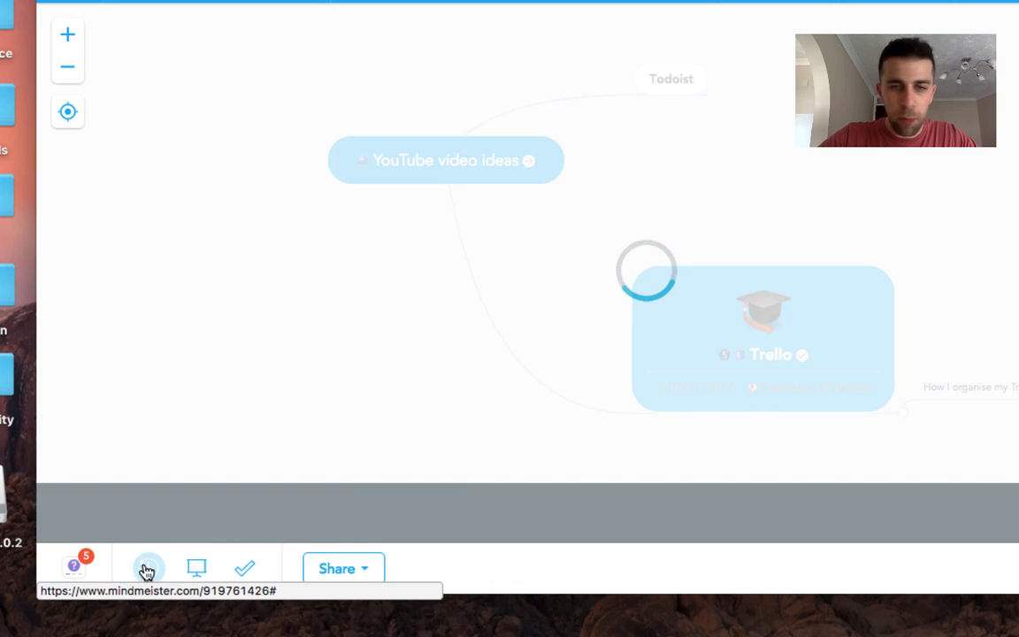
click(149, 568)
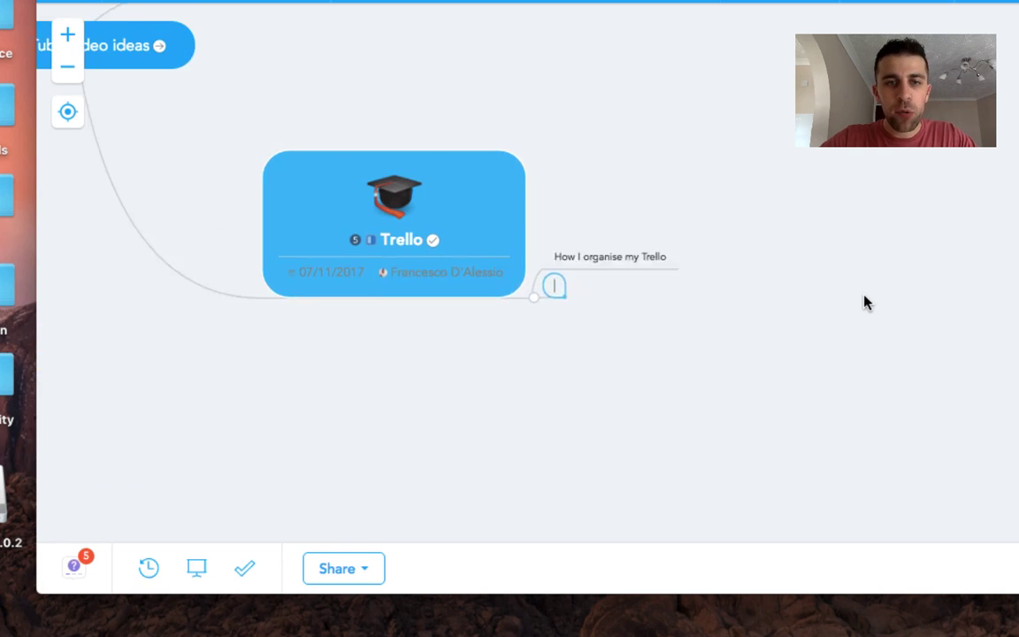
Step: Create 'How to get started', disconnect it from Trello and drag it lower as a floating topic
text(How to get started)
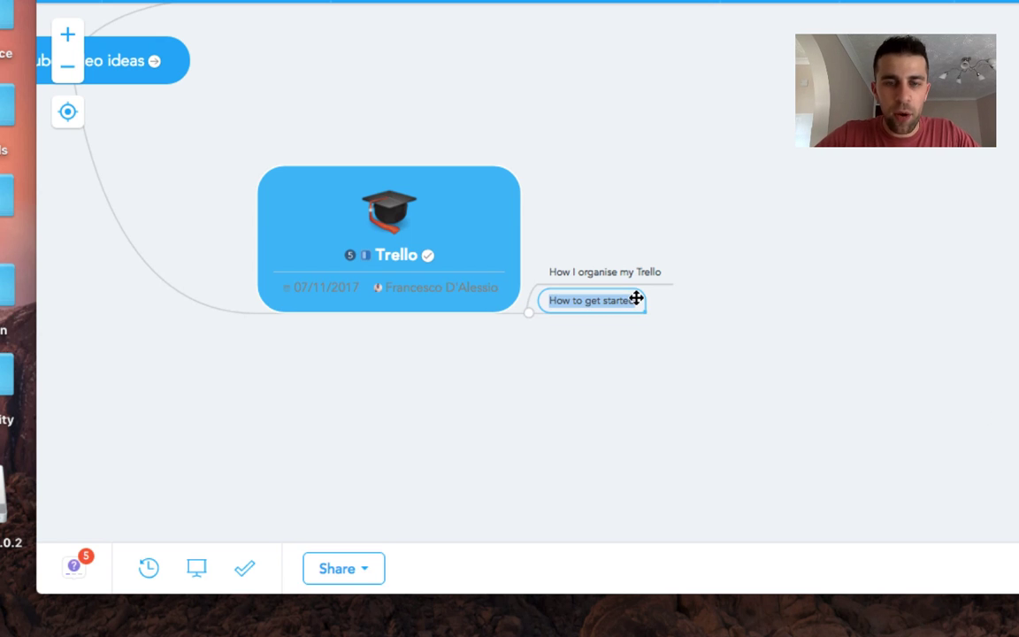
right_click(591, 300)
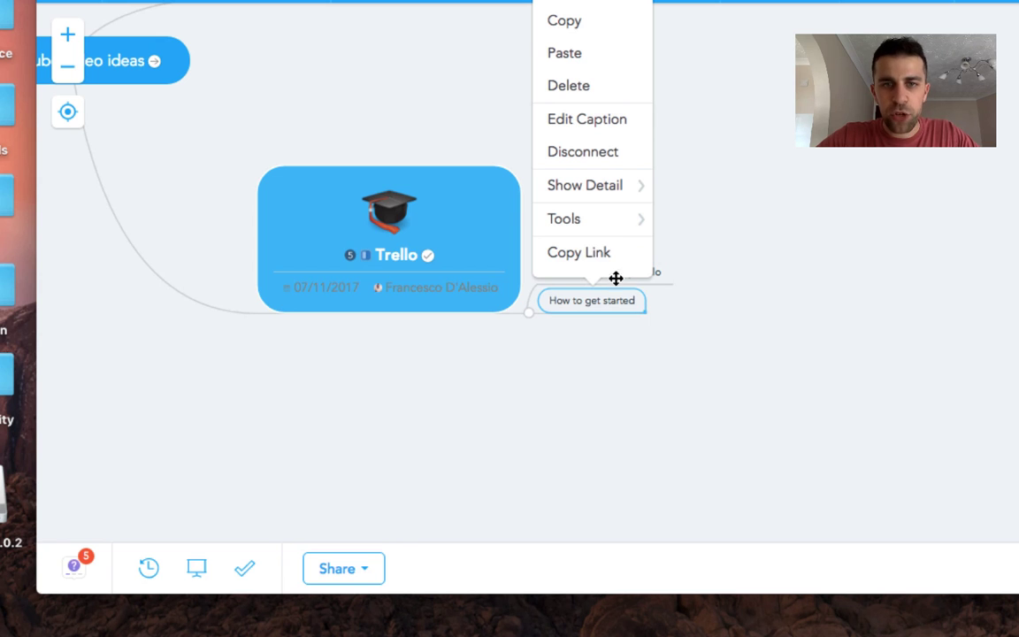
mouse_move(592, 152)
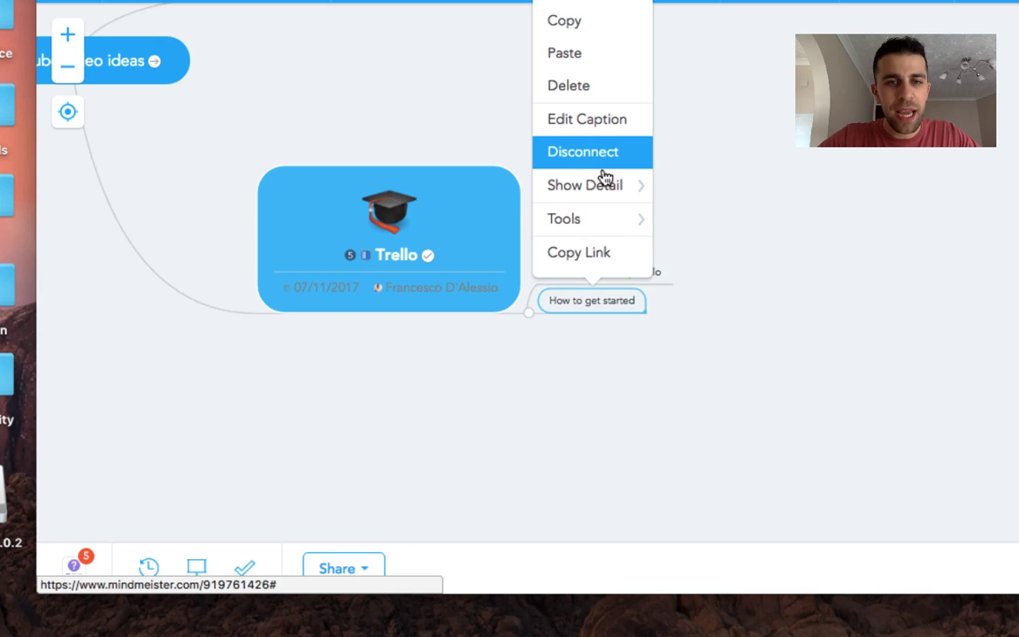
click(582, 152)
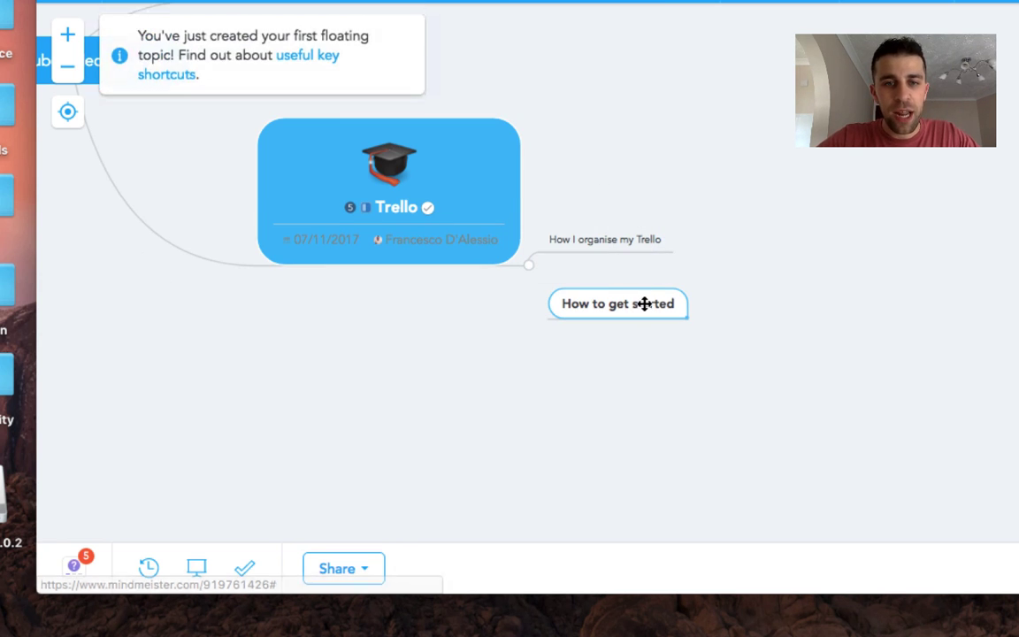
drag(617, 305, 636, 334)
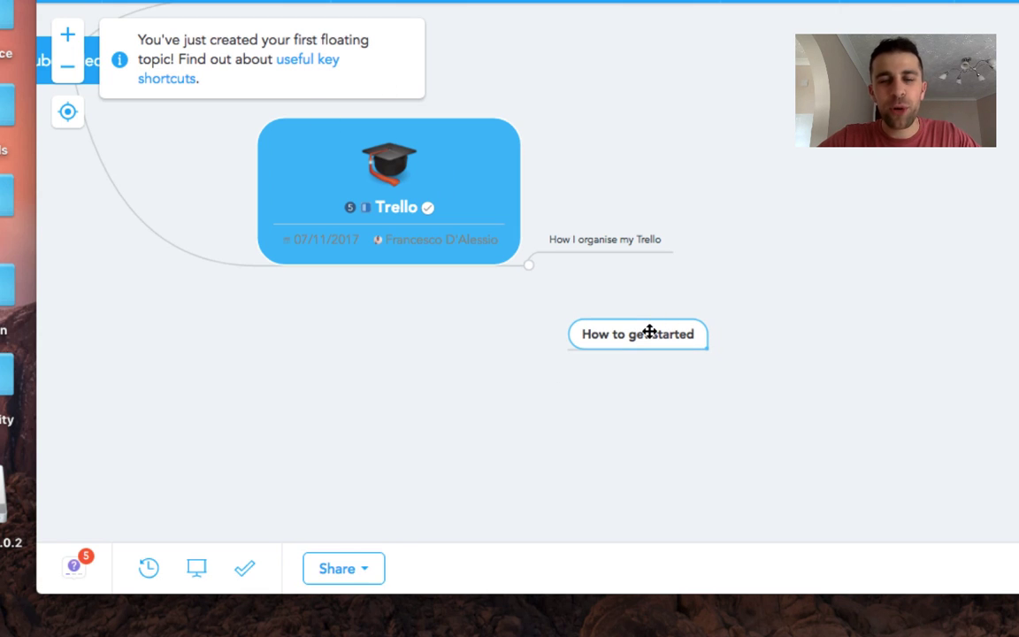
right_click(637, 333)
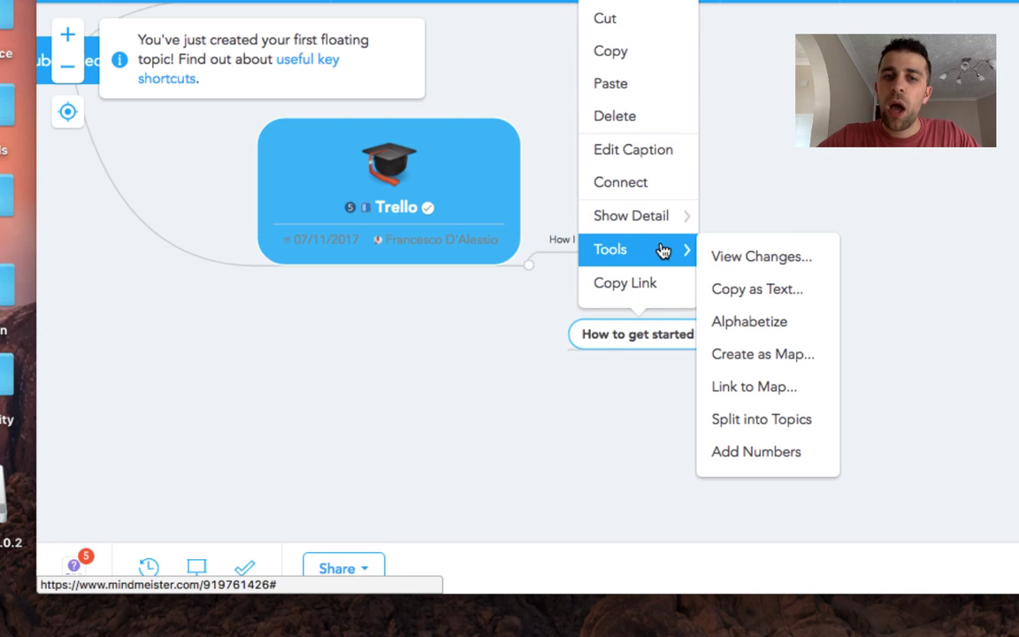
mouse_move(767, 354)
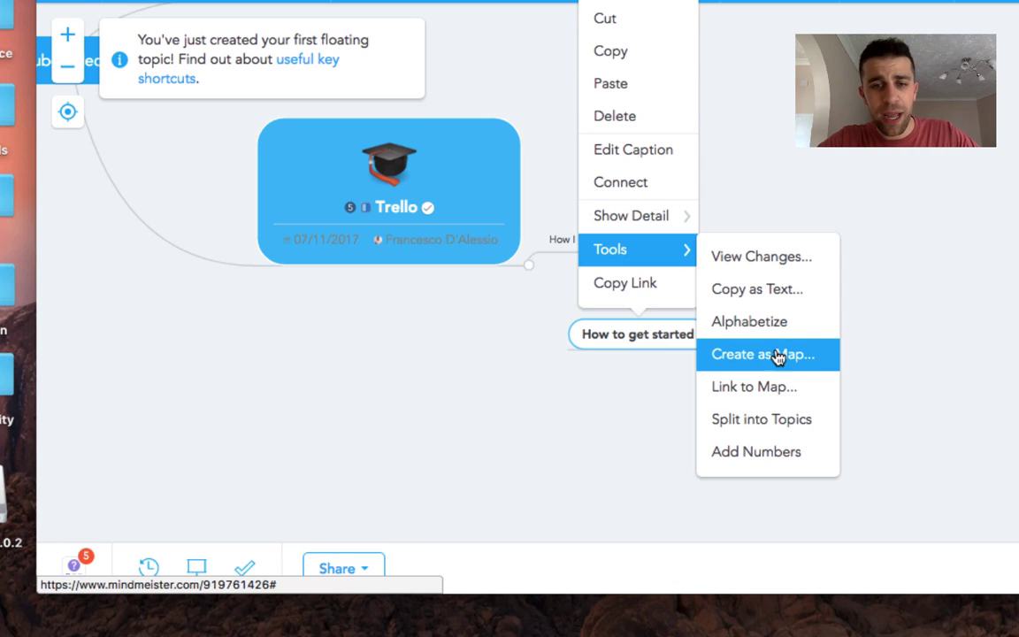
mouse_move(766, 385)
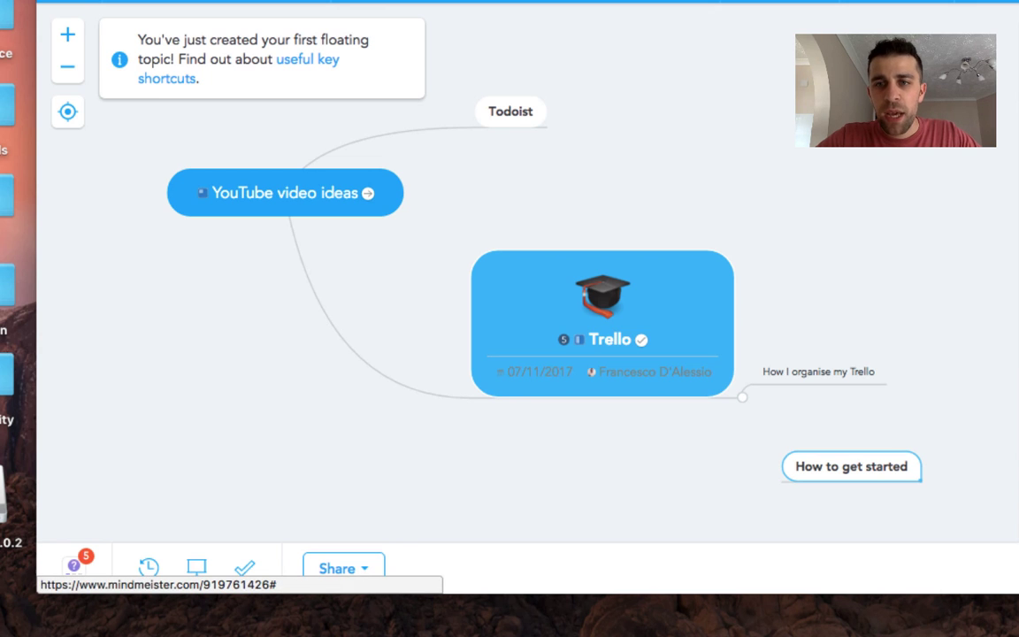
mouse_move(881, 359)
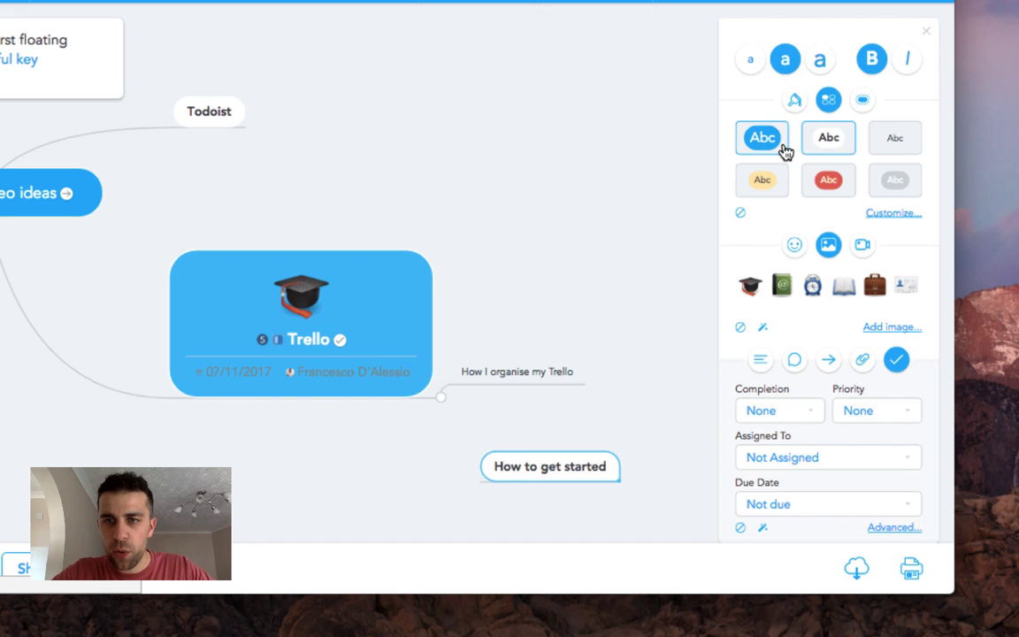
Step: Wrap the floating topic in a green cloud boundary, cancelling the custom shape changes
click(862, 99)
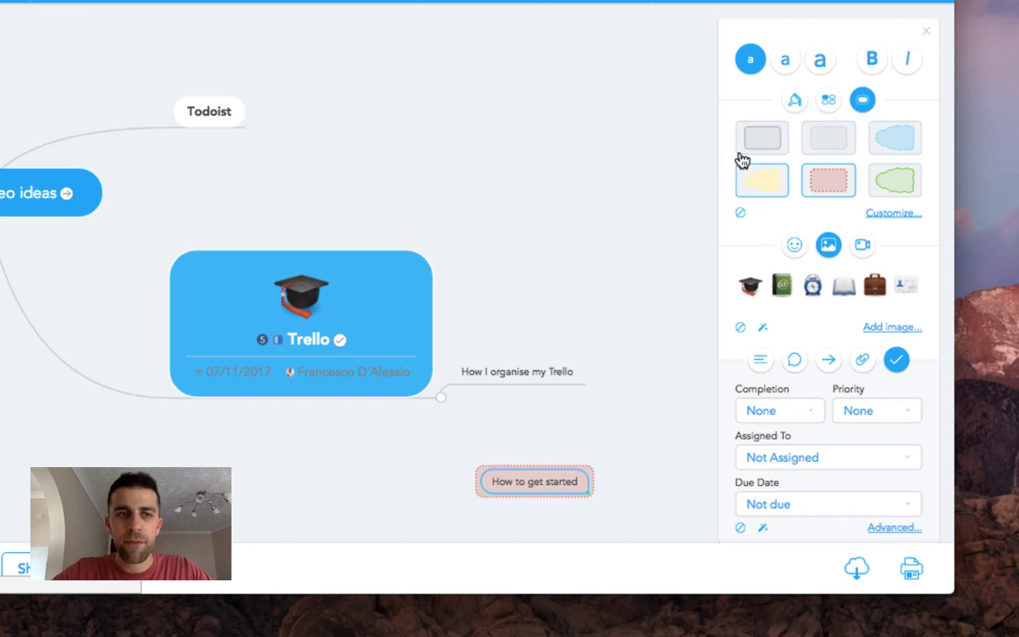
click(895, 181)
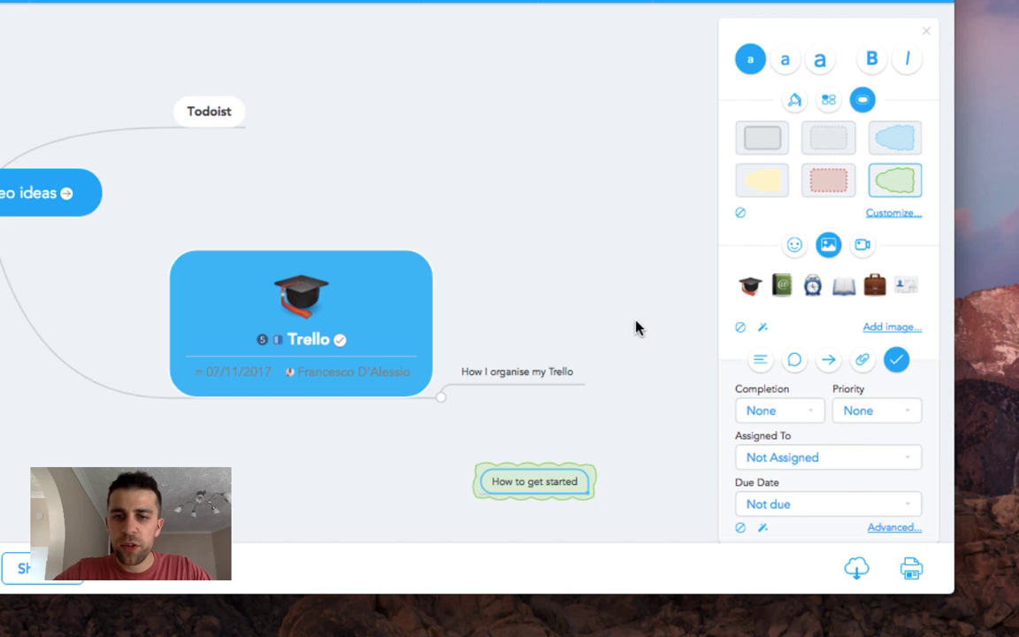
mouse_move(888, 219)
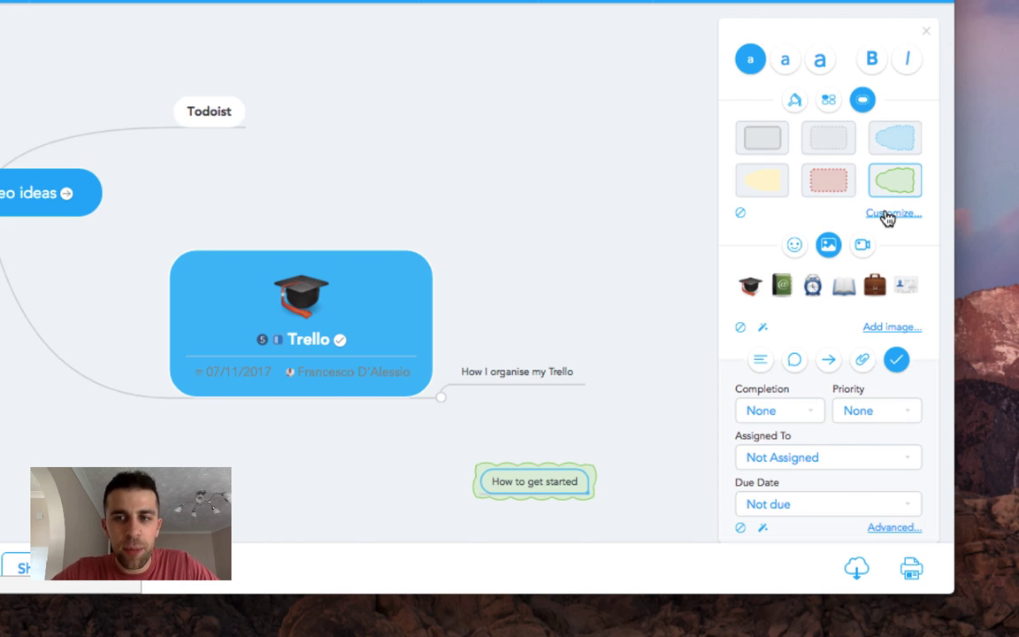
click(892, 212)
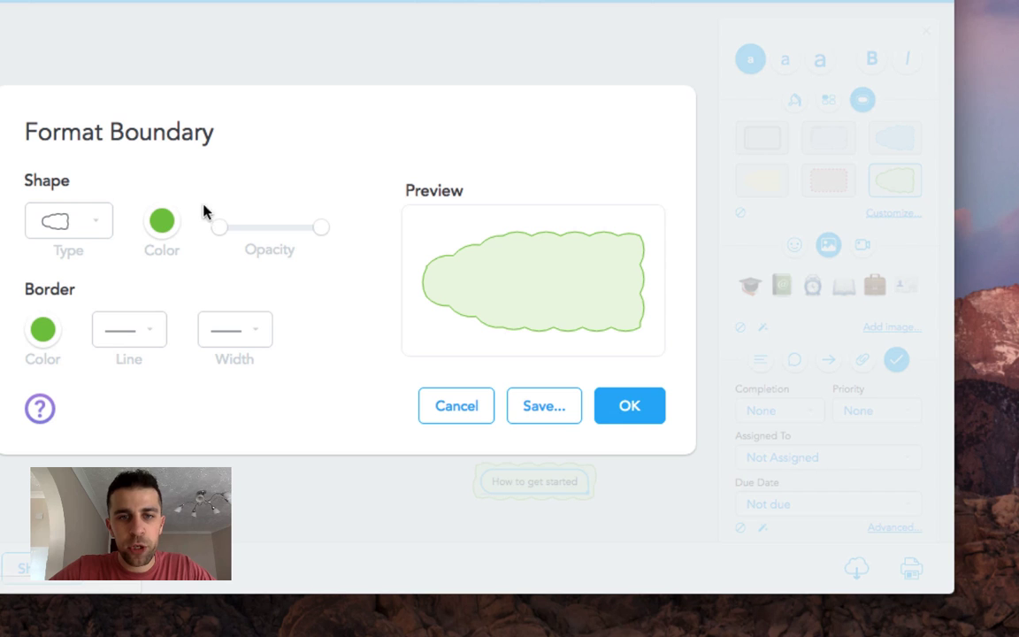
mouse_move(67, 221)
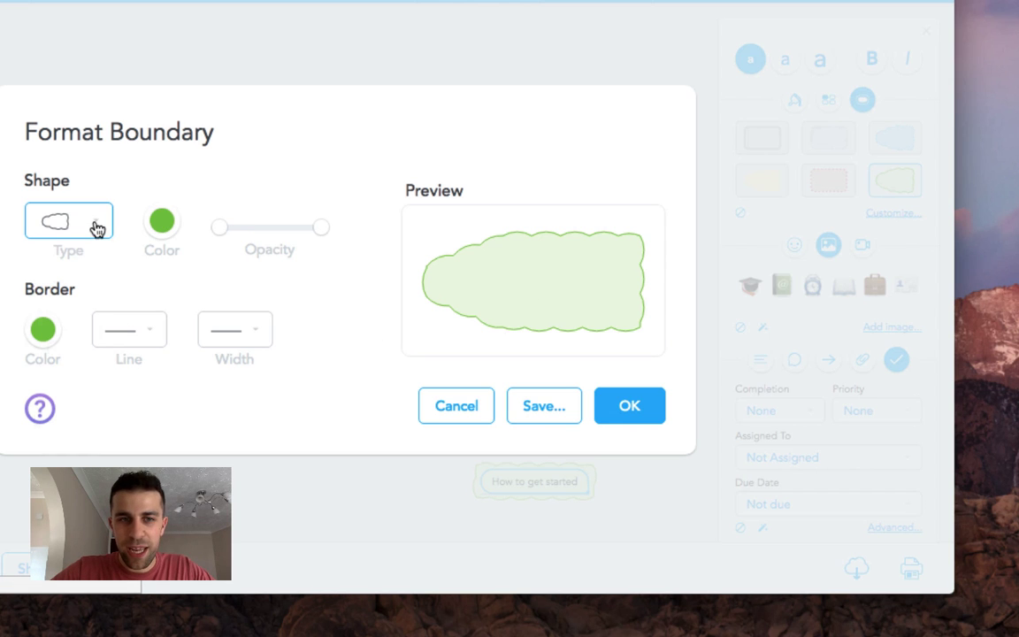
click(69, 219)
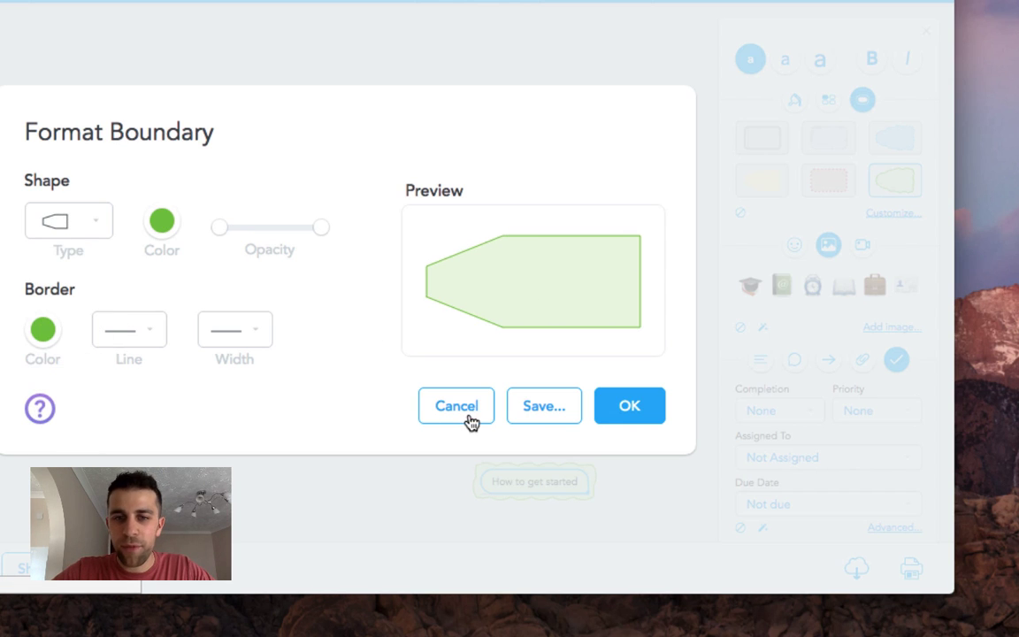
click(456, 405)
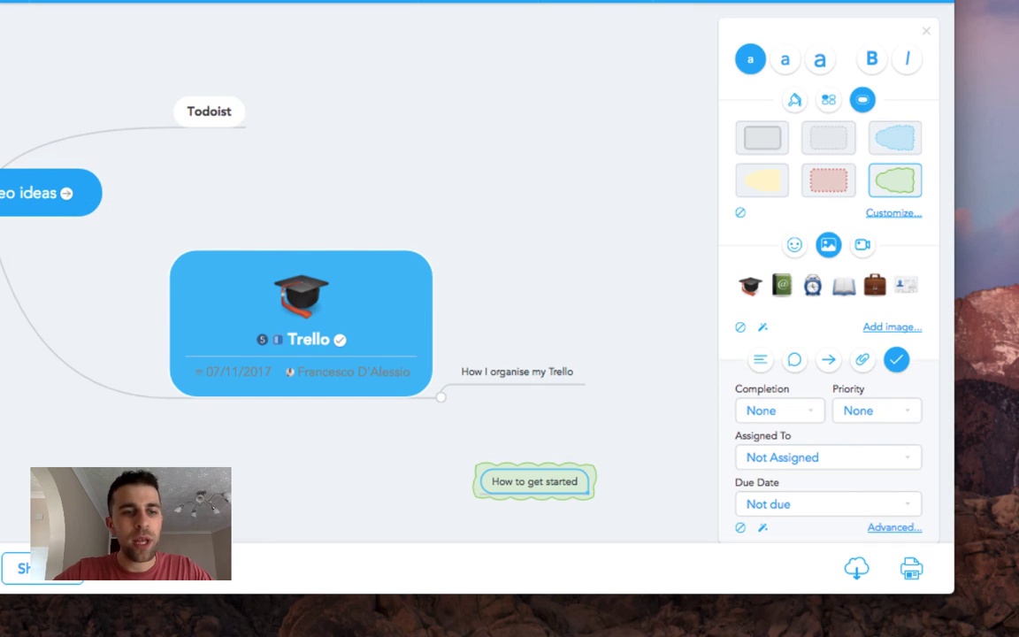
mouse_move(471, 185)
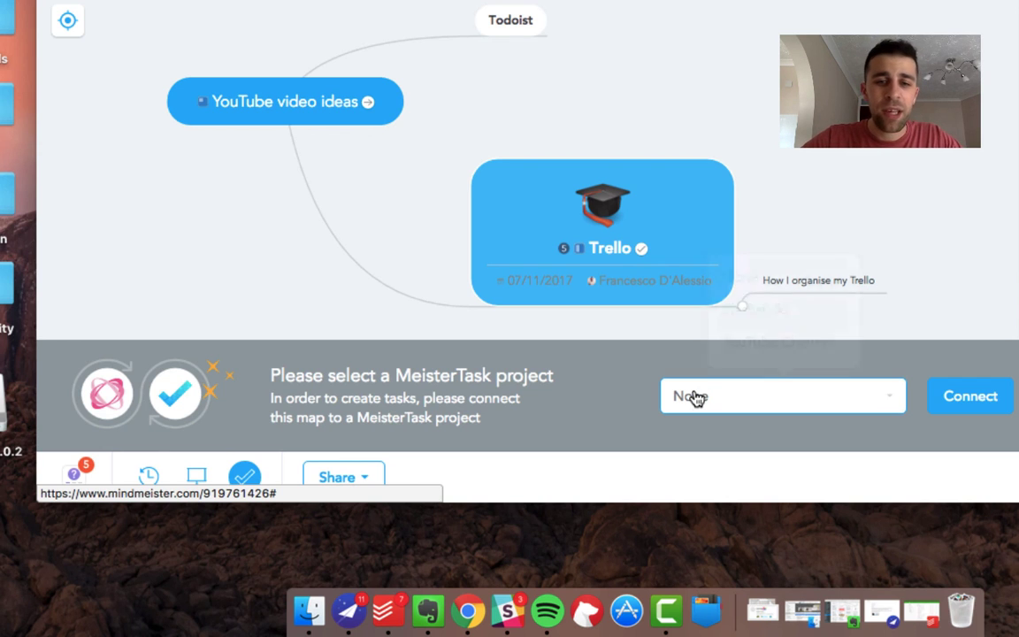
Step: List the MeisterTask projects on offer: Flashsticks and YouTube Channel
click(782, 396)
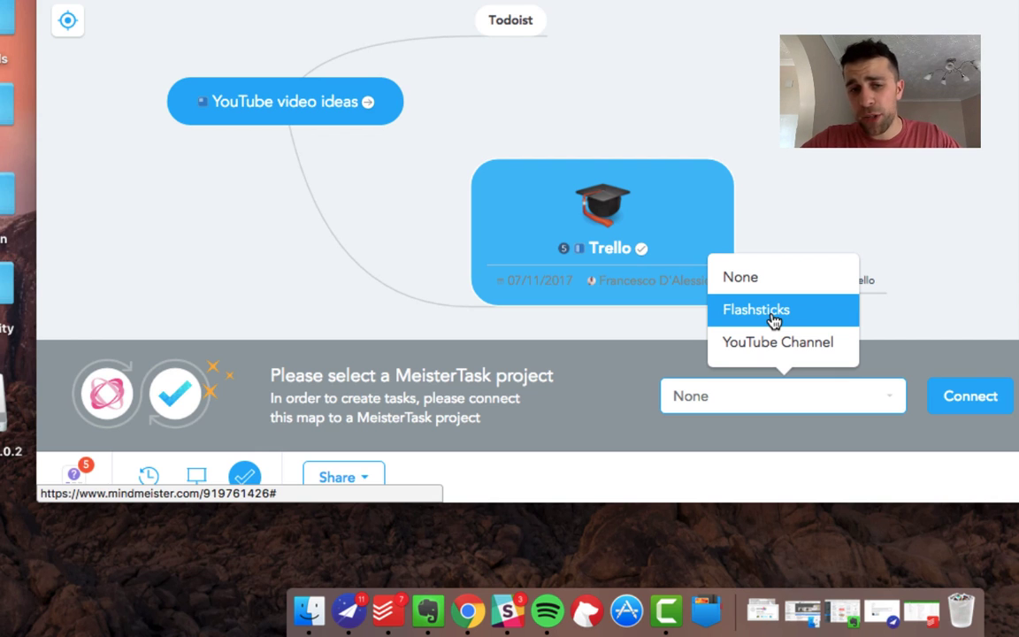
mouse_move(831, 209)
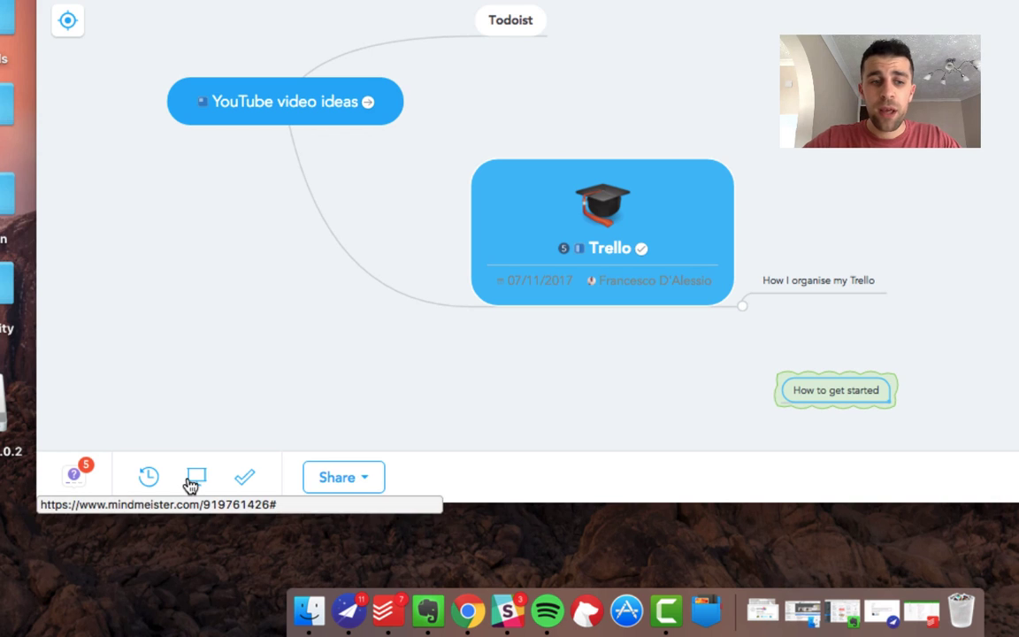
click(195, 478)
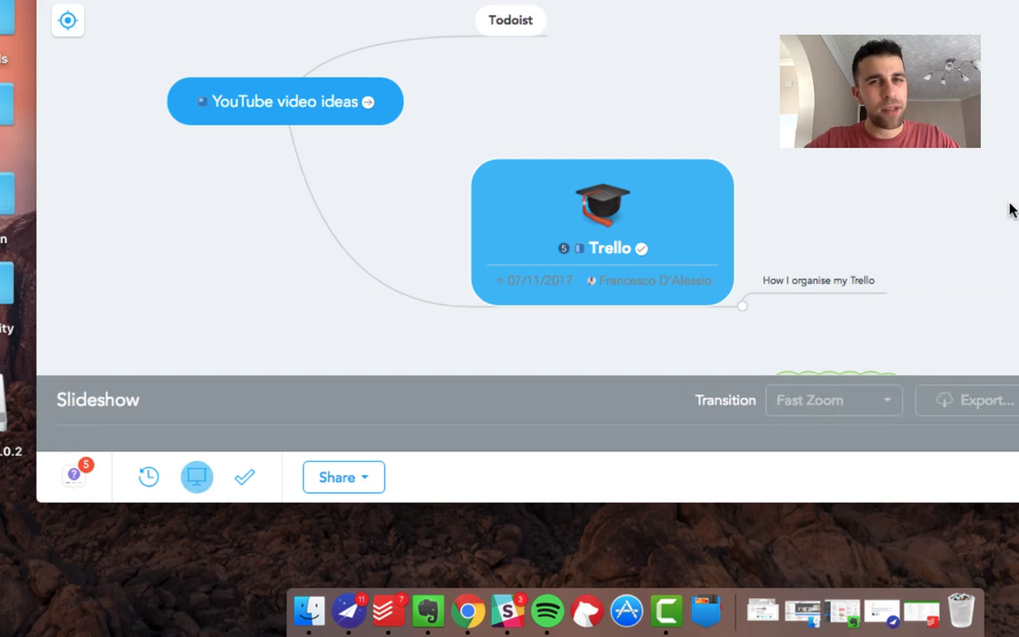
click(197, 478)
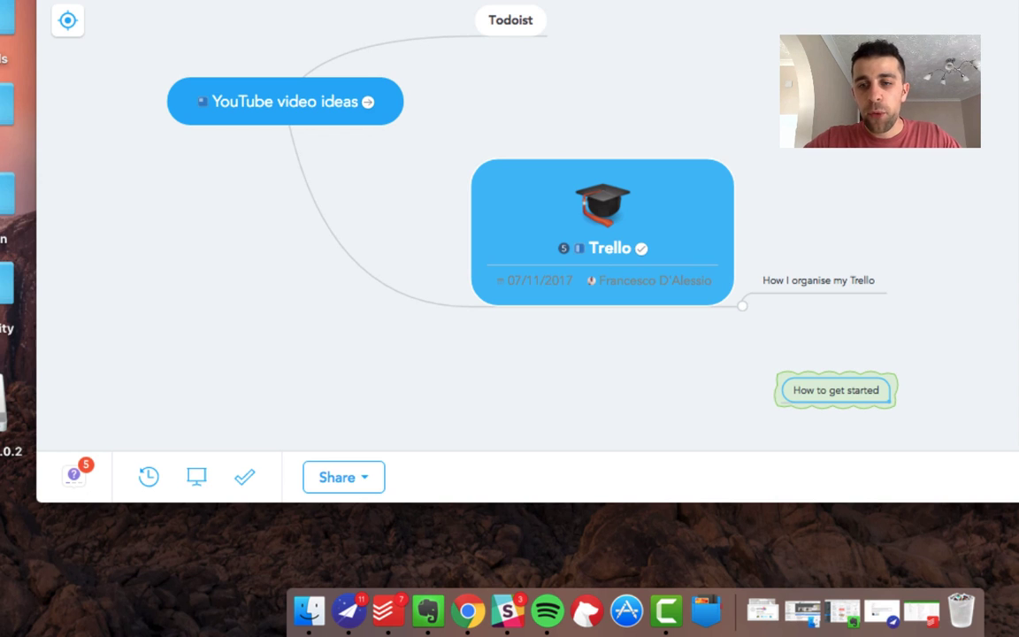
click(336, 477)
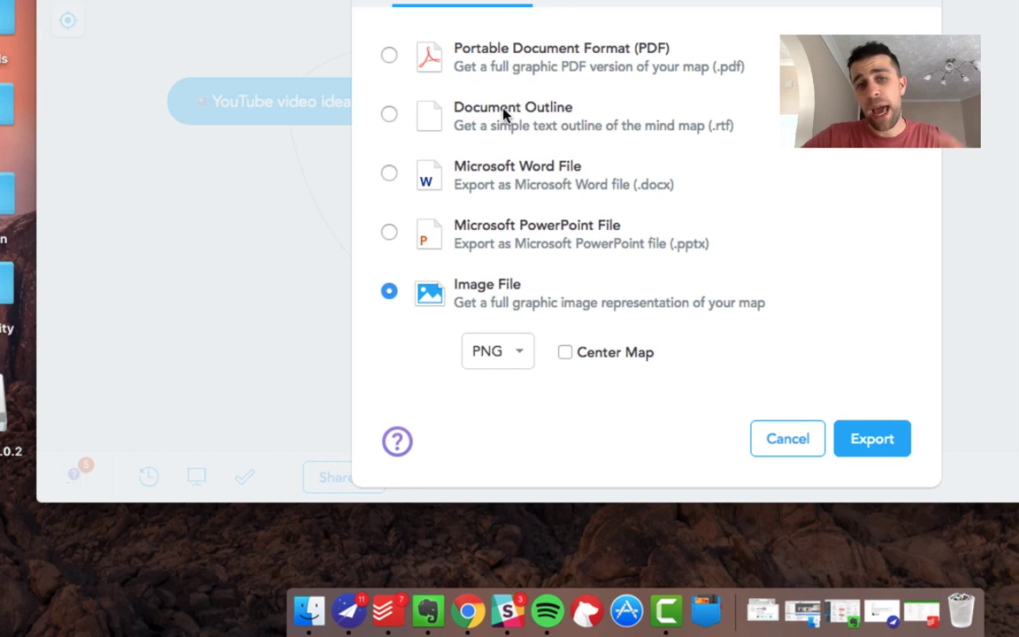
mouse_move(522, 120)
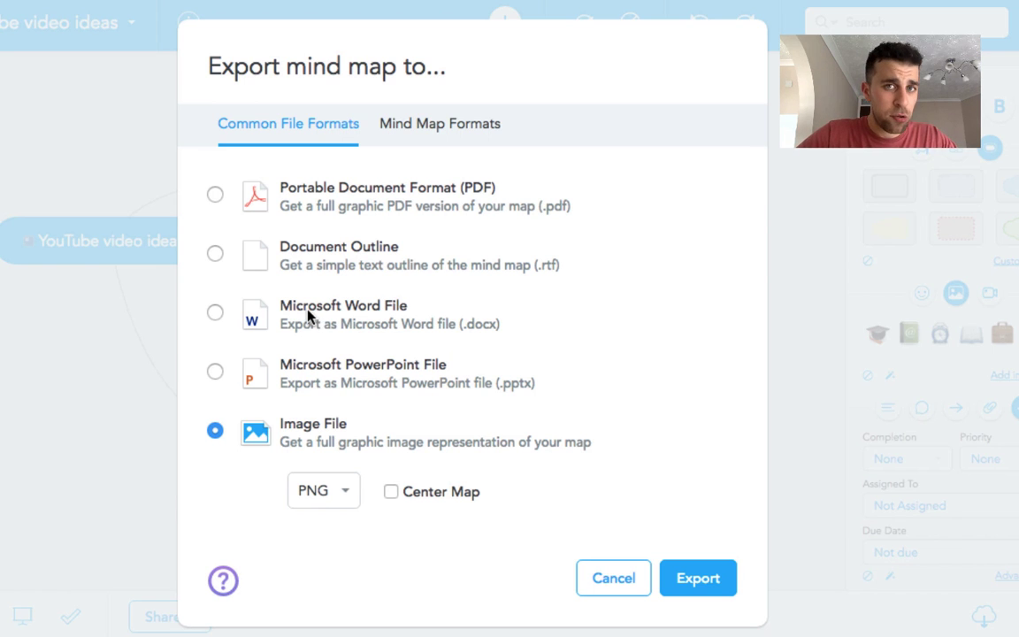
mouse_move(308, 434)
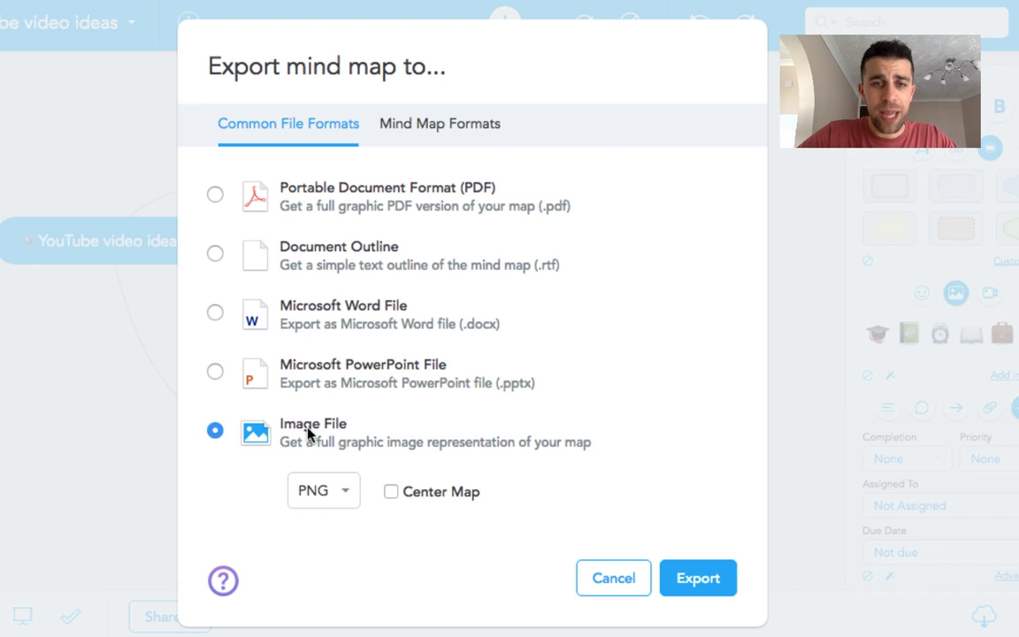
Step: View the Mind Map Formats (MindMeister, FreeMind, MindManager, XMind) and cancel the export
click(438, 124)
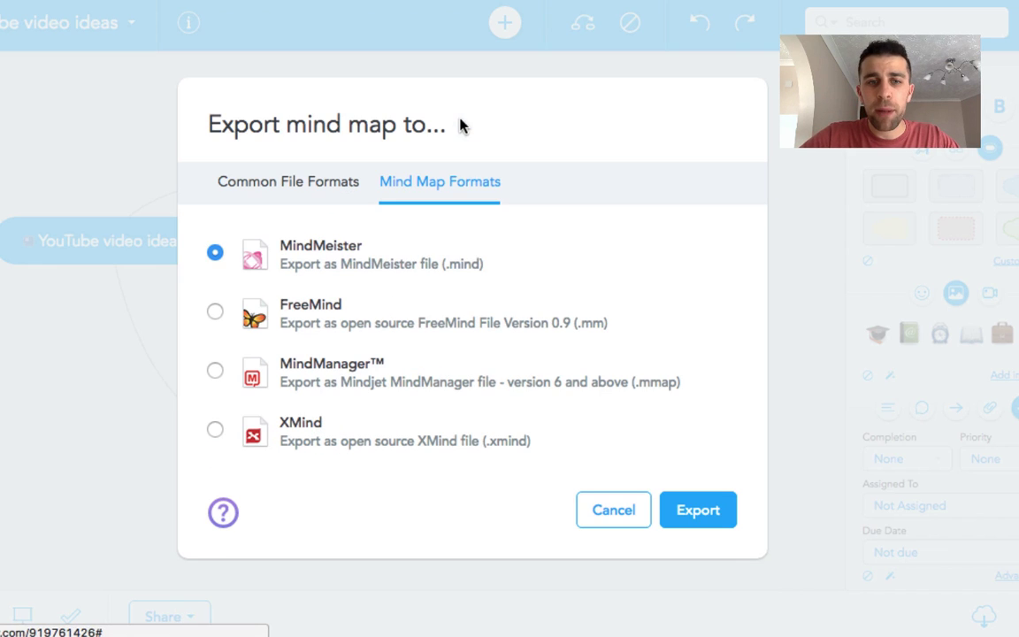
mouse_move(327, 358)
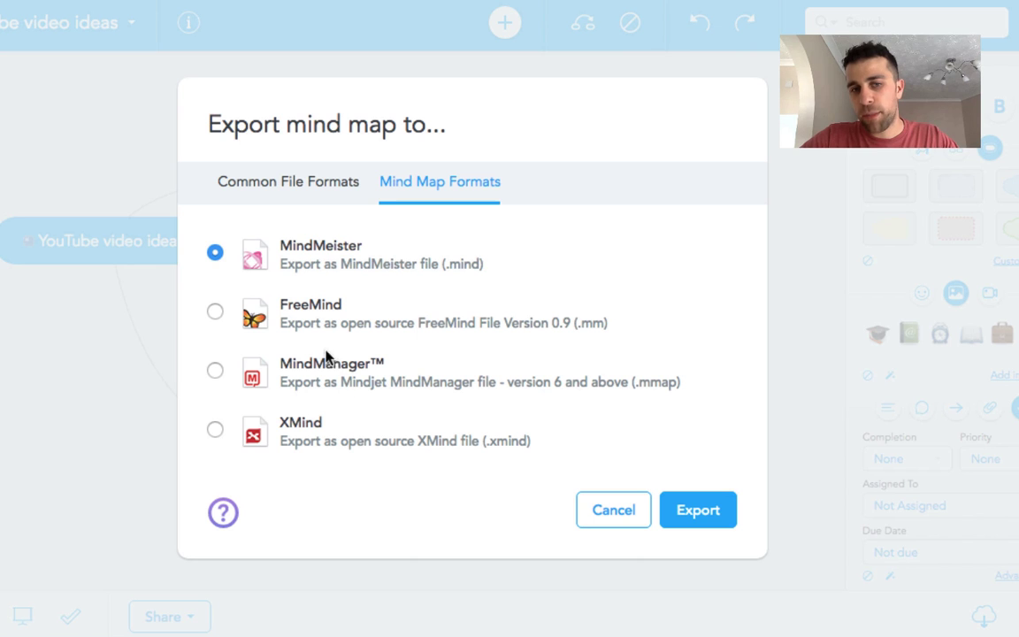
click(612, 509)
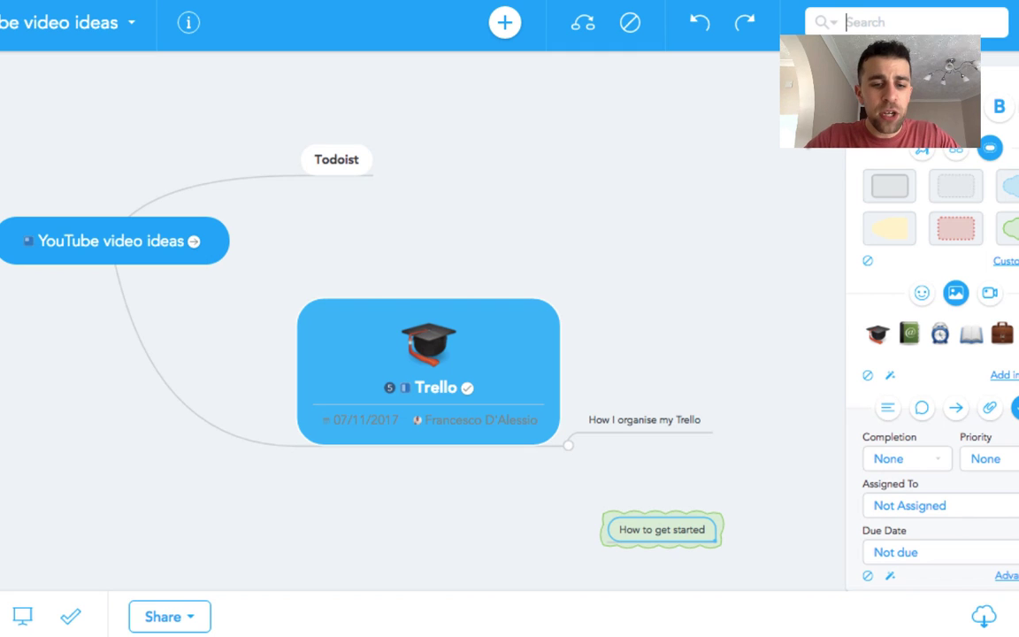
Step: Search the map for 'trello' so both Trello mentions are highlighted
text(trello)
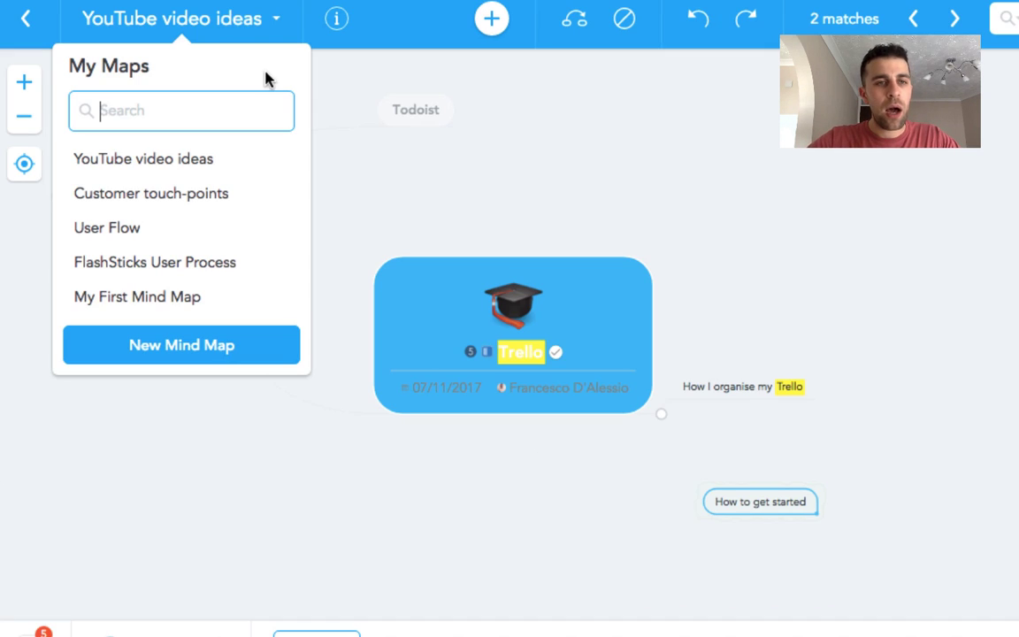
mouse_move(492, 158)
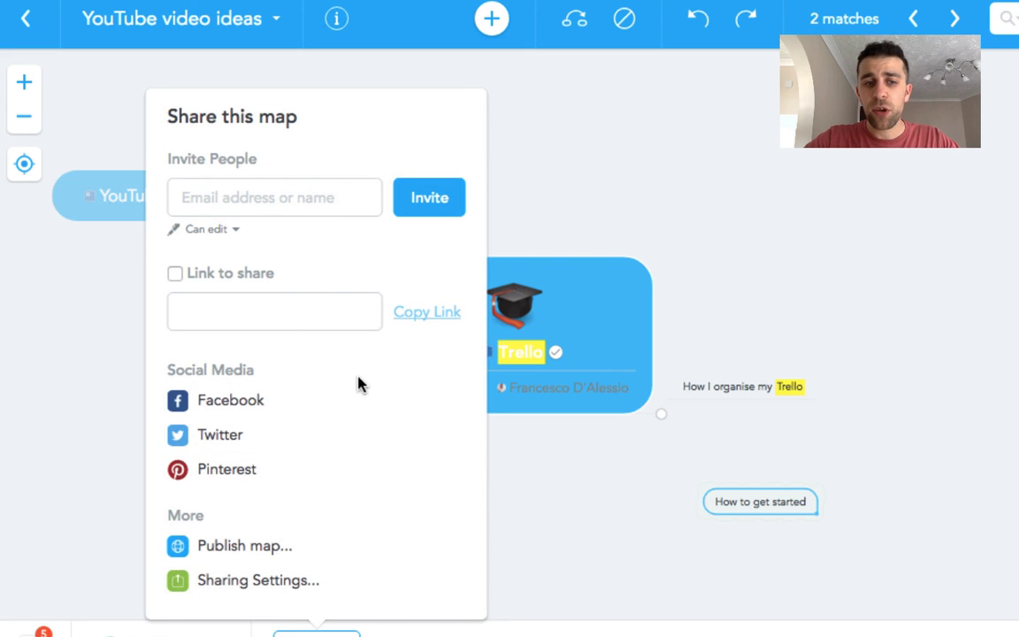
mouse_move(608, 524)
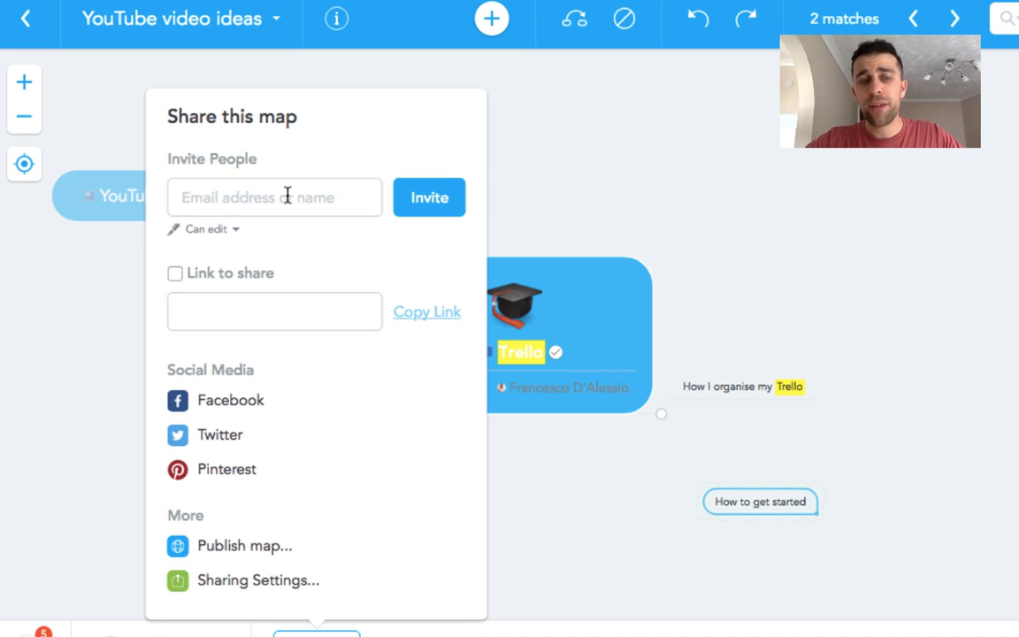
mouse_move(658, 524)
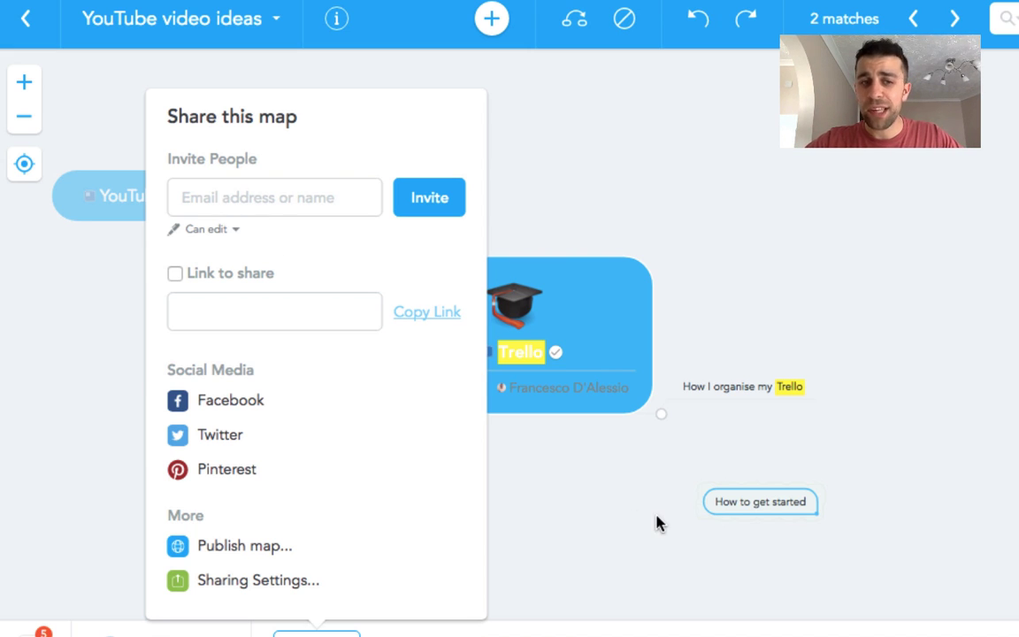
Step: Dismiss the Share menu after reviewing invites, link, social media and publish options
click(658, 521)
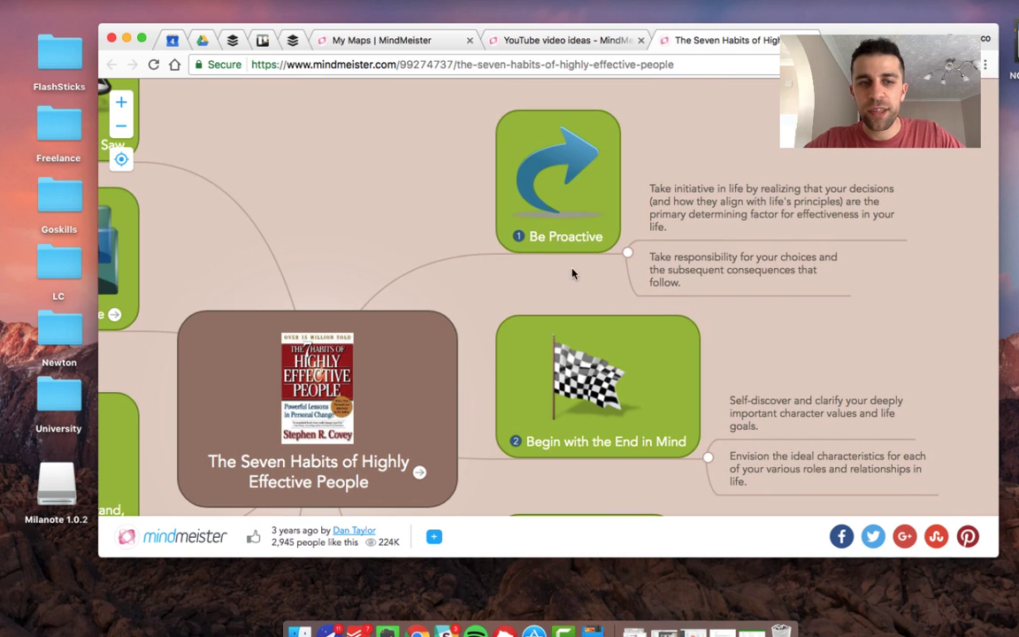
Step: Scroll down through the public Seven Habits map's branches
scroll(down, 3)
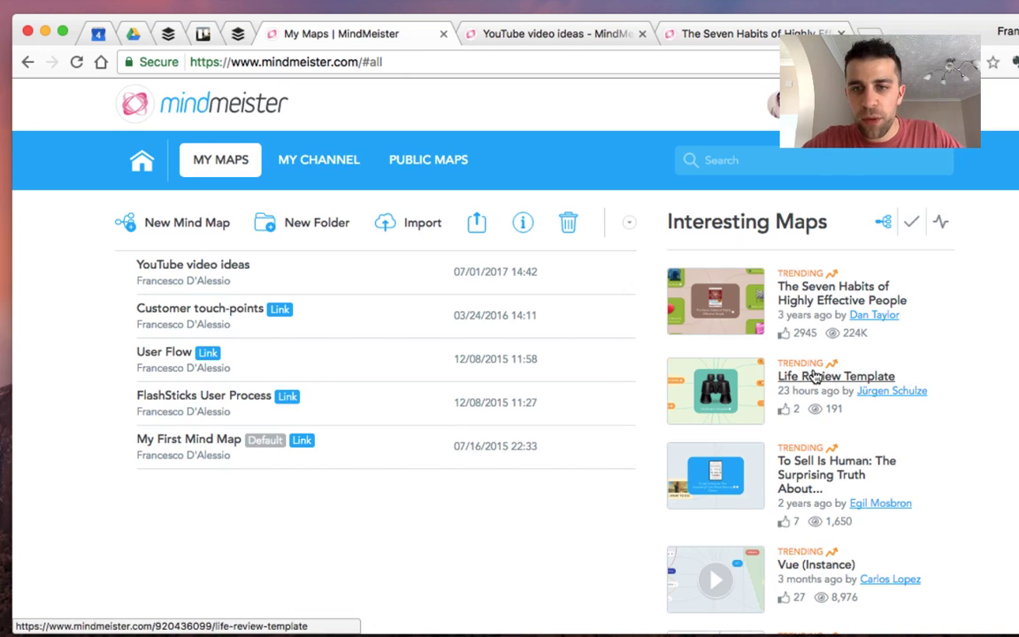
Step: Browse the Life Review Template public map's branches, then leave its tab
click(835, 375)
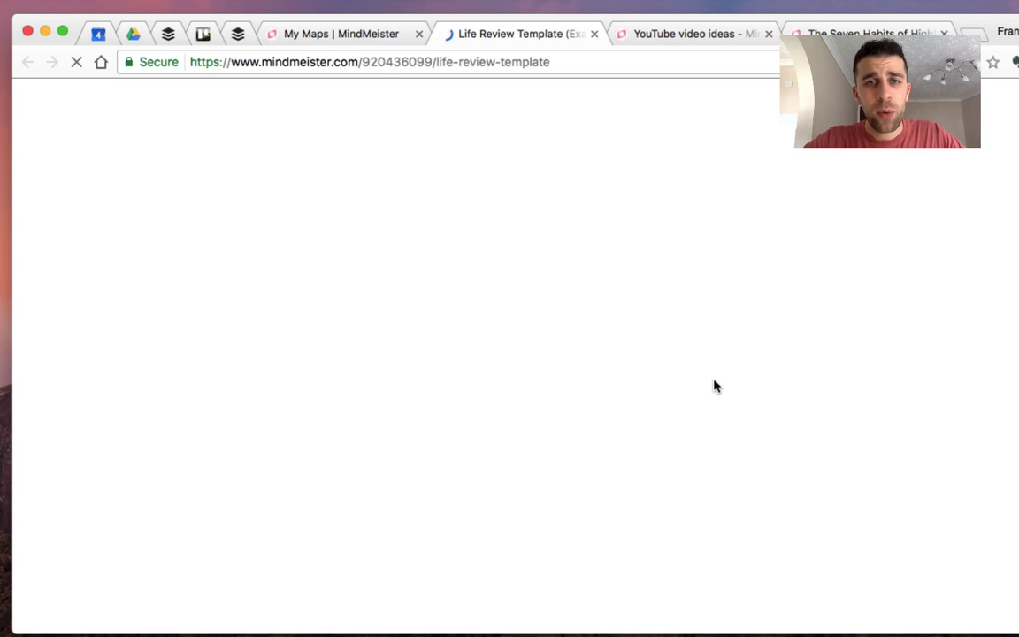
mouse_move(573, 382)
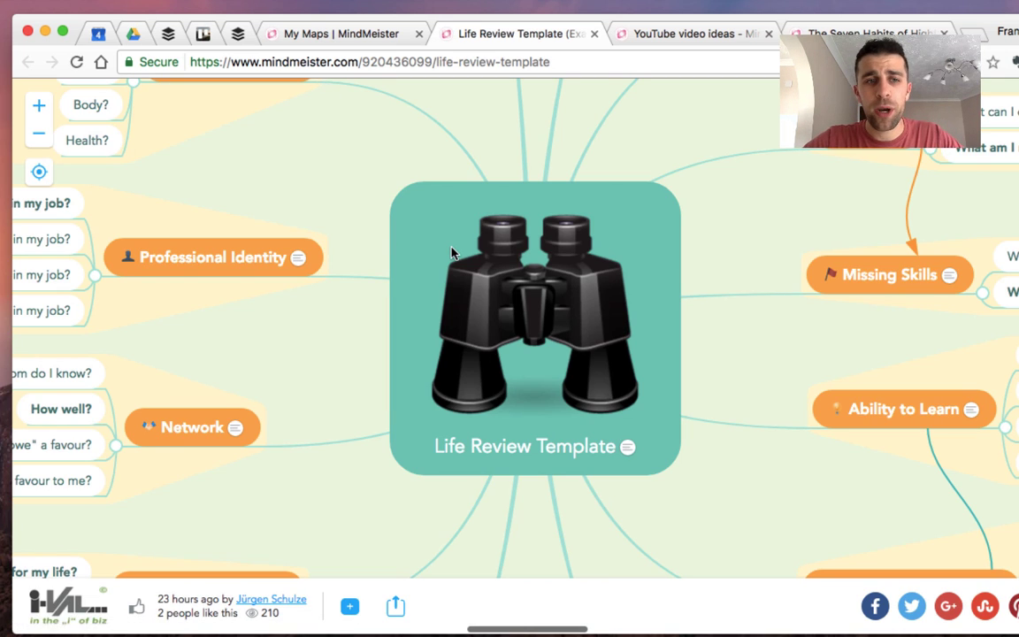
scroll(down, 3)
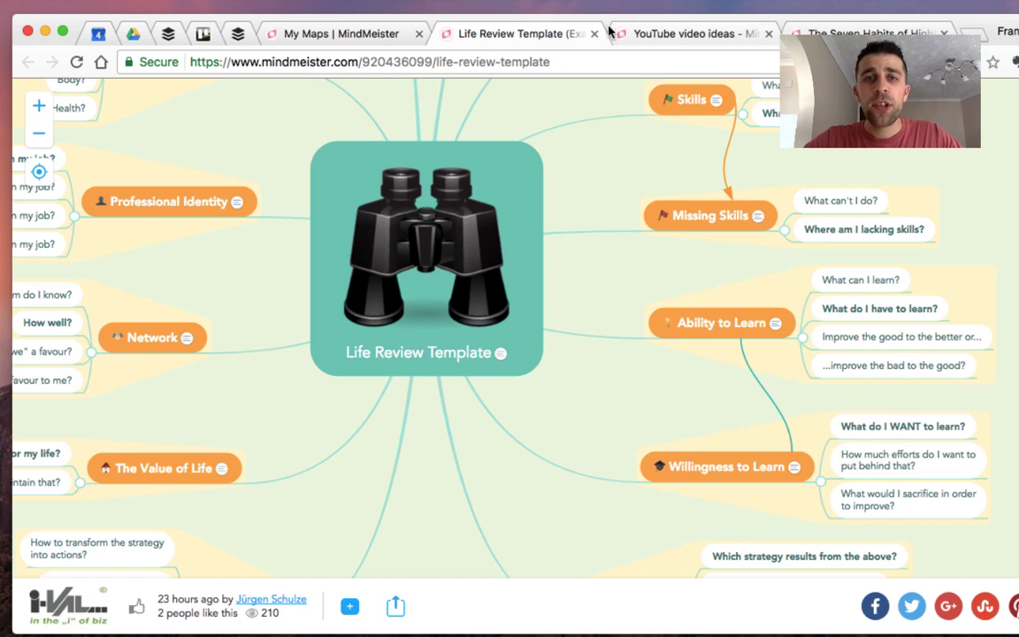
click(342, 32)
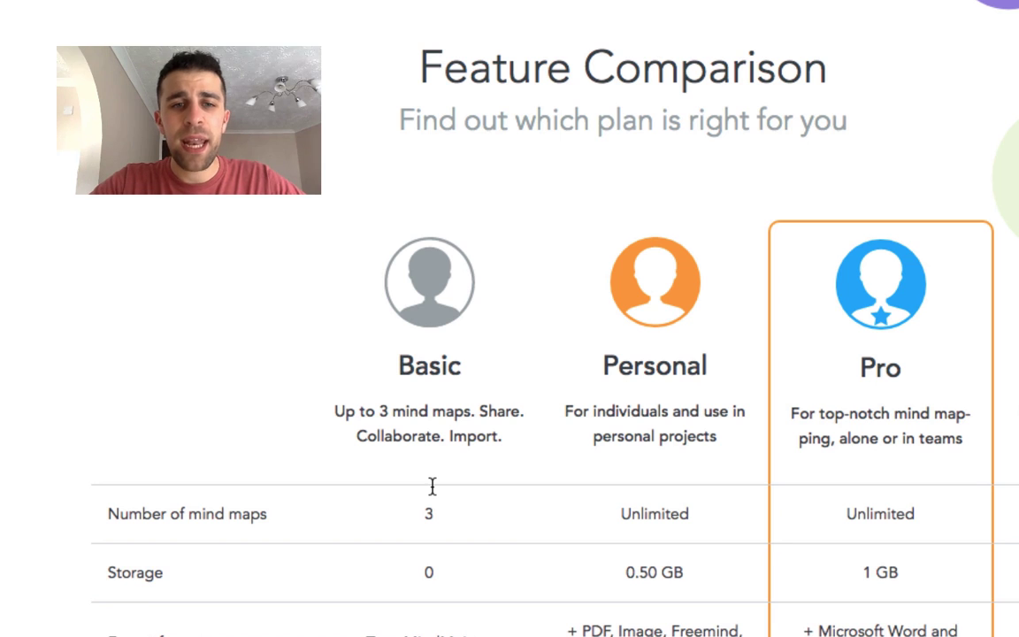
scroll(up, 3)
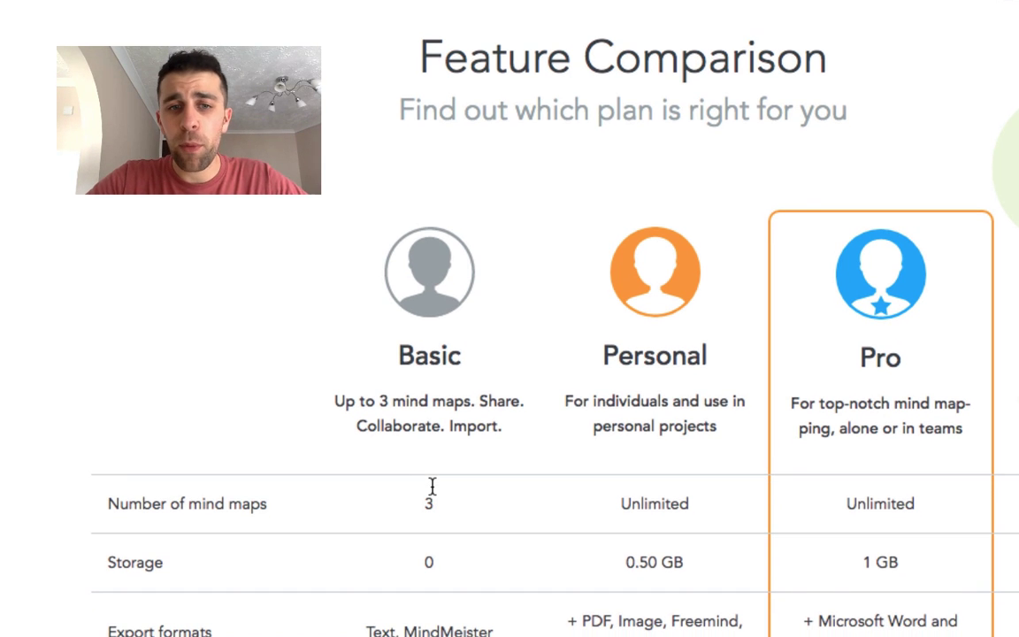
scroll(down, 3)
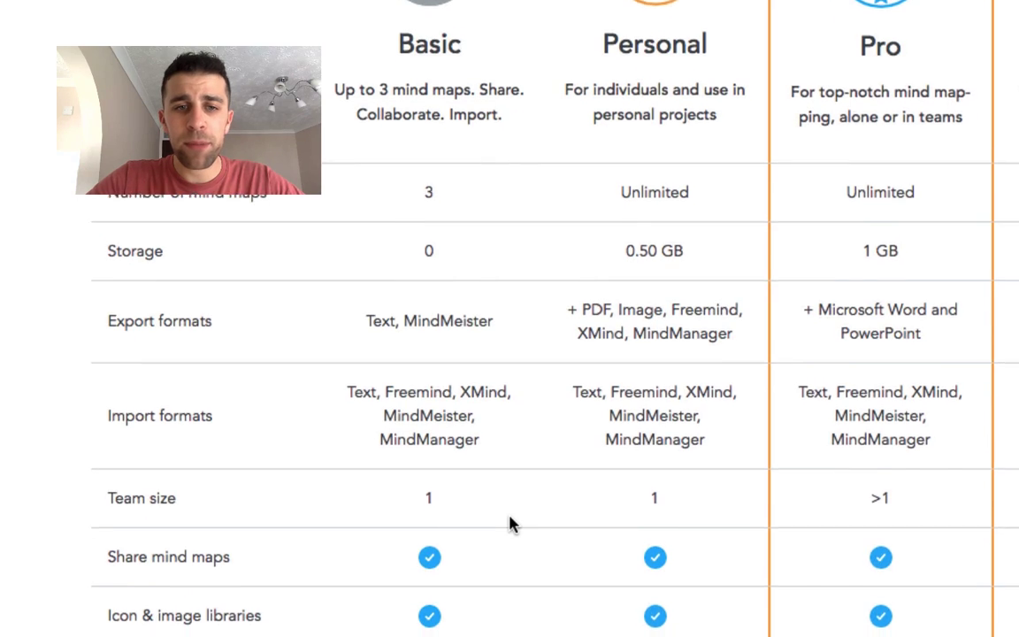
scroll(down, 3)
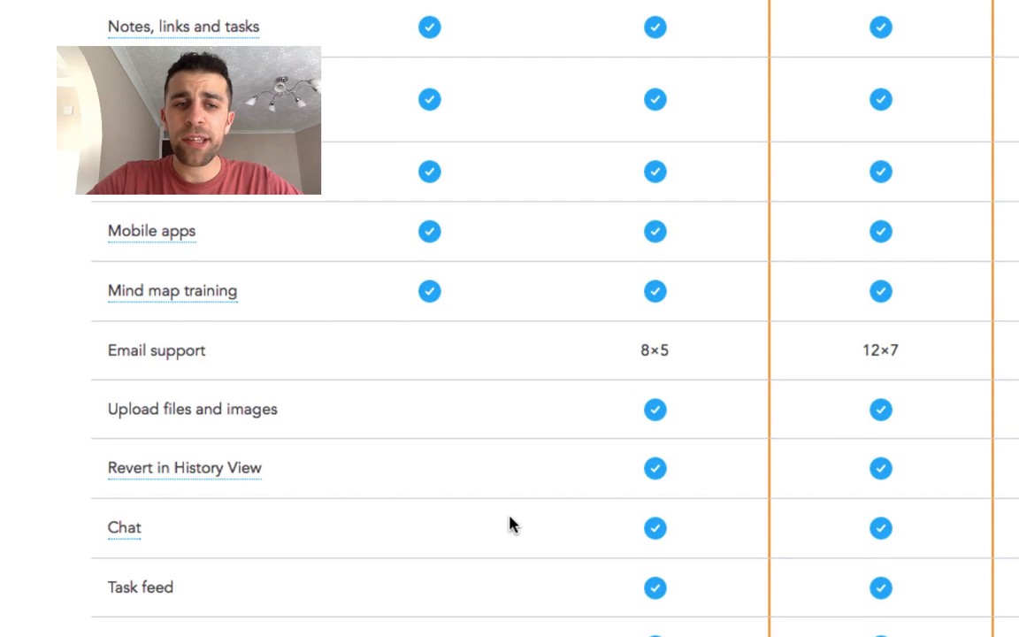
scroll(down, 3)
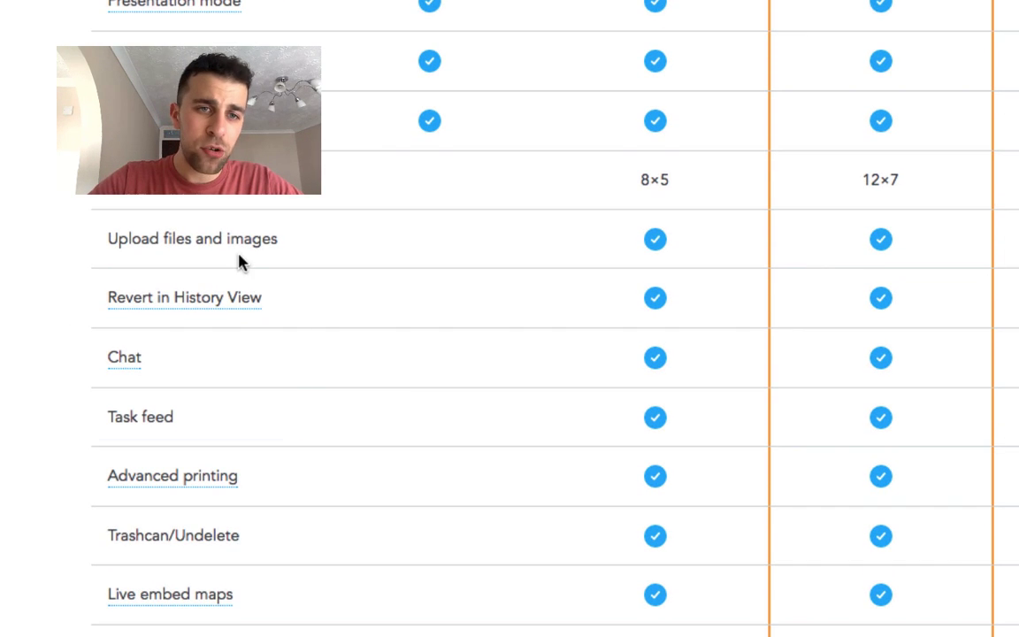
scroll(down, 3)
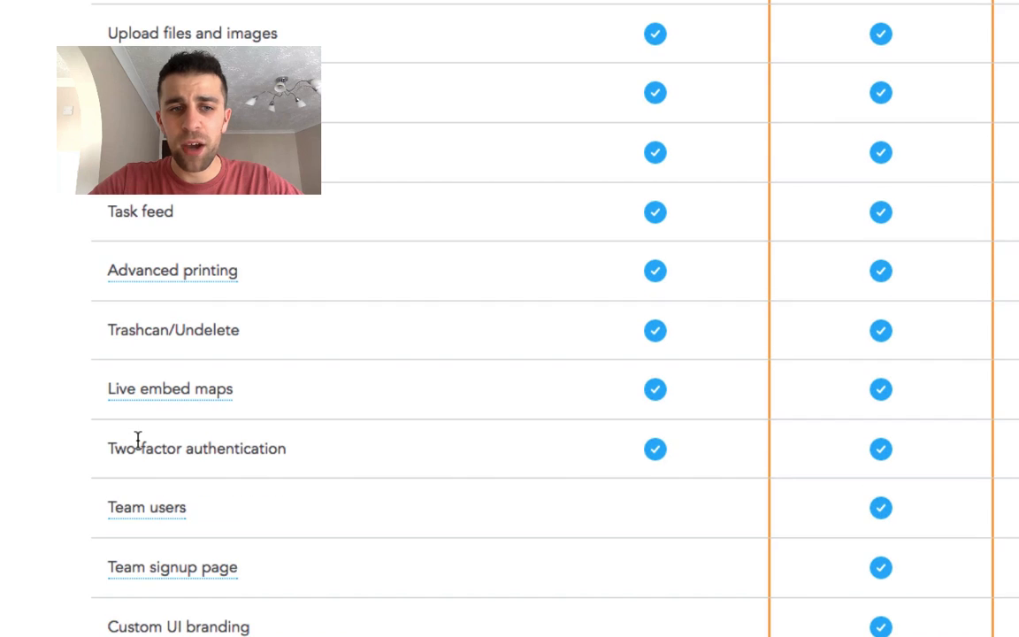
scroll(down, 3)
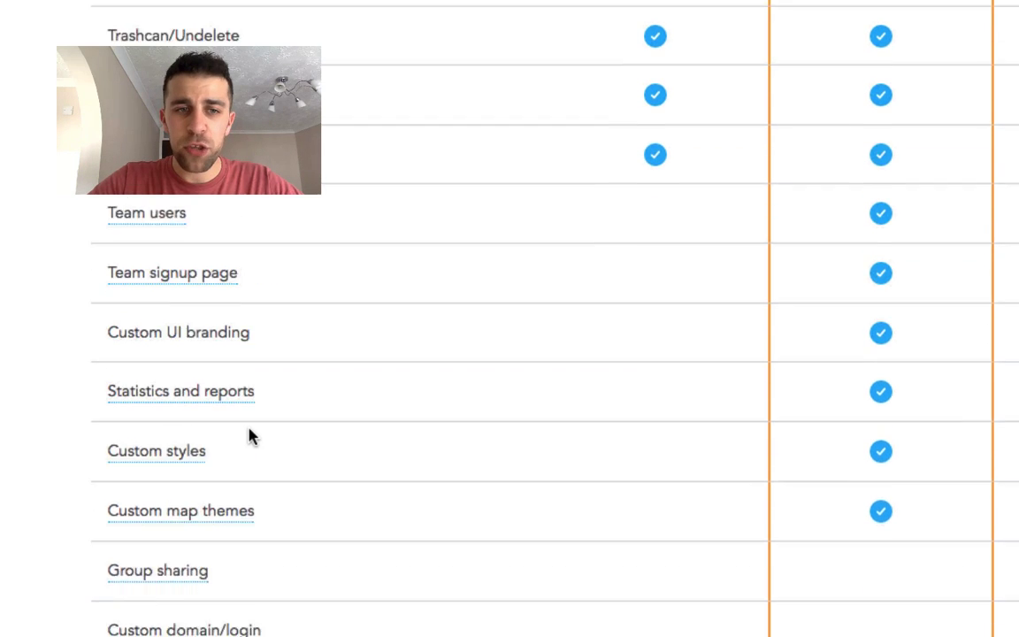
scroll(down, 3)
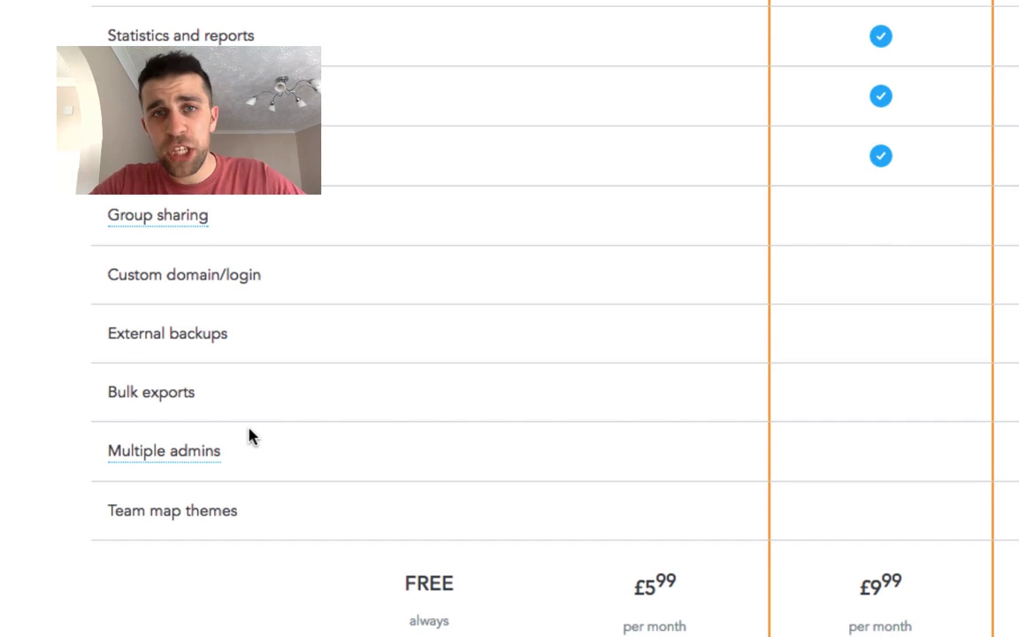
scroll(down, 3)
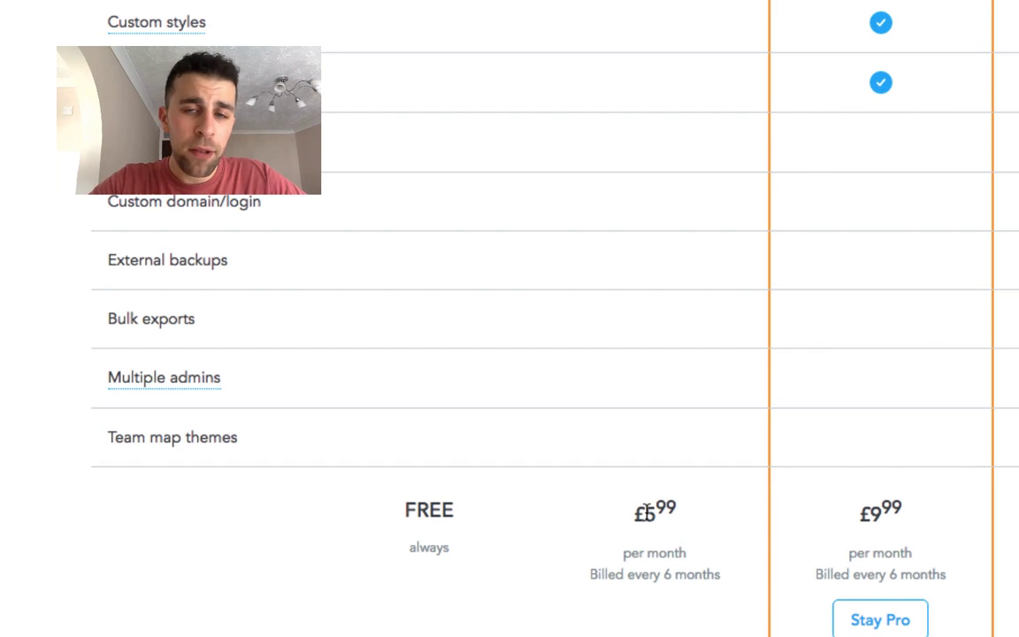
scroll(up, 3)
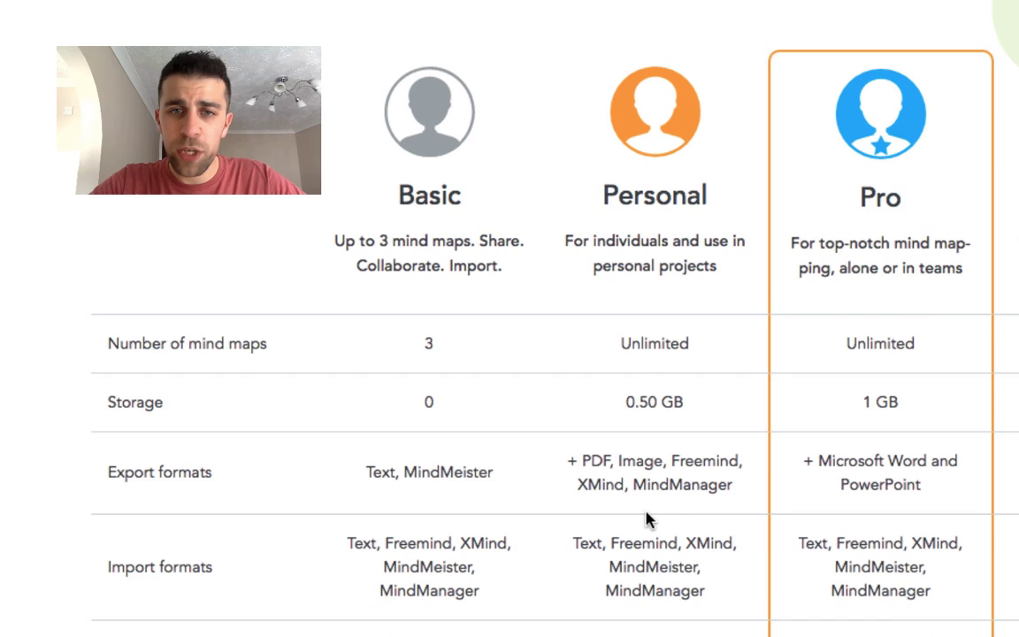
scroll(down, 3)
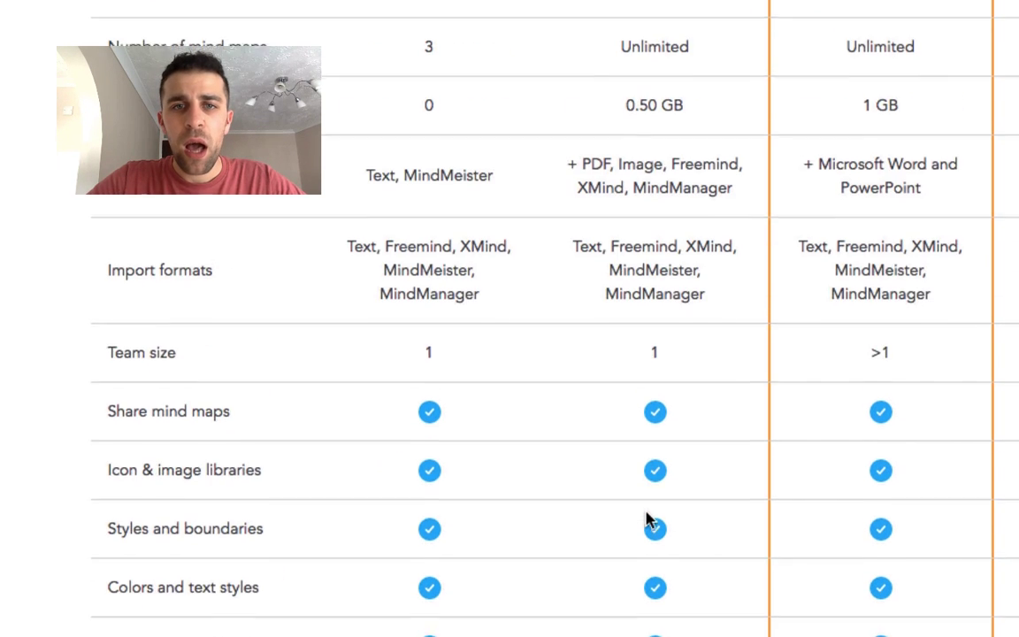
scroll(up, 3)
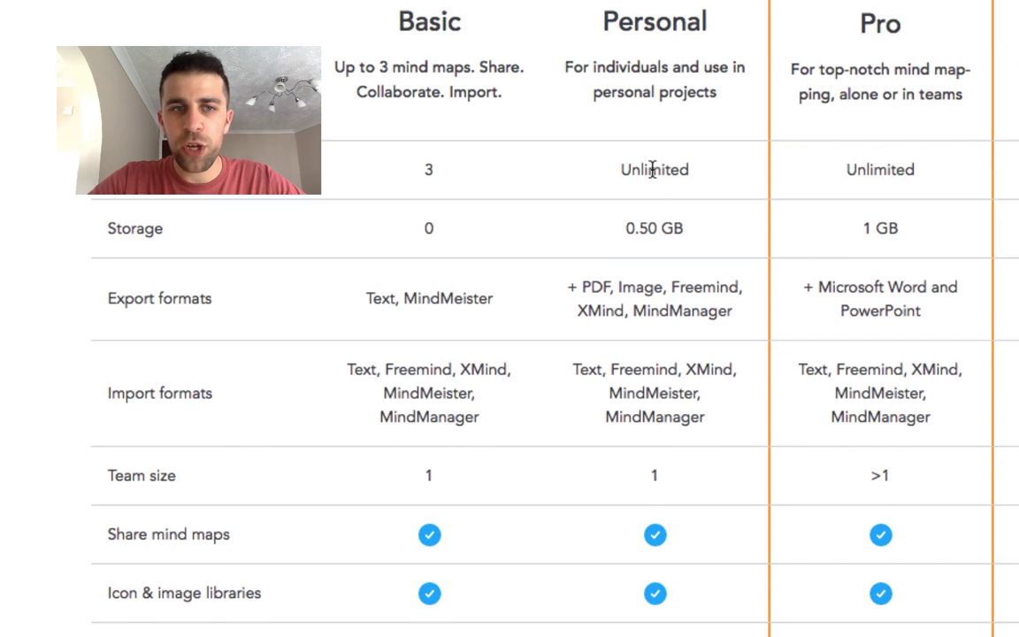
scroll(down, 3)
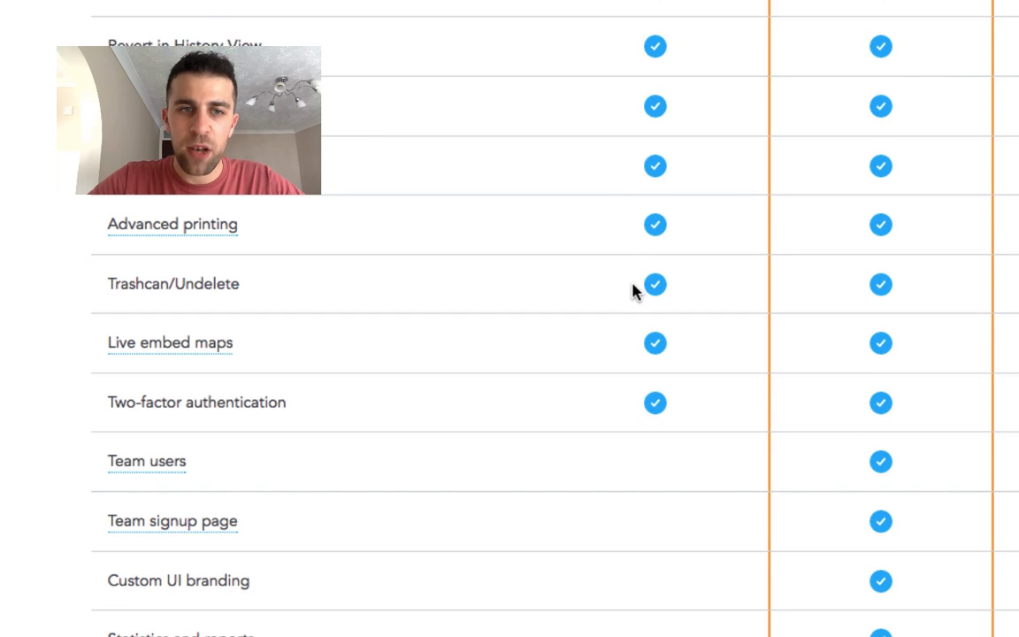
scroll(down, 3)
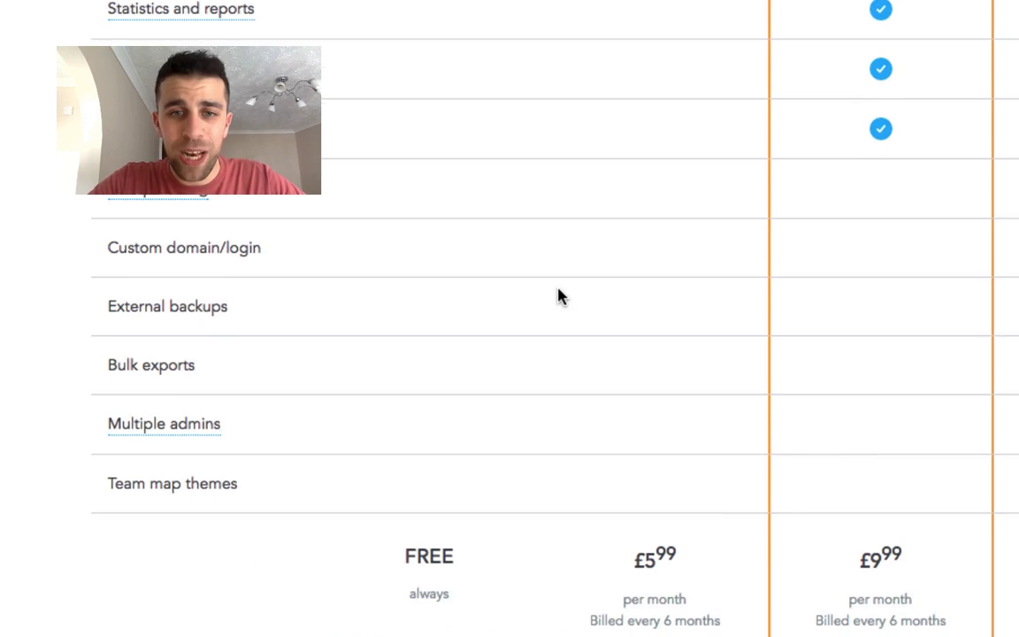
scroll(down, 3)
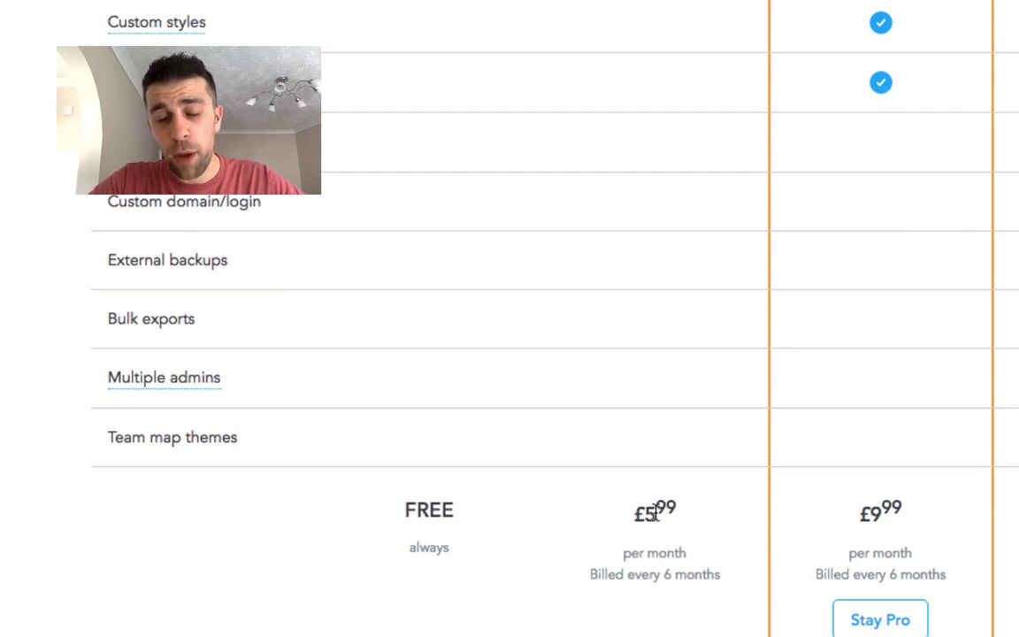
scroll(down, 3)
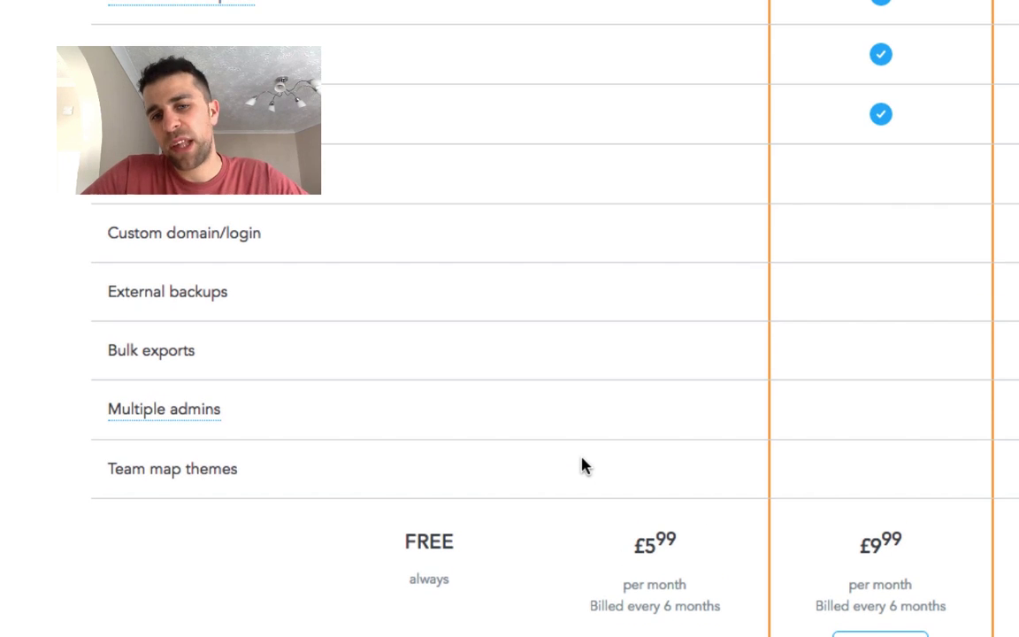
scroll(up, 3)
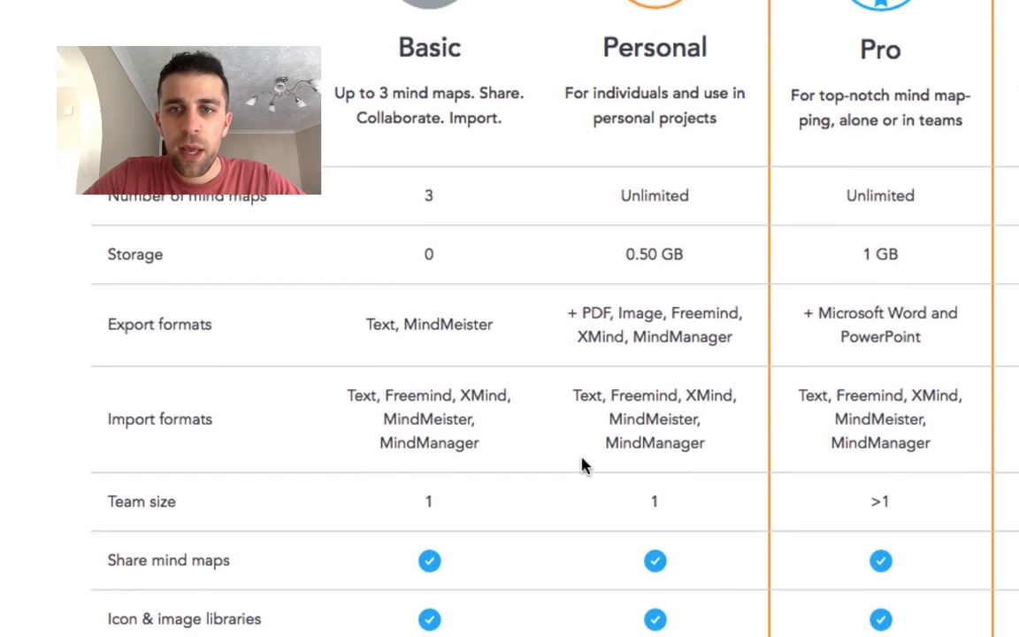
scroll(down, 3)
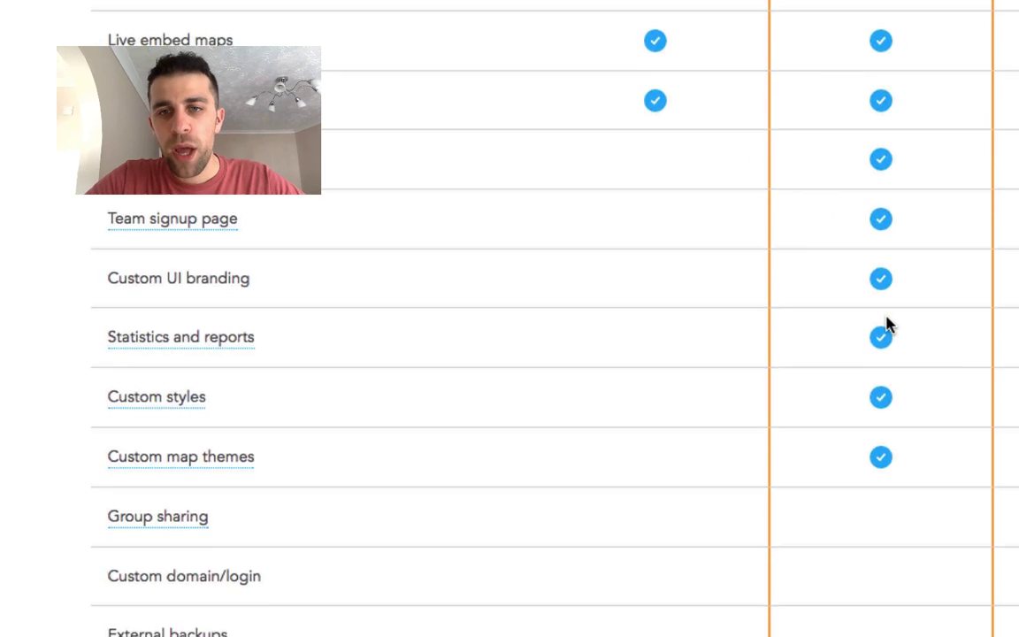
scroll(down, 3)
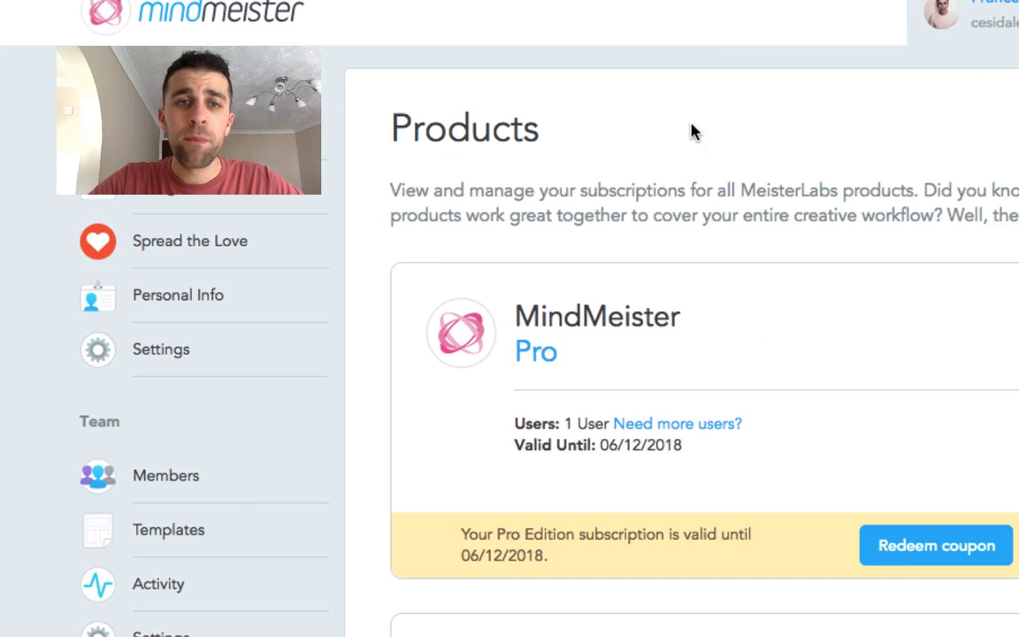
Step: Scroll the Products page to the Pro subscription valid until 06/12/2018
scroll(up, 3)
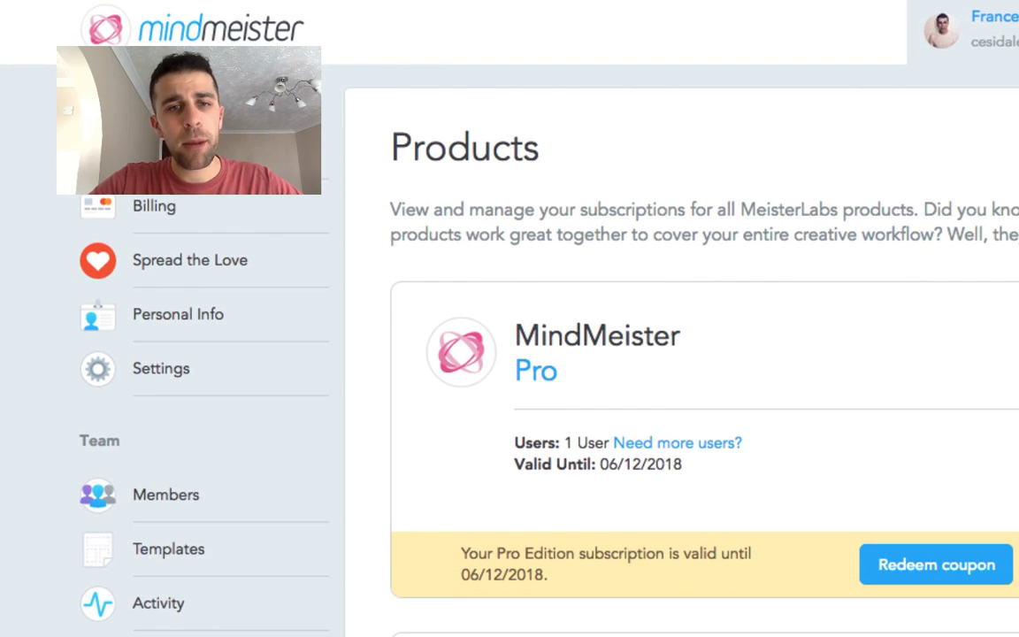